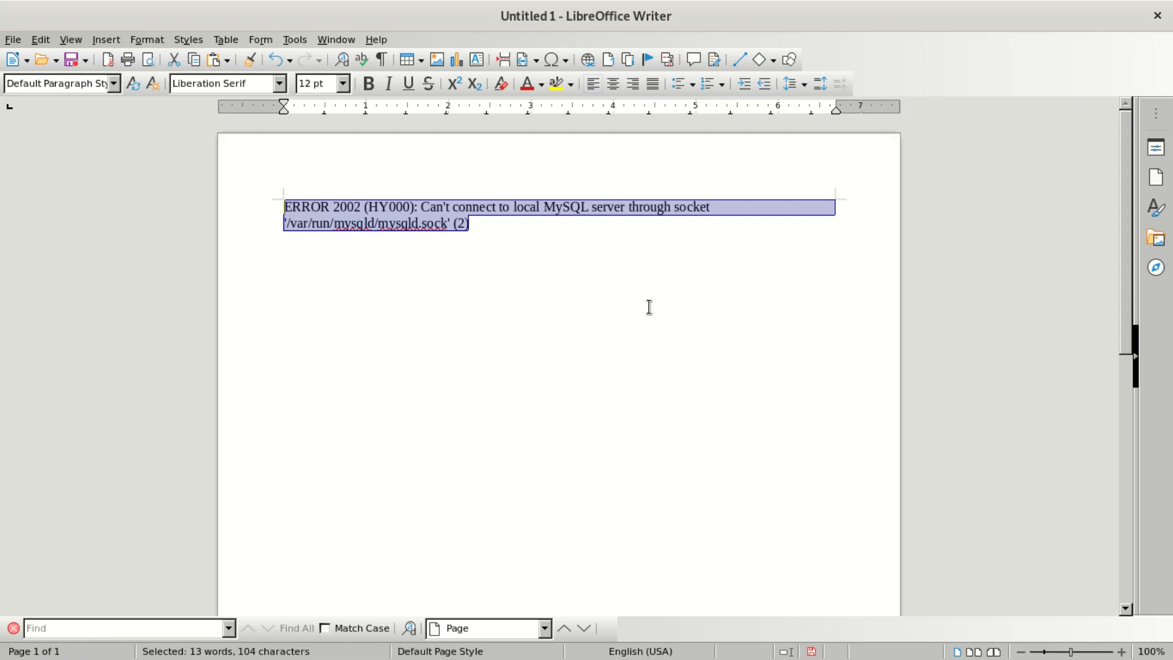
mouse_move(437, 195)
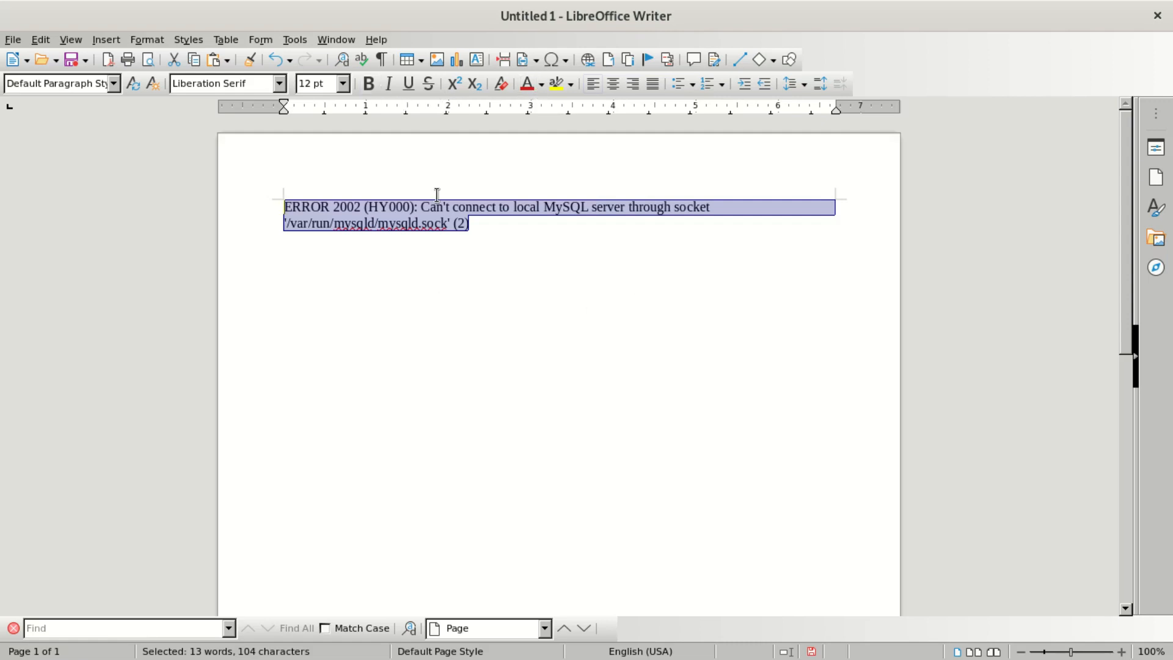
mouse_move(322, 83)
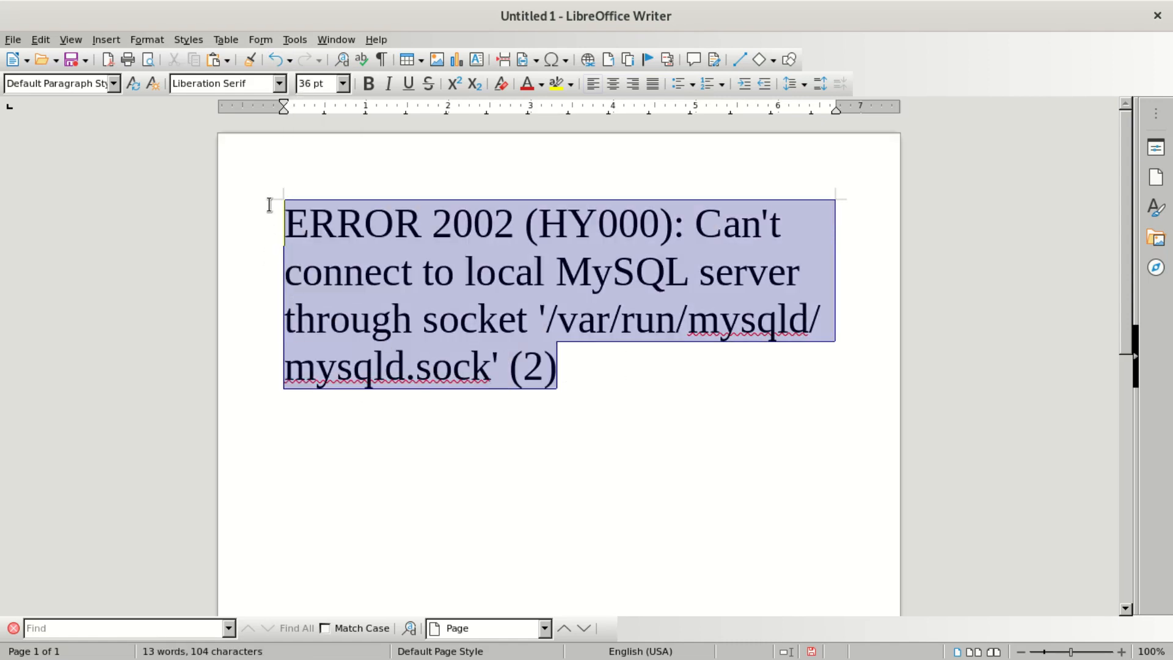
mouse_move(502, 83)
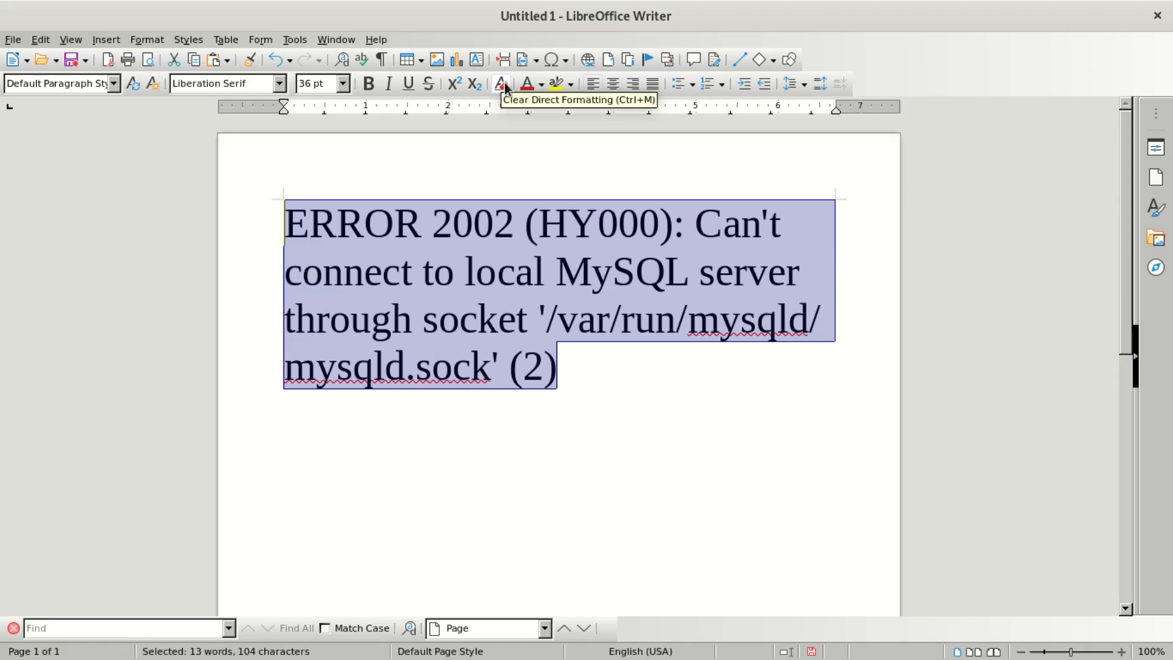
Enlarge the ERROR 2002 message to 36 pt with a yellow highlight behind it.
click(501, 84)
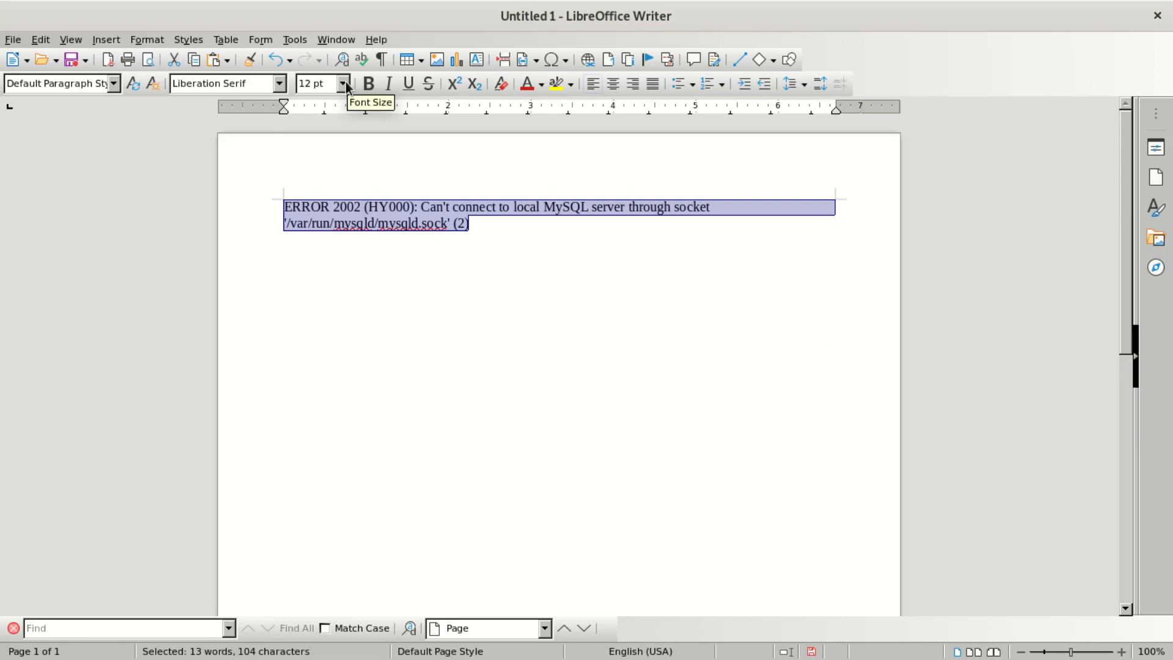
text(36)
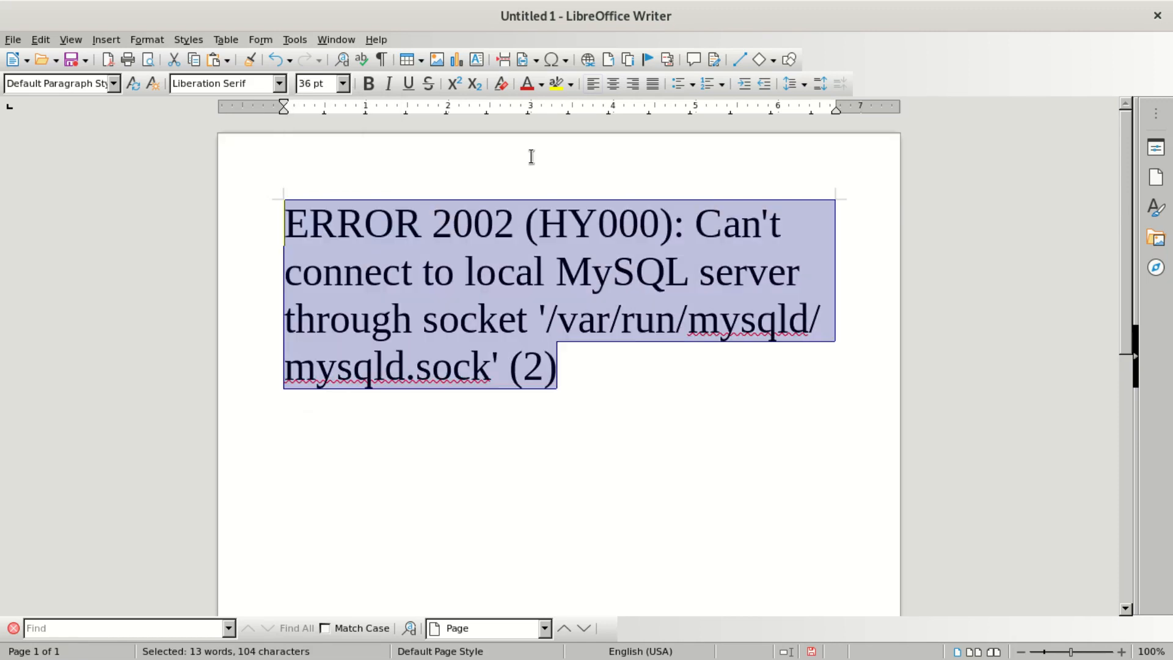
click(567, 83)
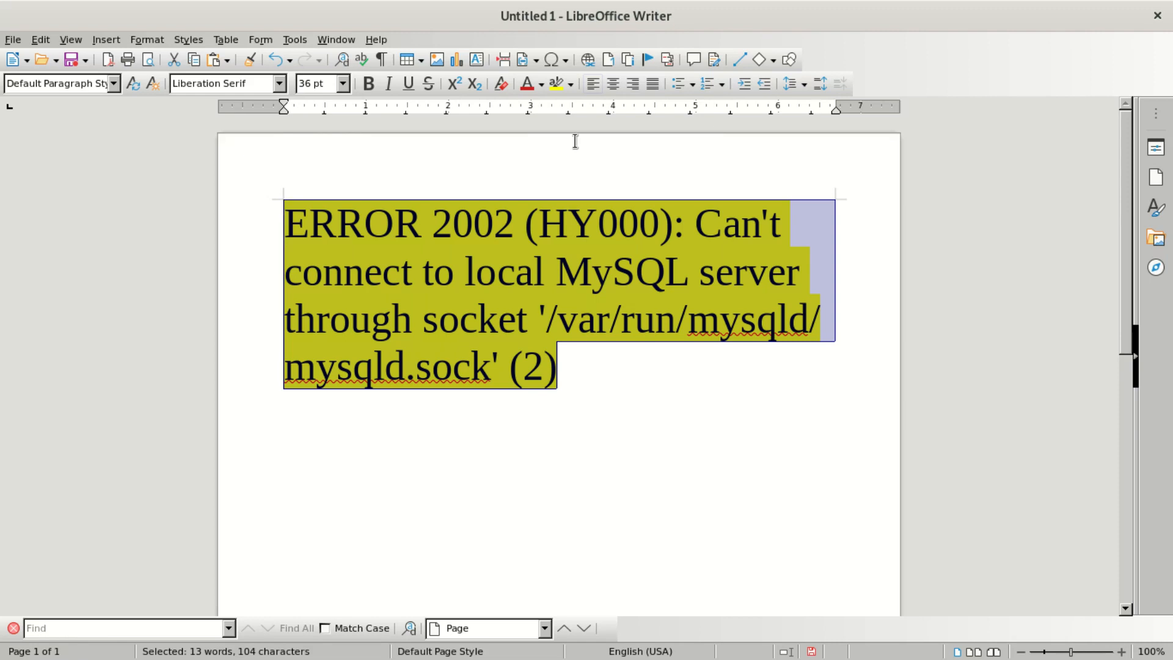
click(551, 83)
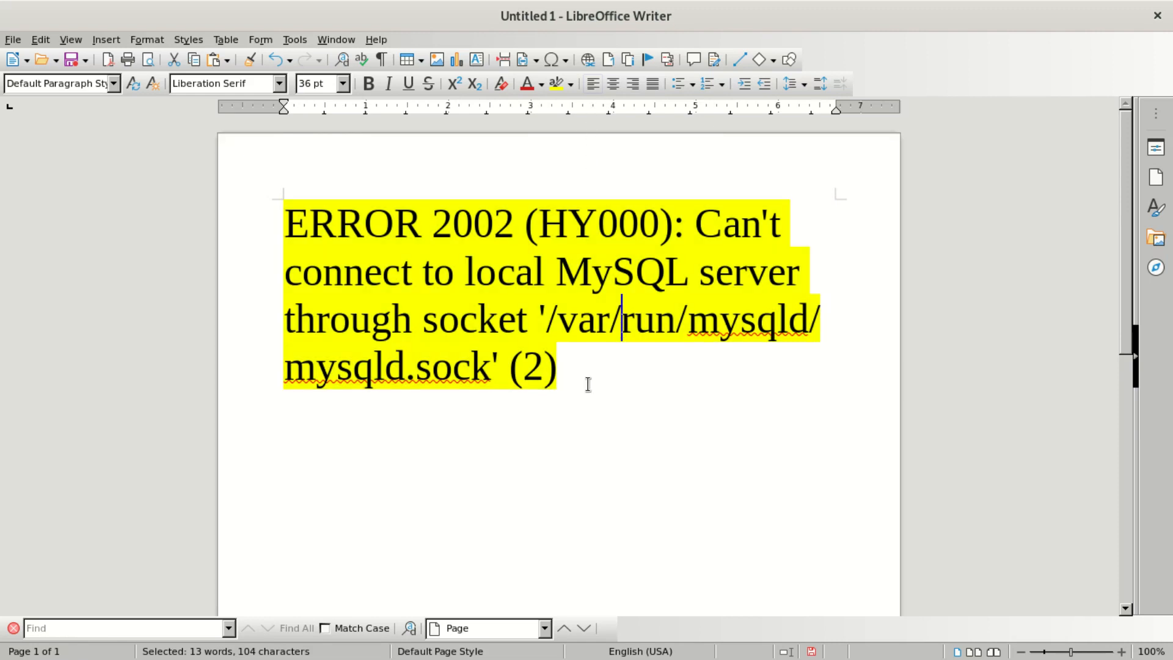
Reselect the whole error message and change its highlight colour from yellow to red.
click(551, 84)
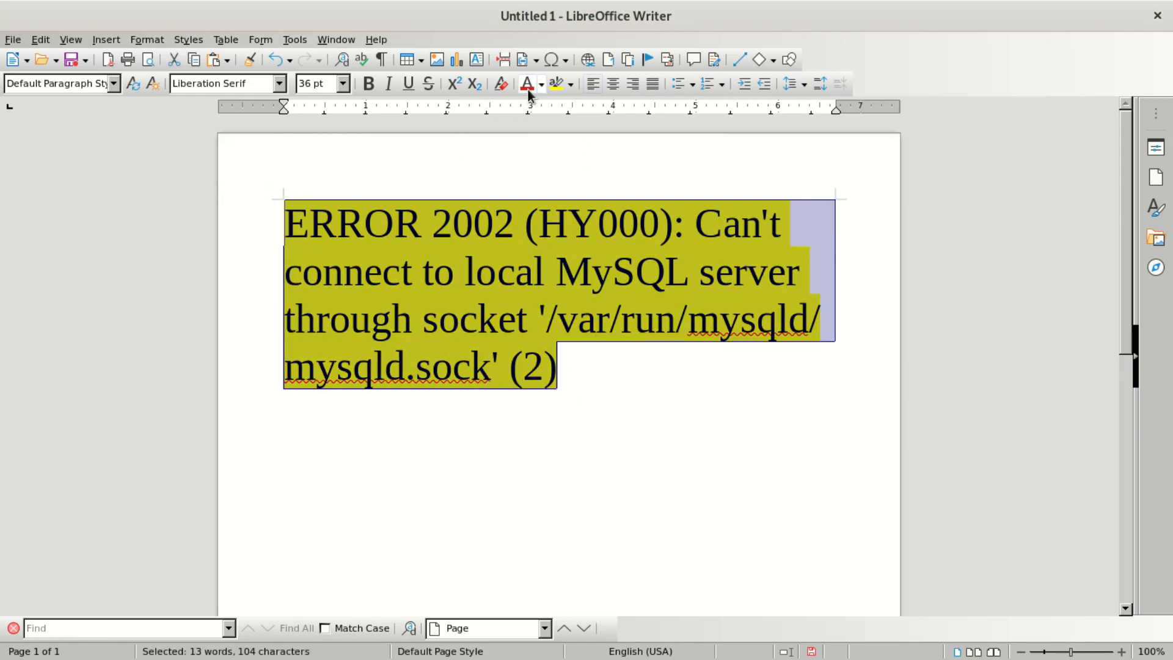
click(542, 84)
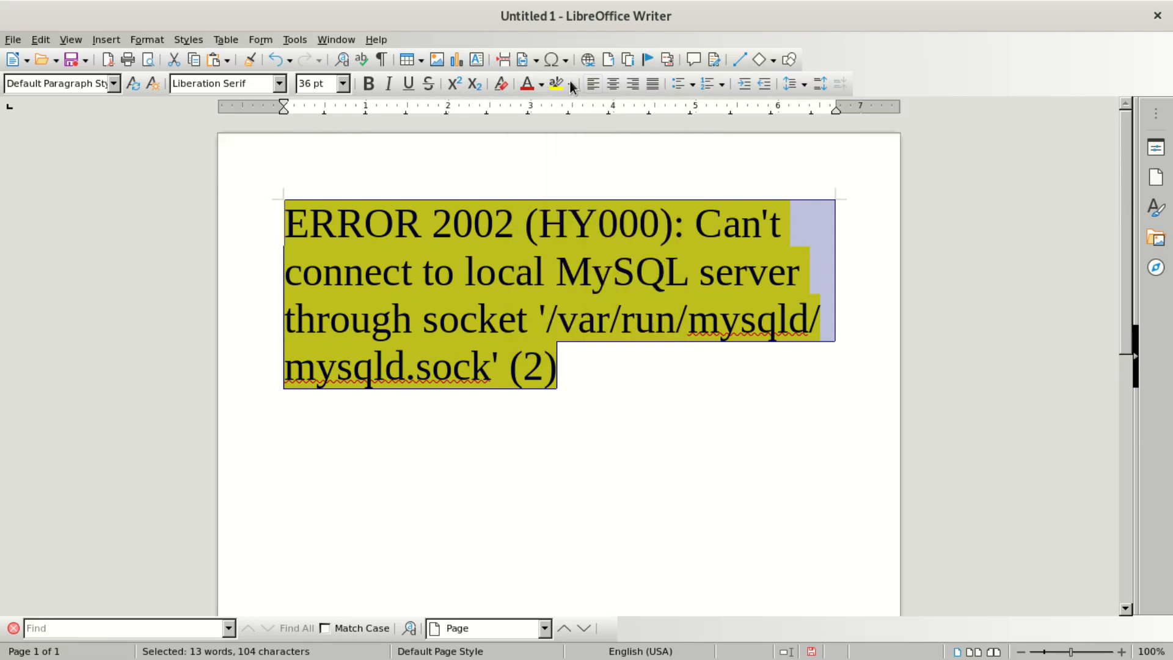
click(570, 84)
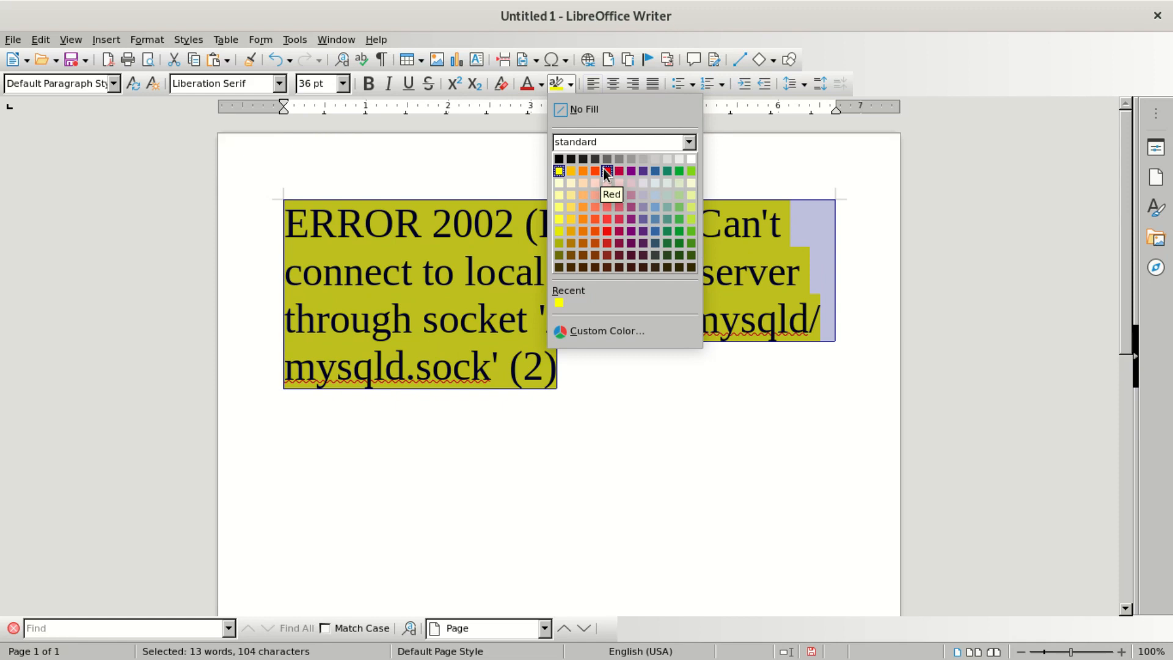
click(618, 171)
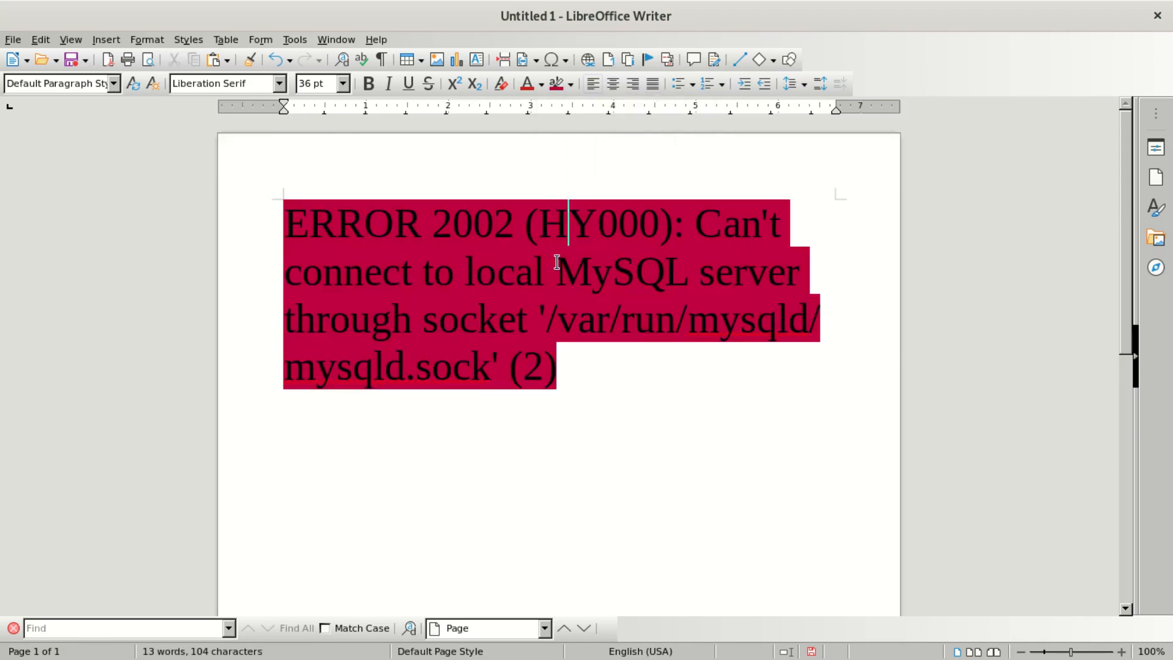
mouse_move(454, 318)
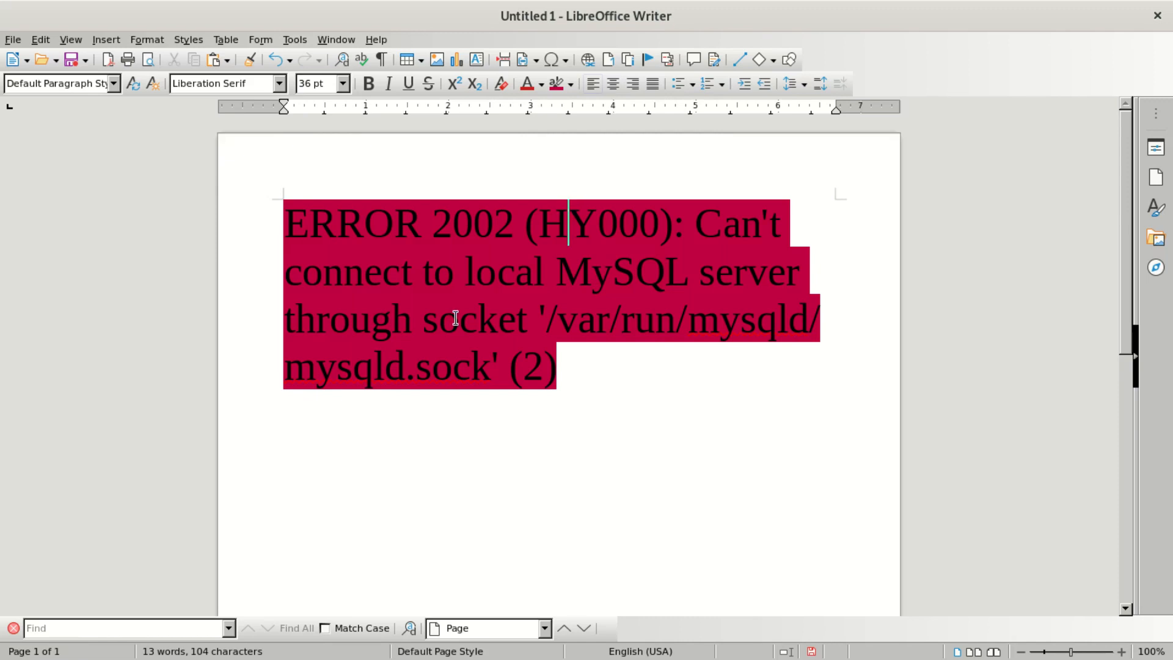
mouse_move(469, 249)
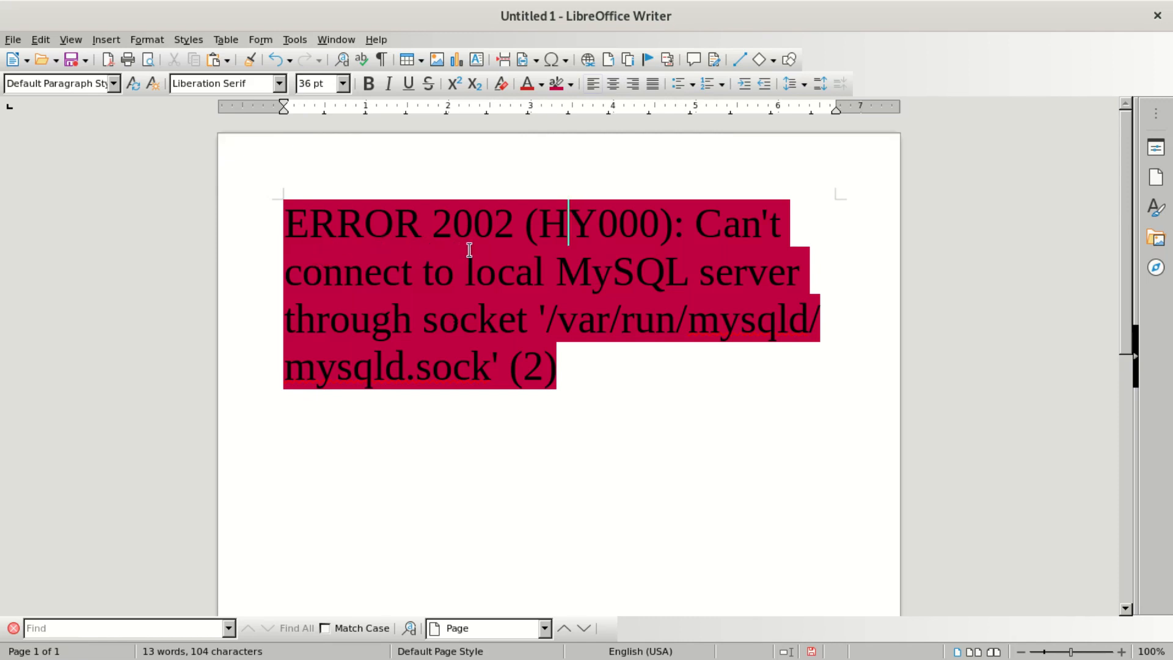
mouse_move(540, 182)
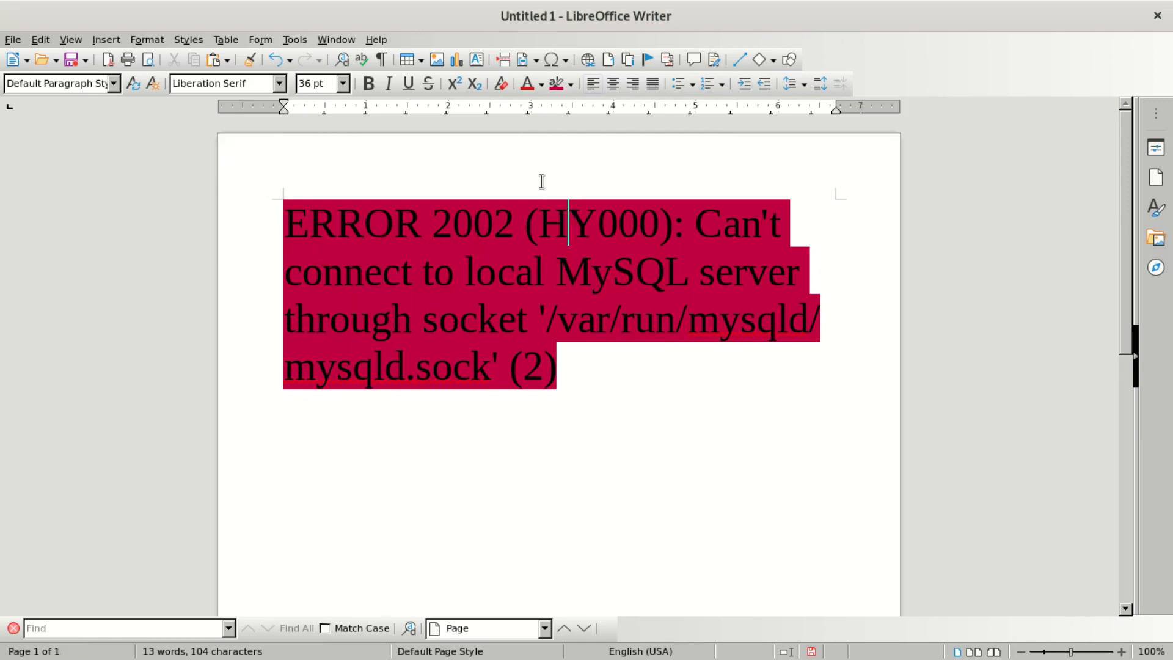
mouse_move(584, 186)
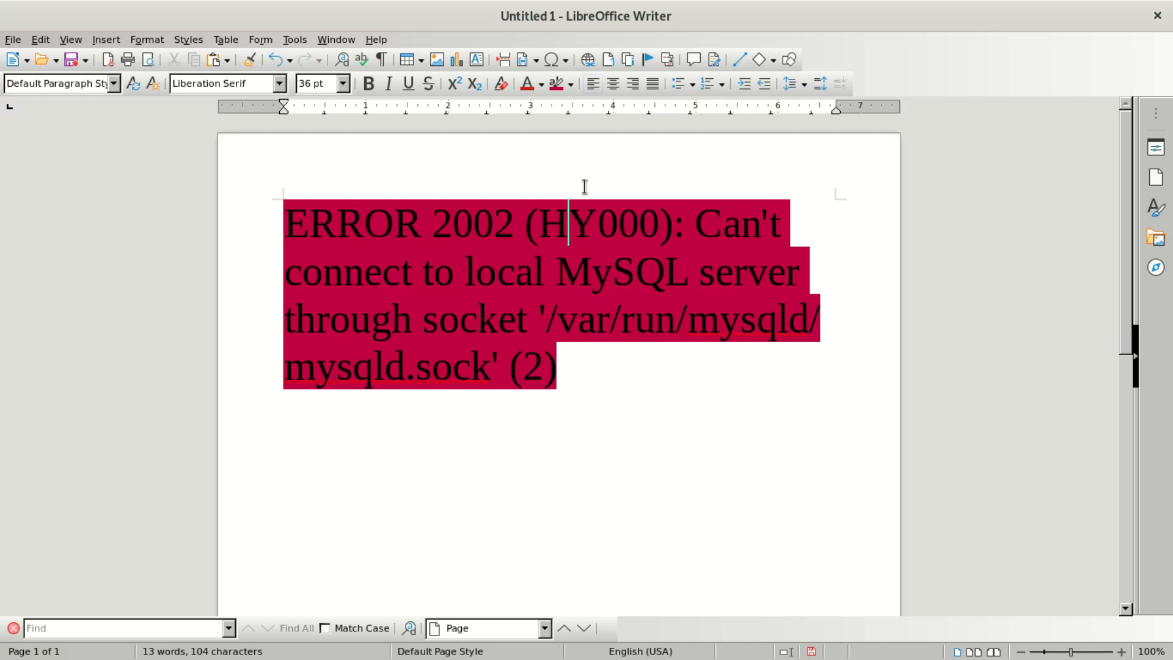
mouse_move(681, 191)
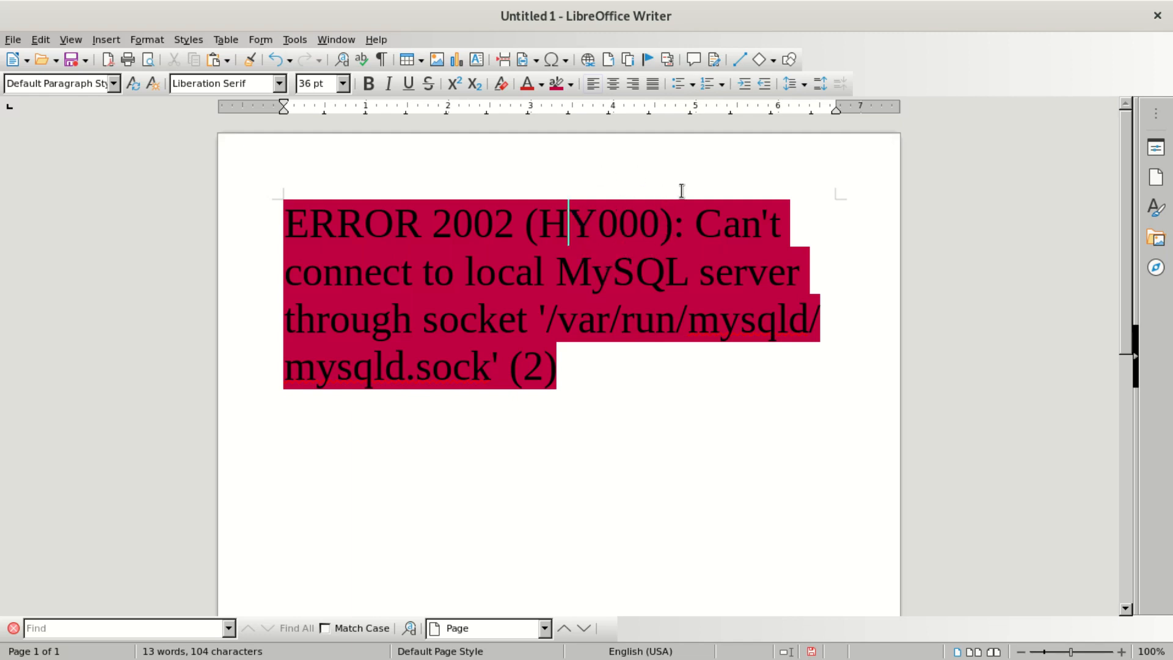
mouse_move(737, 211)
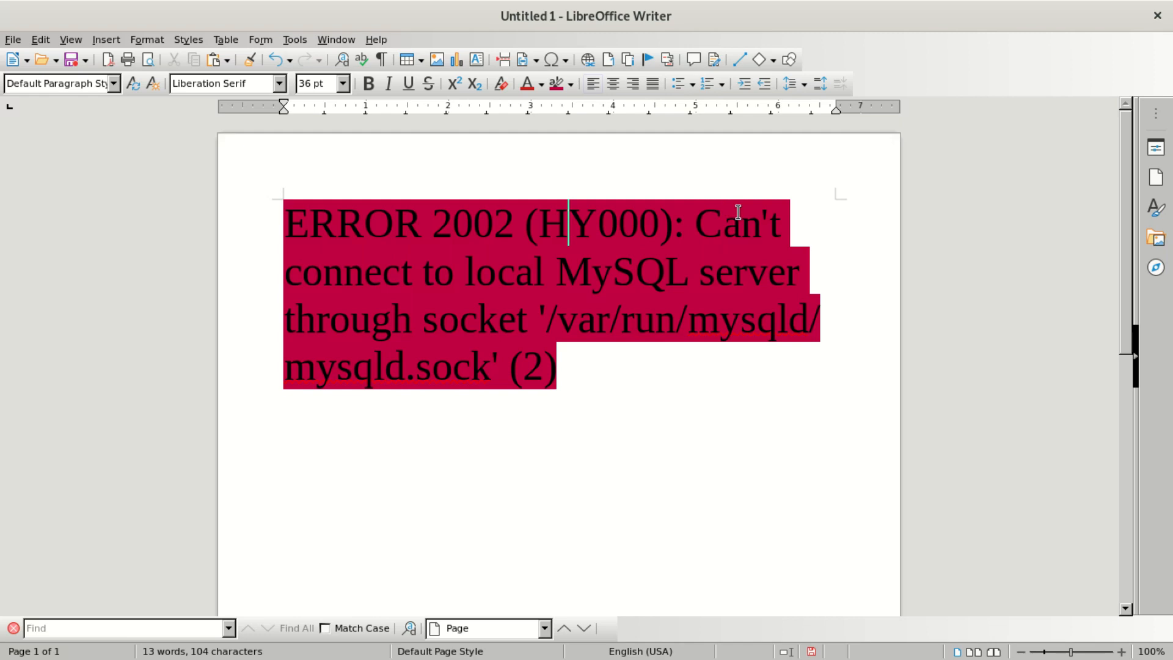
mouse_move(528, 298)
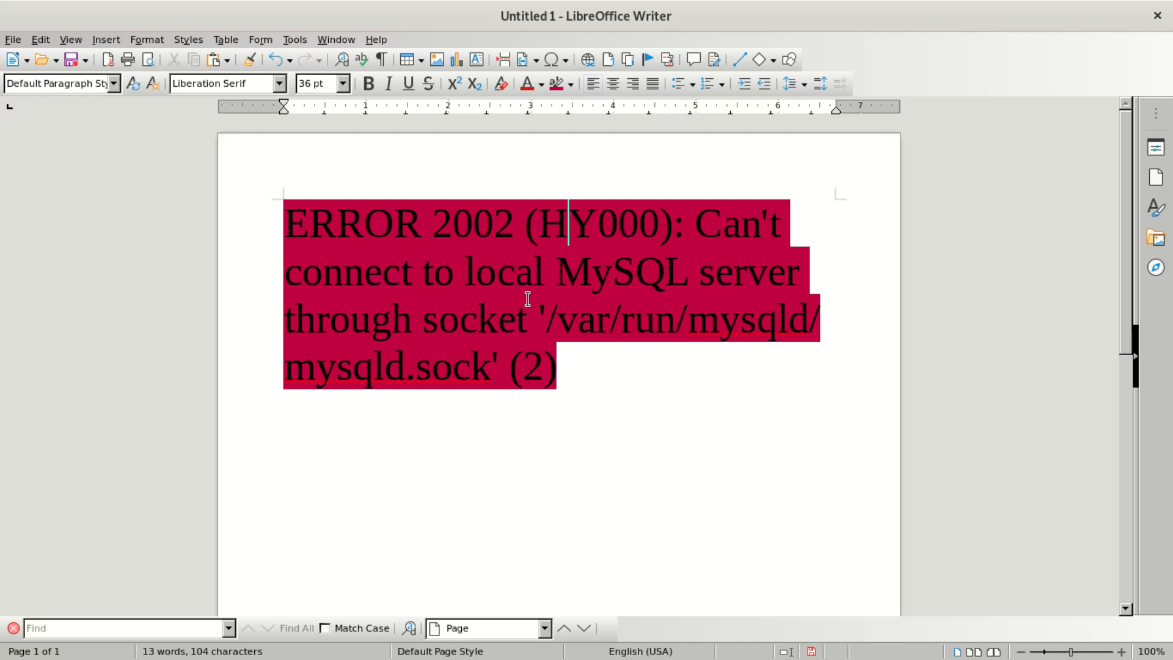
mouse_move(334, 302)
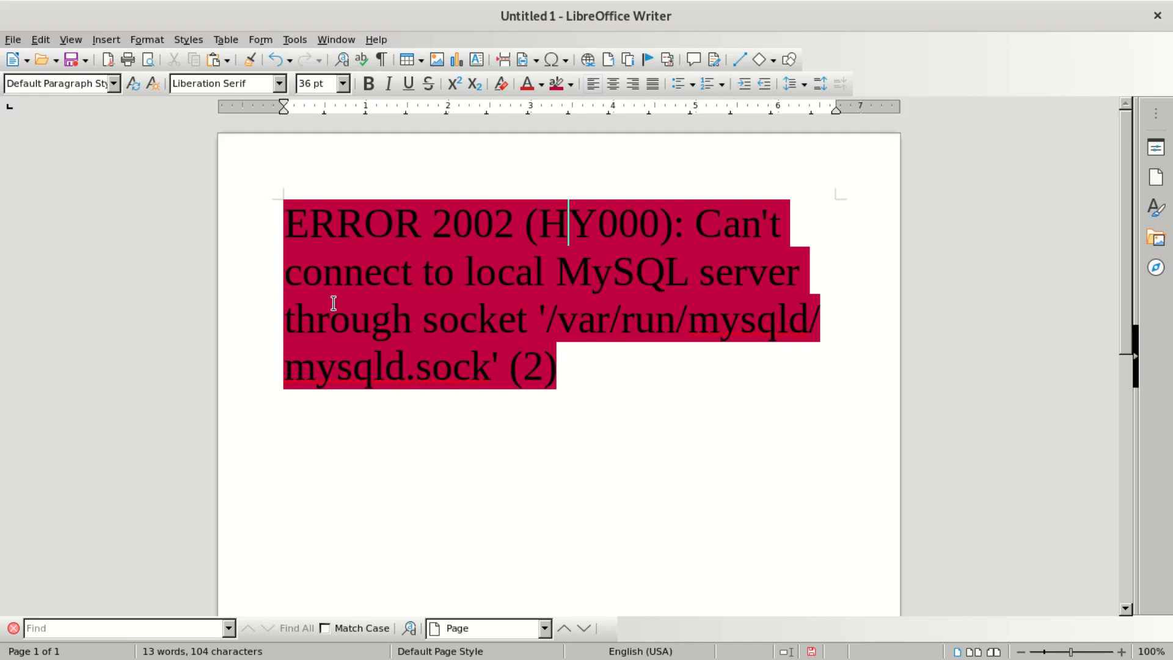
mouse_move(439, 322)
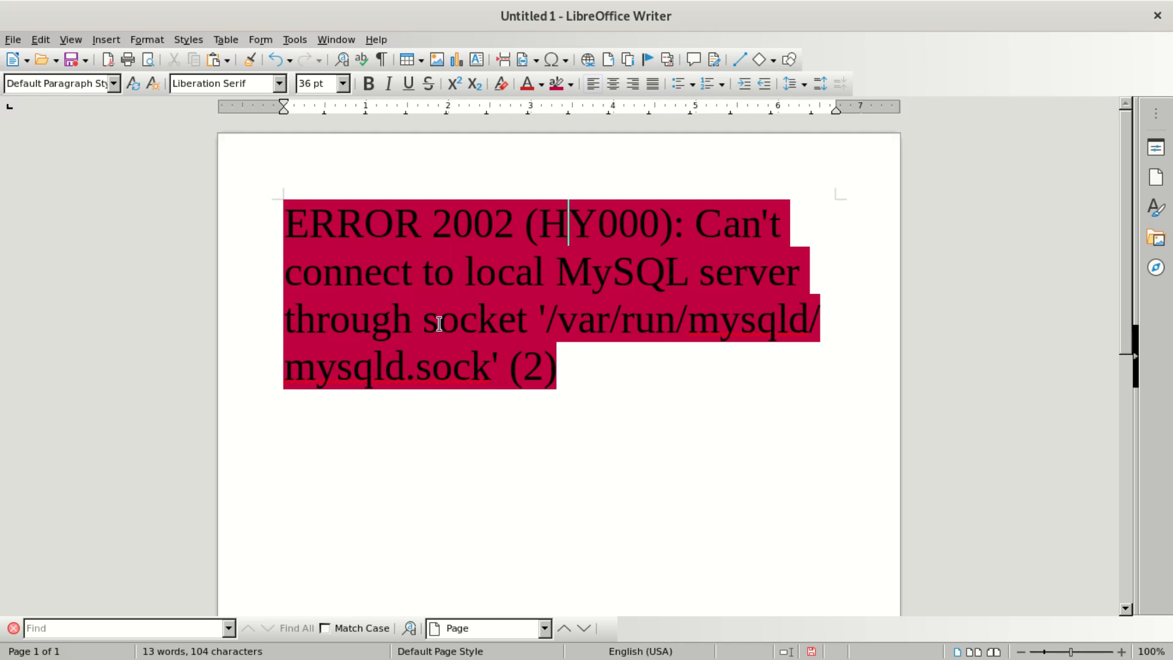
mouse_move(645, 301)
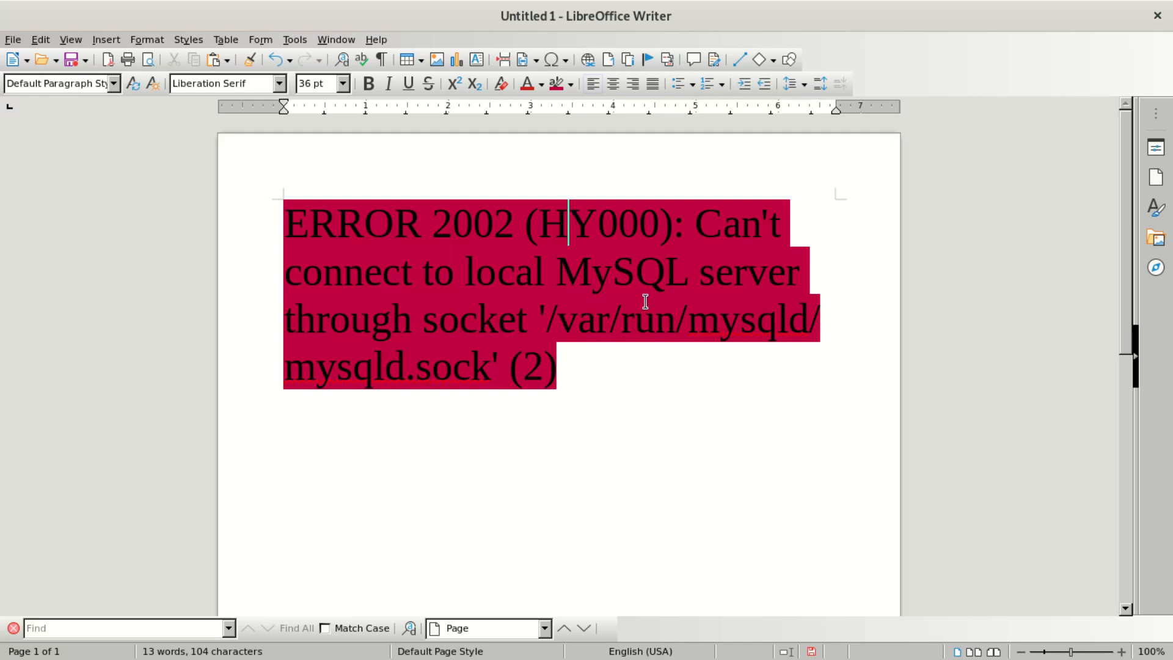
mouse_move(817, 339)
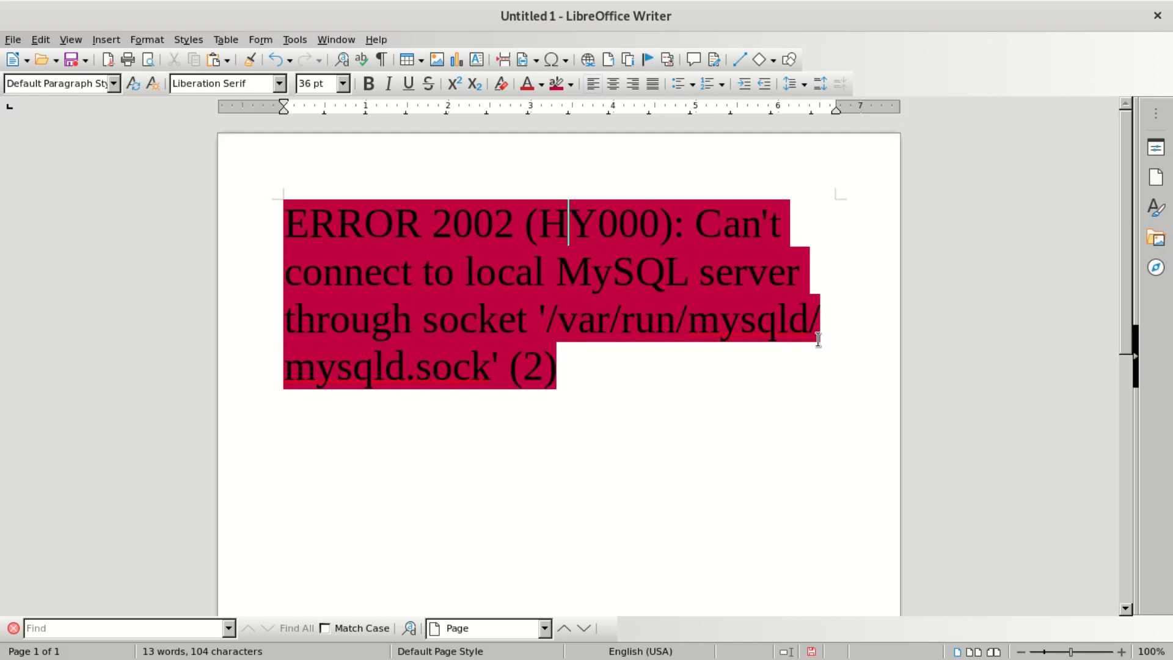
mouse_move(296, 374)
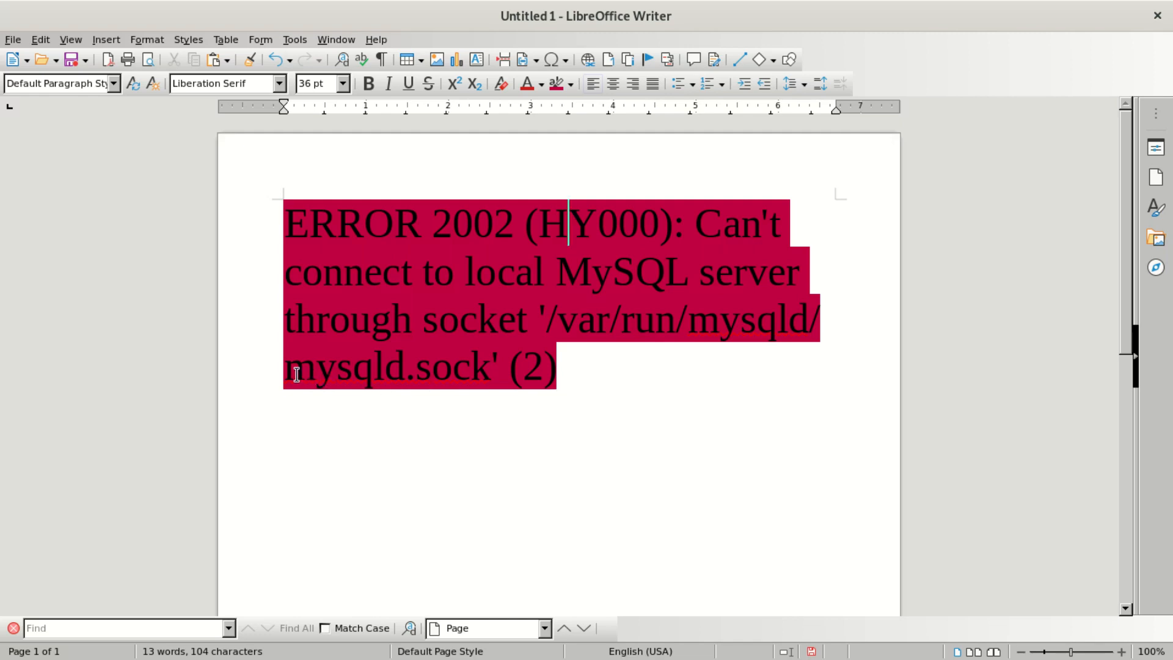
mouse_move(423, 378)
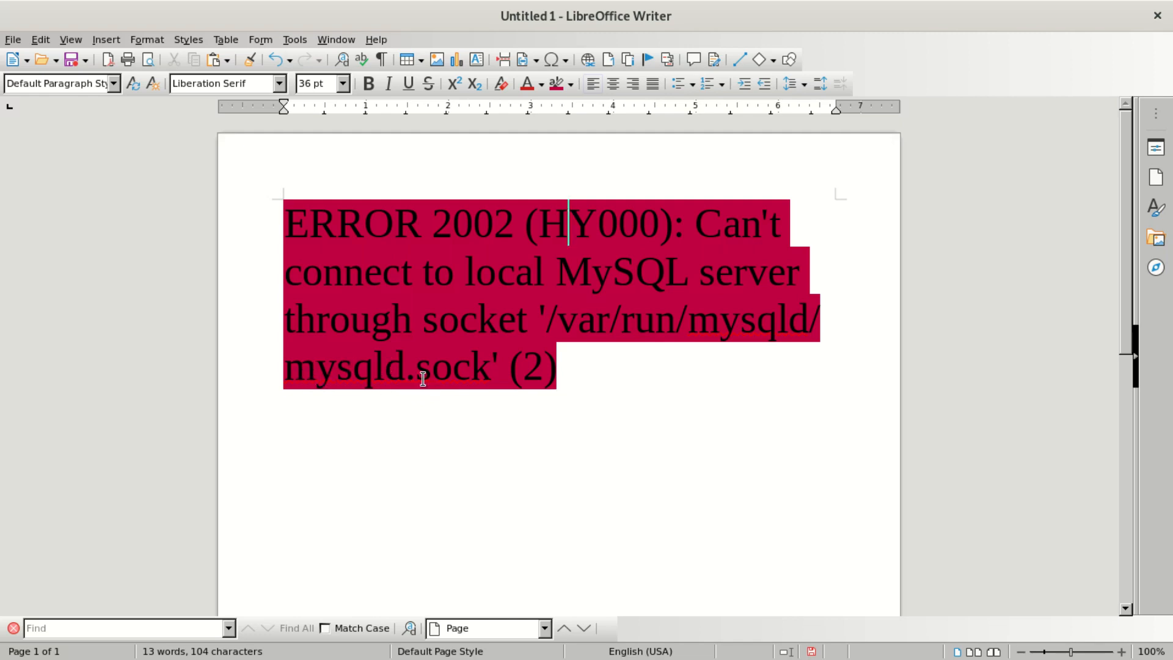
mouse_move(509, 385)
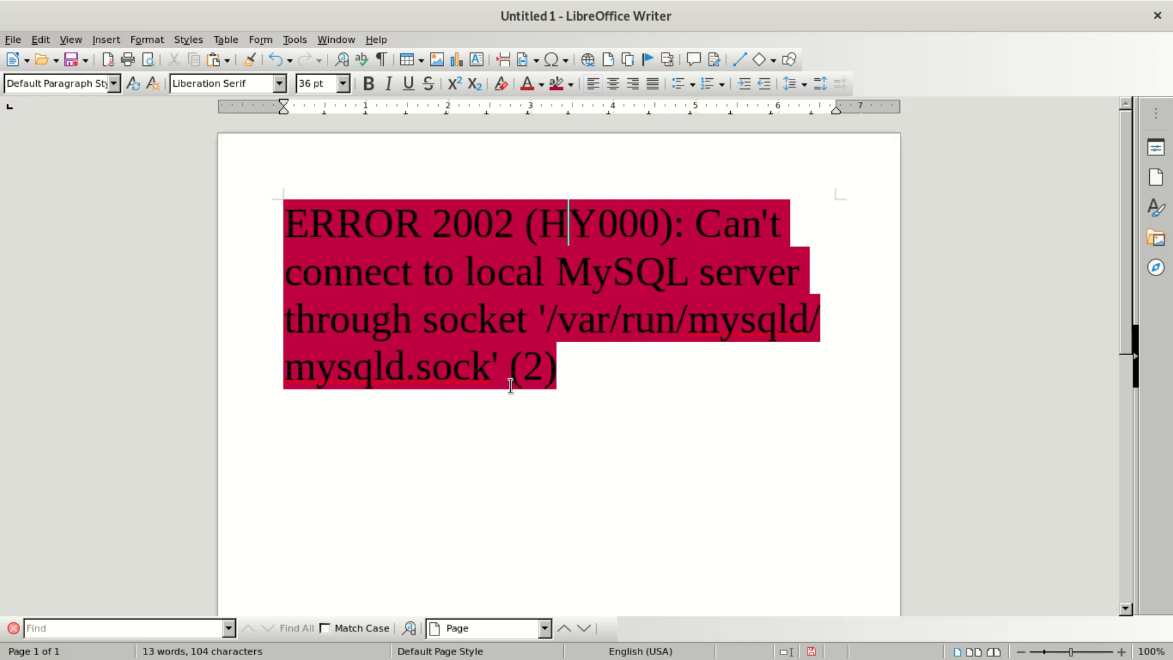
mouse_move(531, 320)
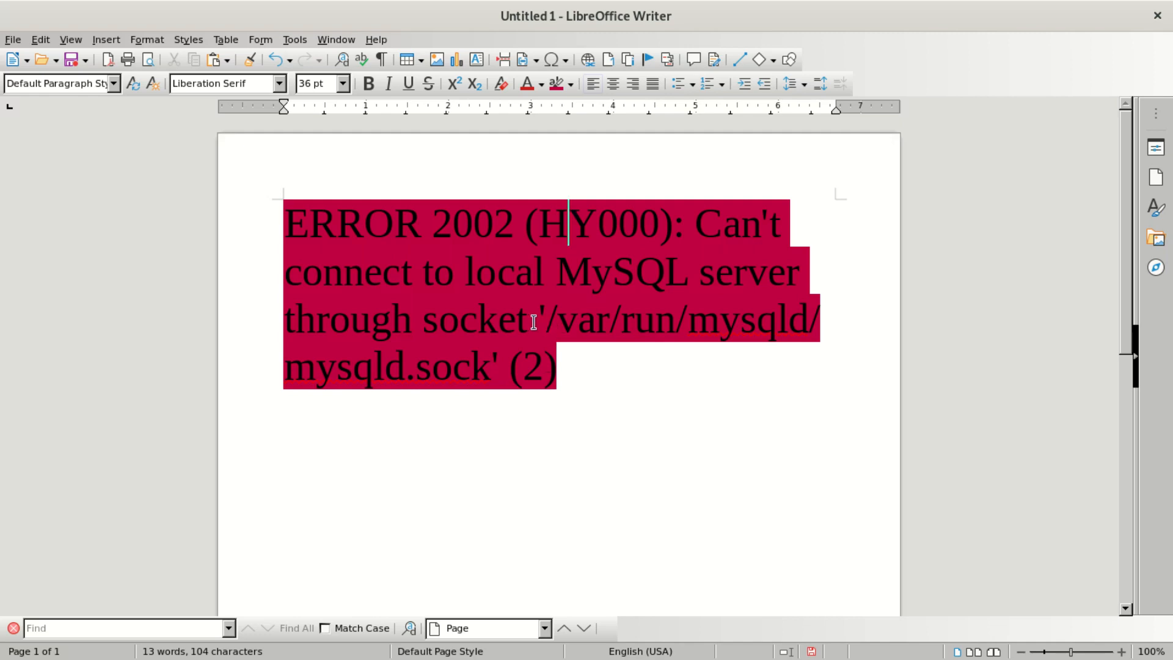
mouse_move(745, 408)
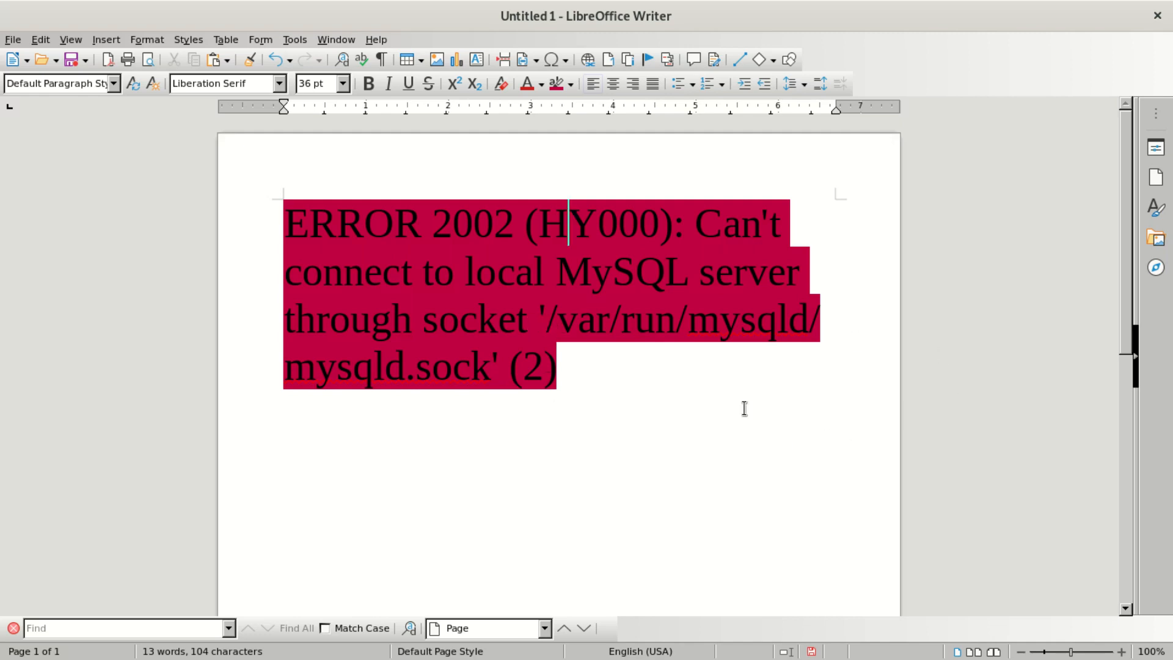
mouse_move(489, 264)
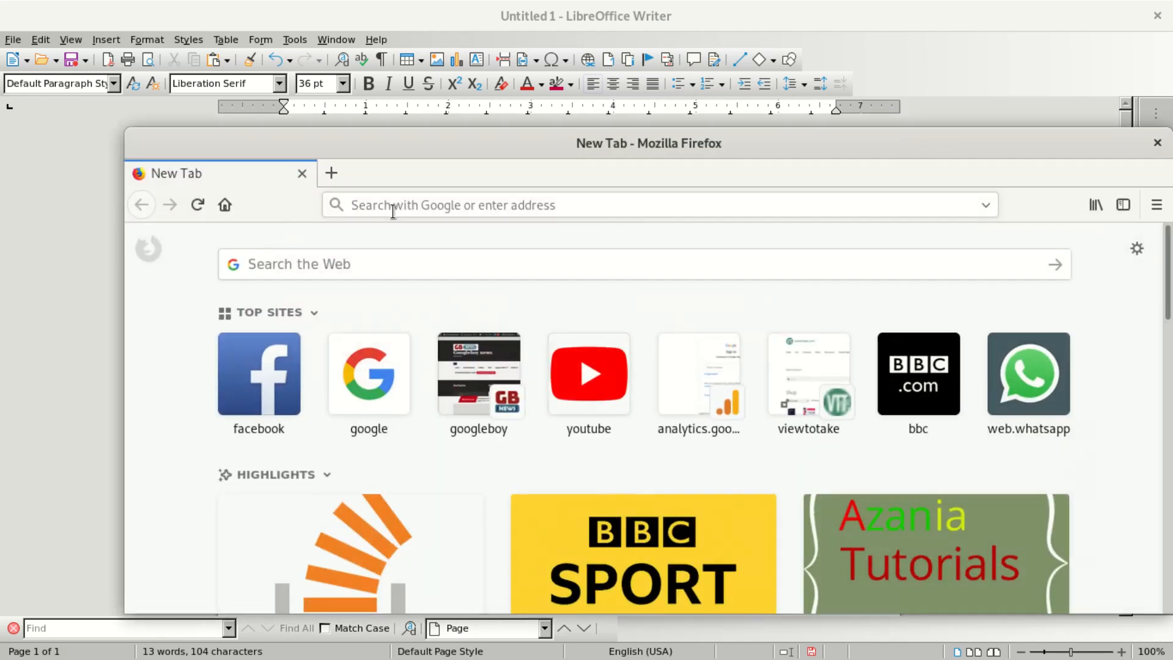
Load the entered address in Firefox, landing on the Unable to connect page.
text(mail.google.com)
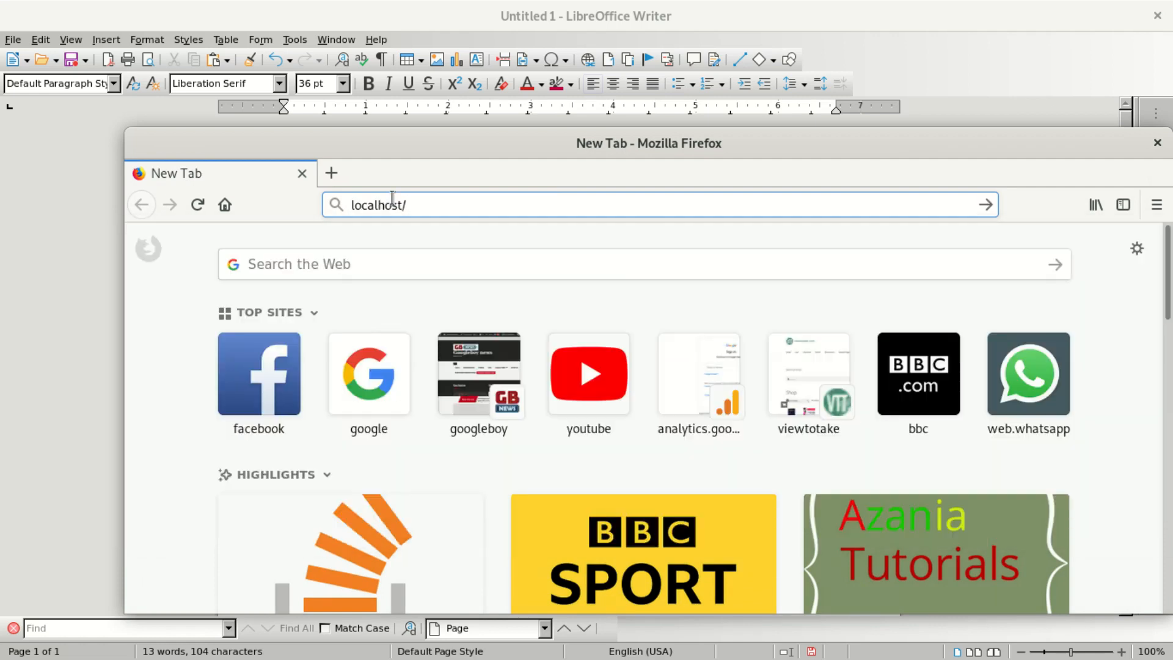
text(phpmyadmin/)
key(Return)
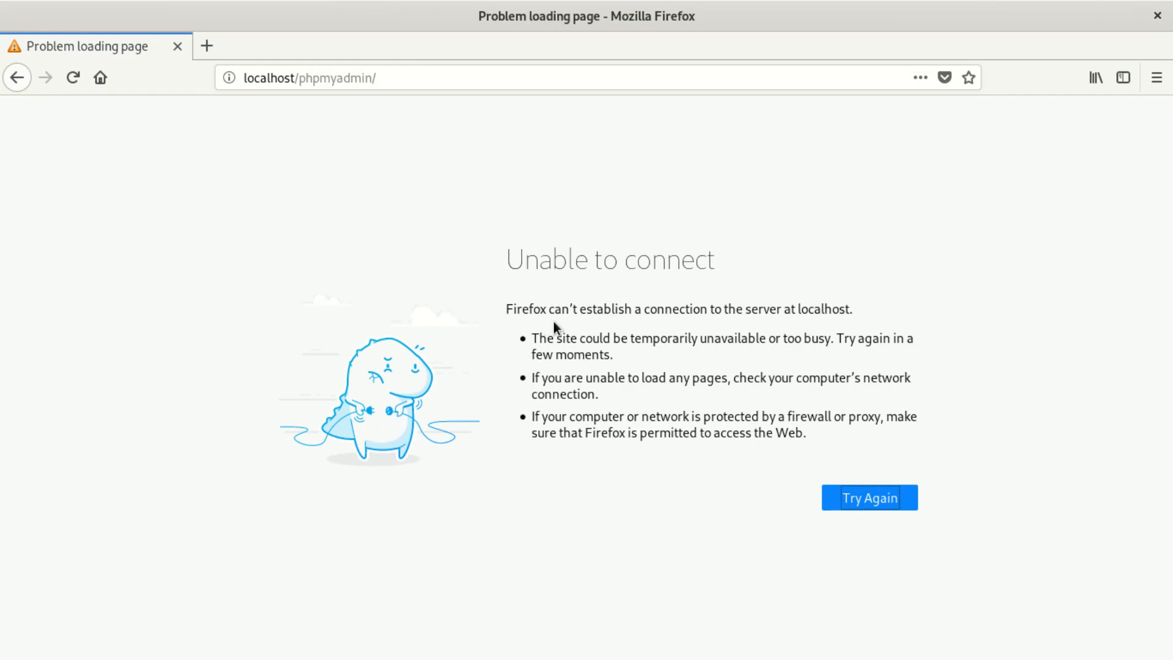
mouse_move(781, 325)
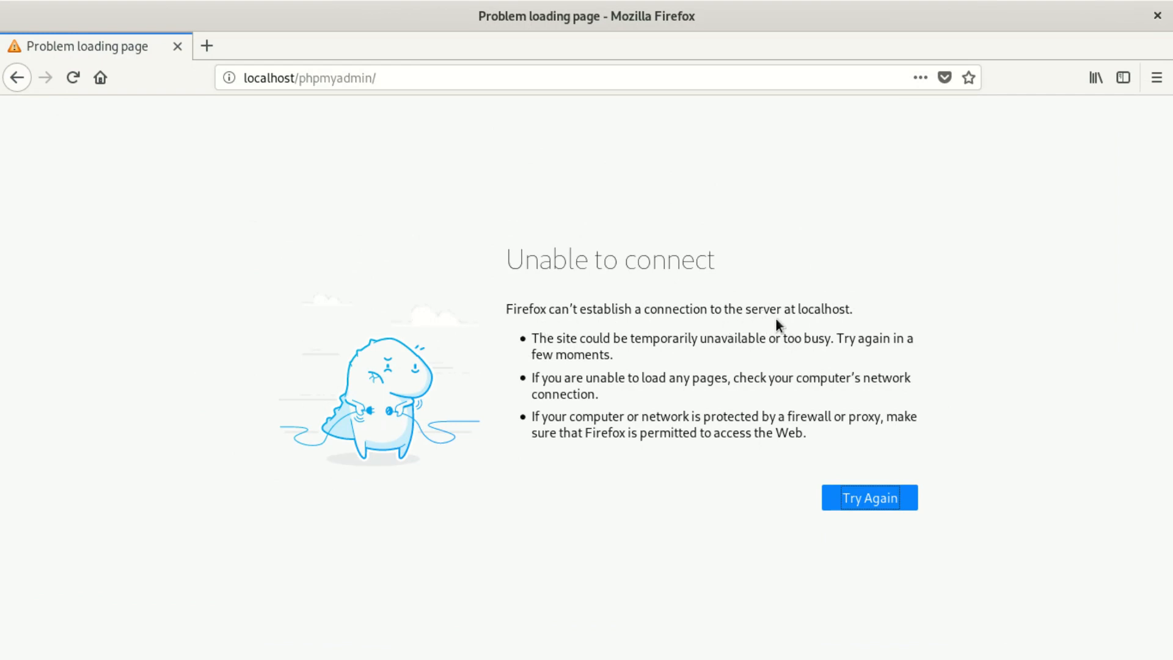
mouse_move(636, 358)
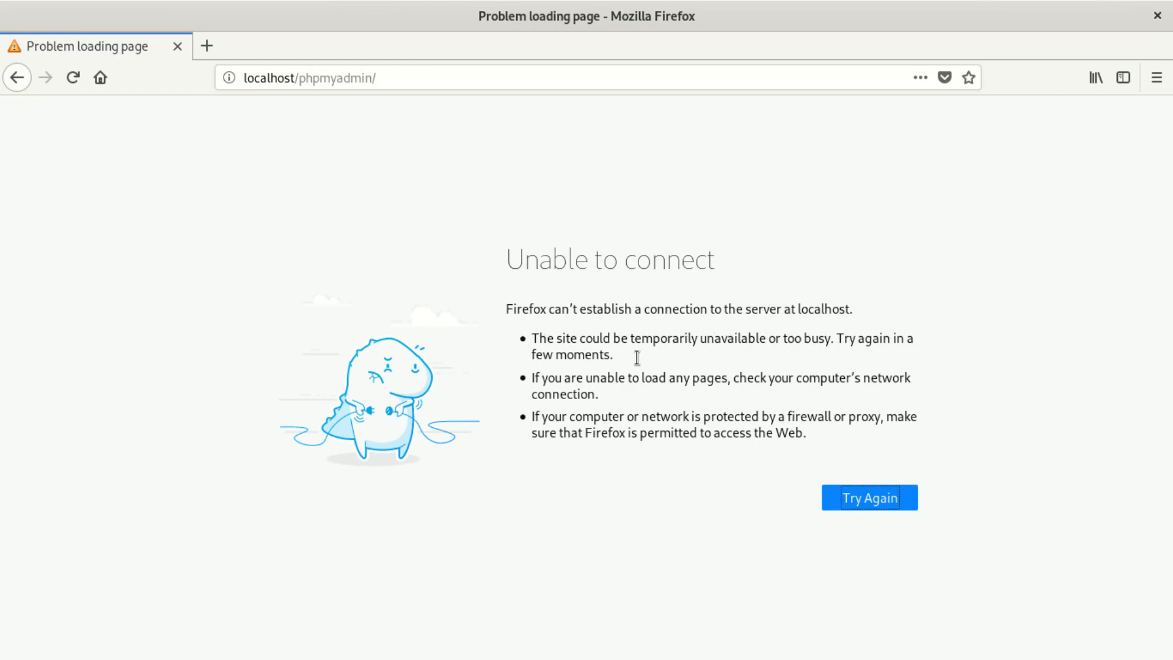
mouse_move(755, 365)
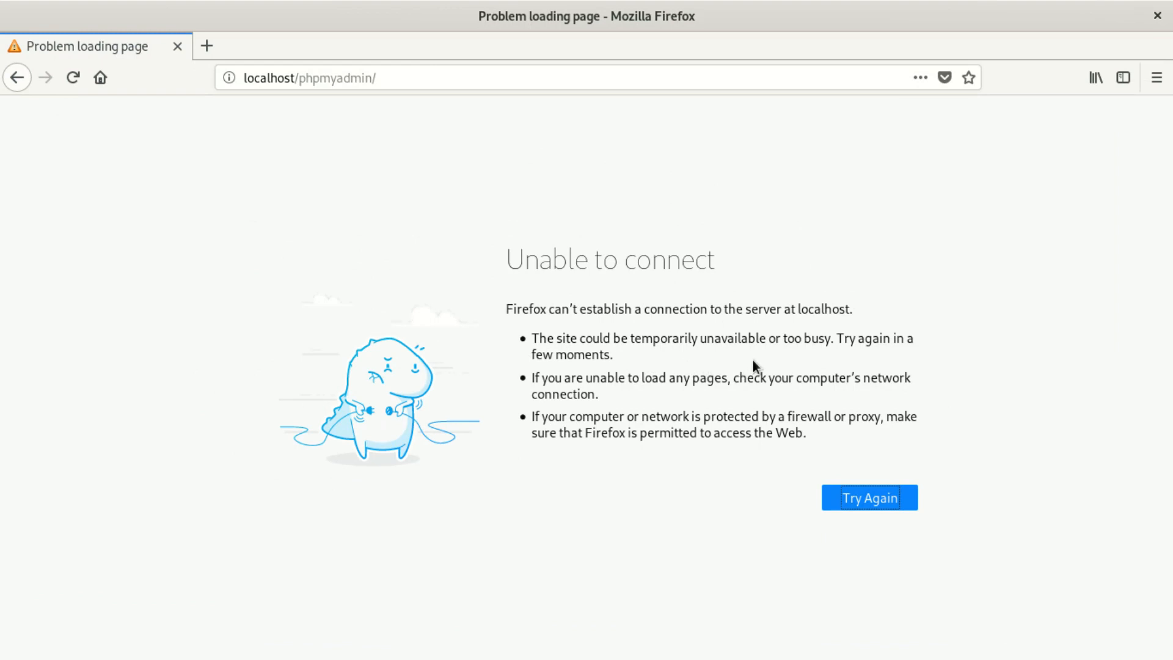
mouse_move(846, 364)
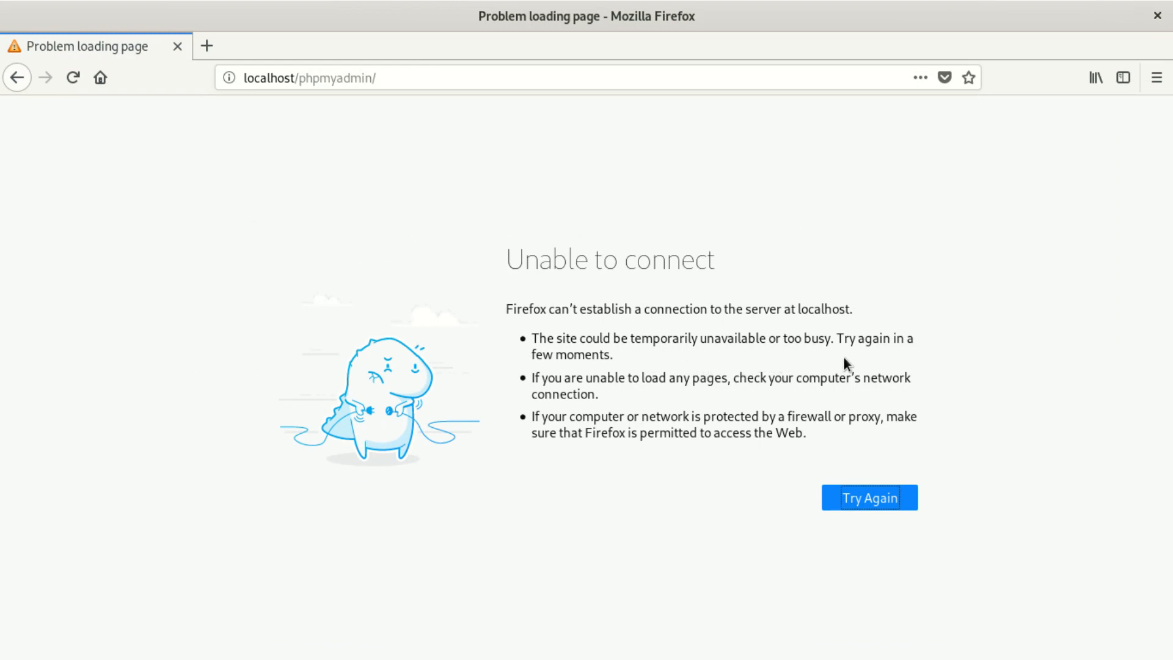
mouse_move(670, 374)
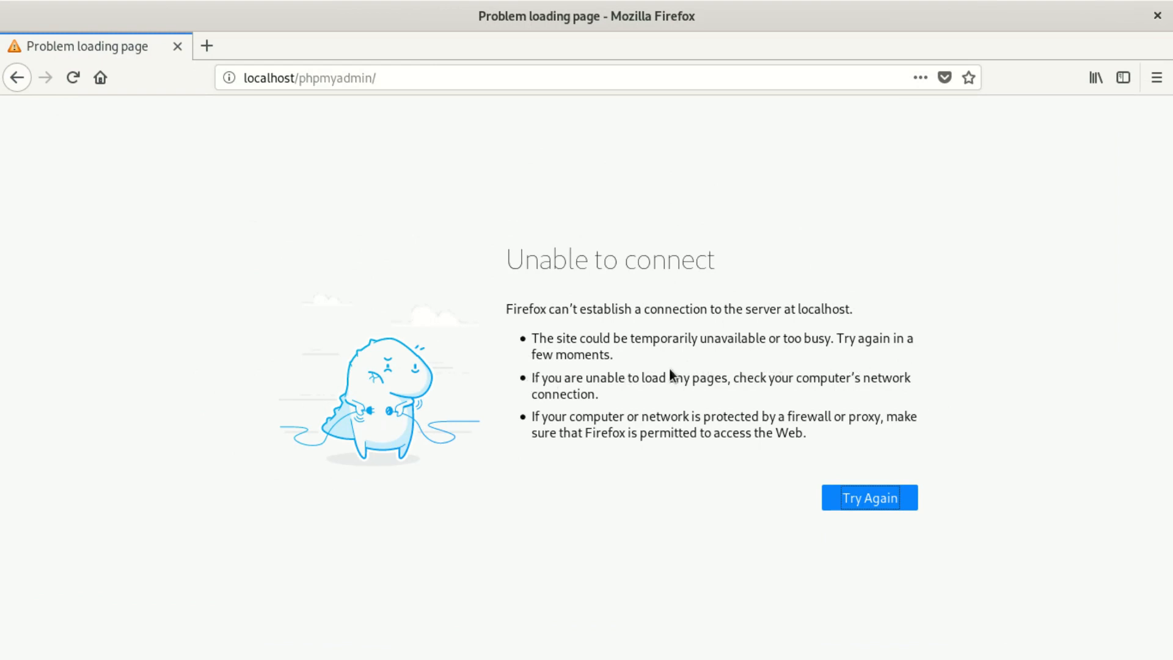
mouse_move(668, 398)
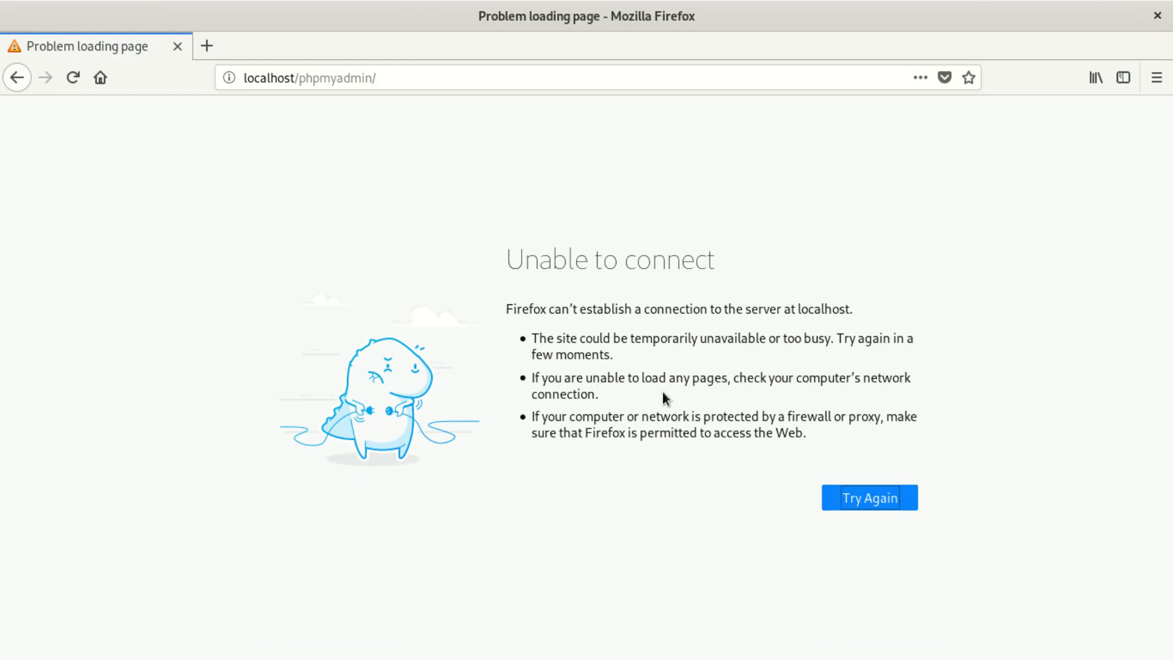
mouse_move(807, 398)
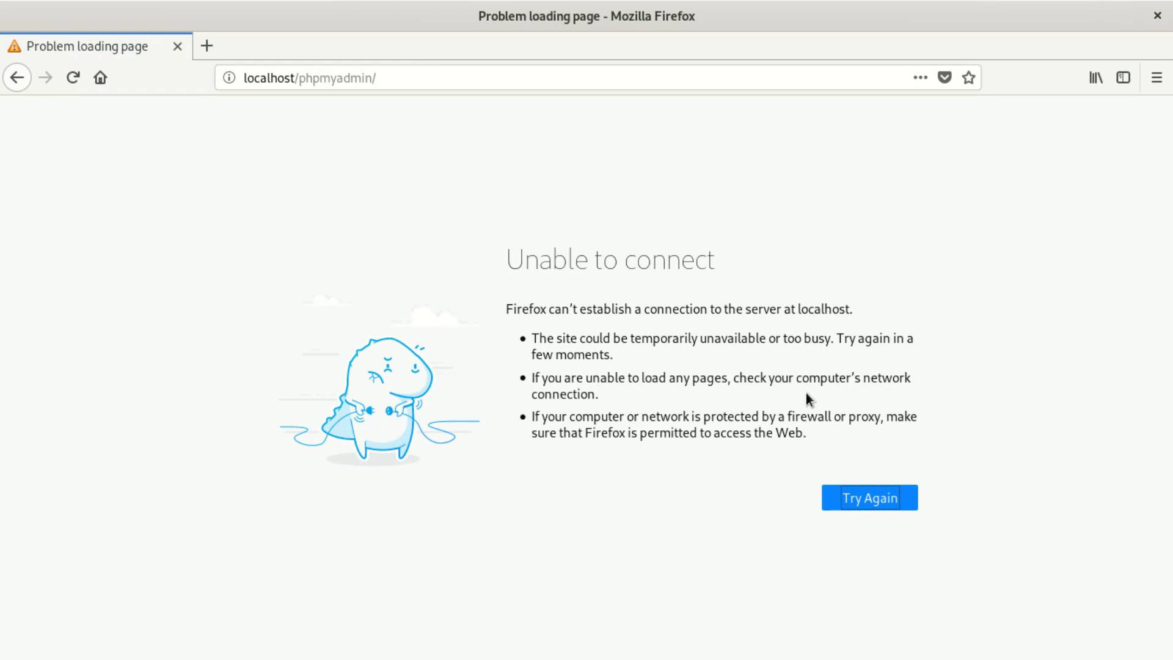
mouse_move(901, 396)
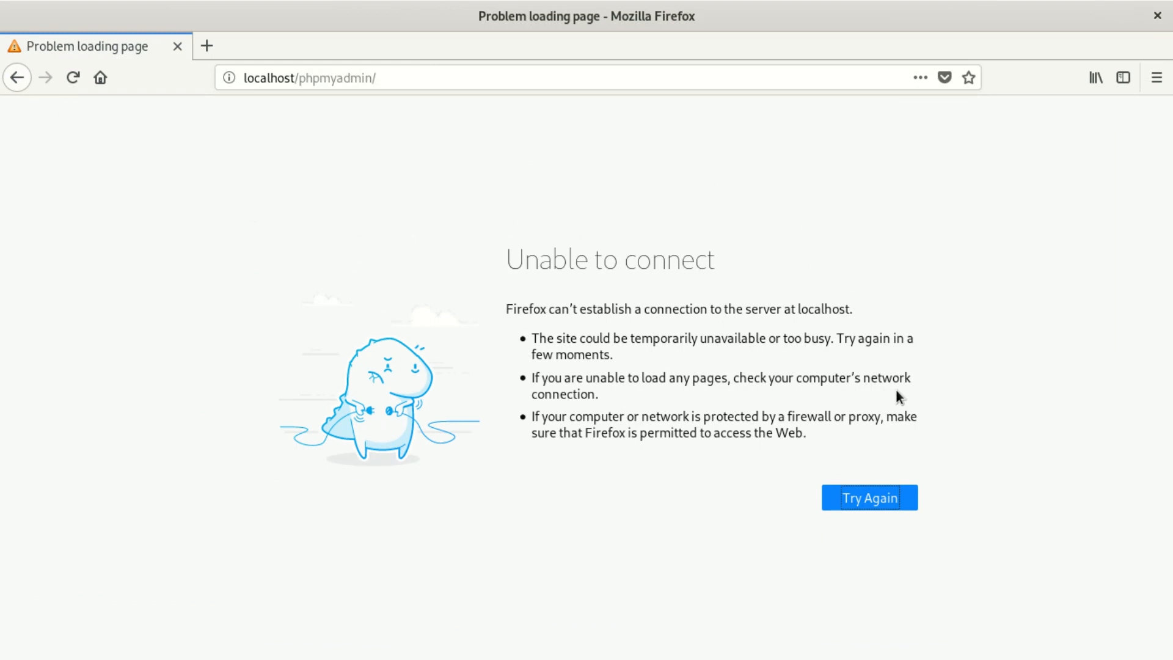
mouse_move(726, 438)
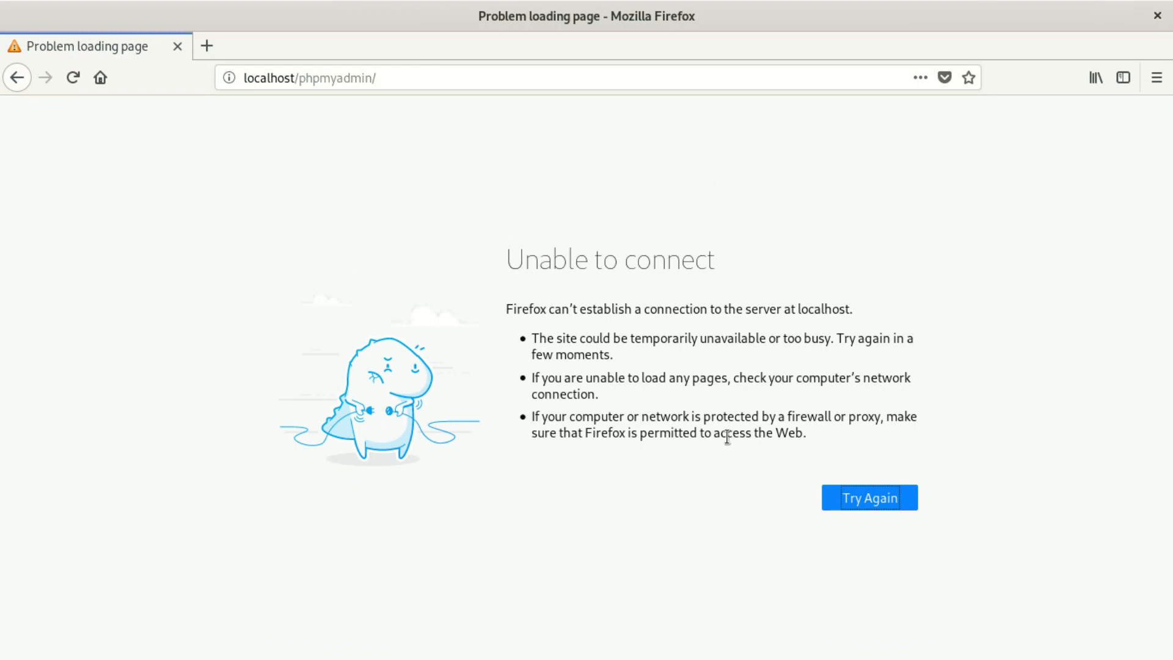
mouse_move(797, 430)
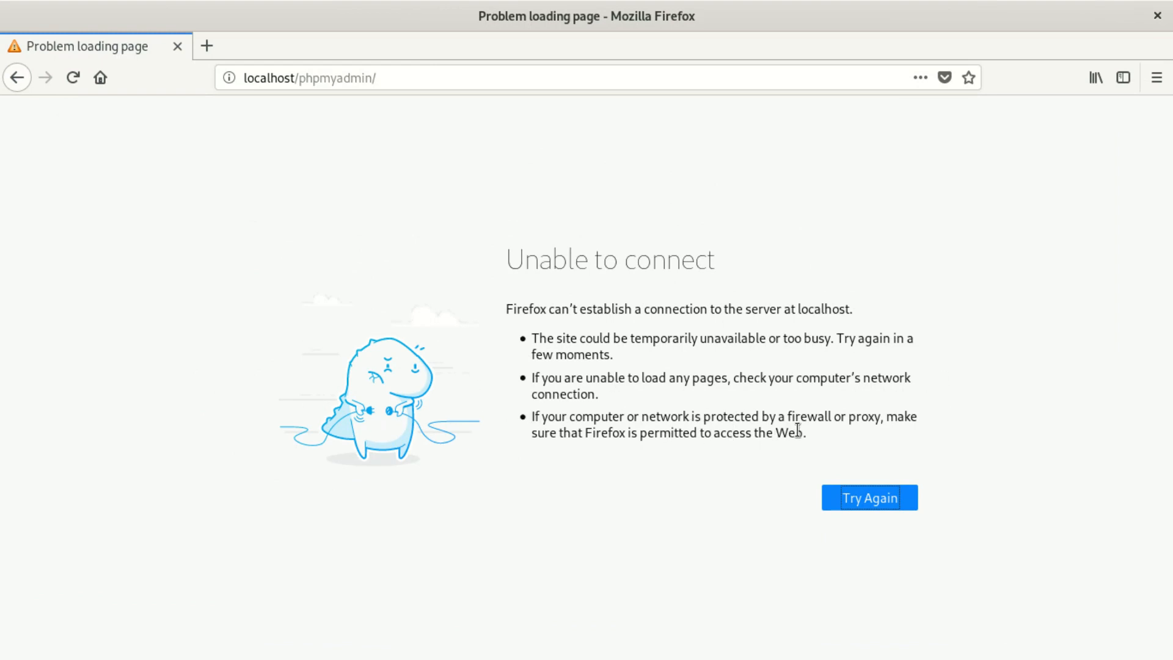
mouse_move(841, 438)
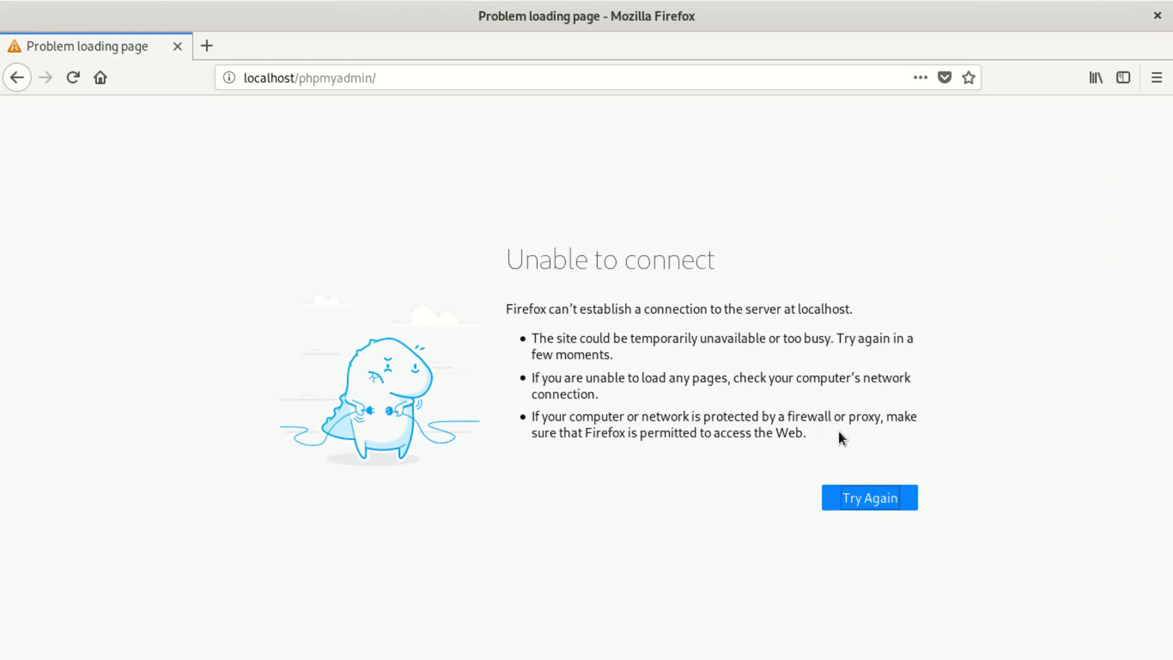
mouse_move(608, 433)
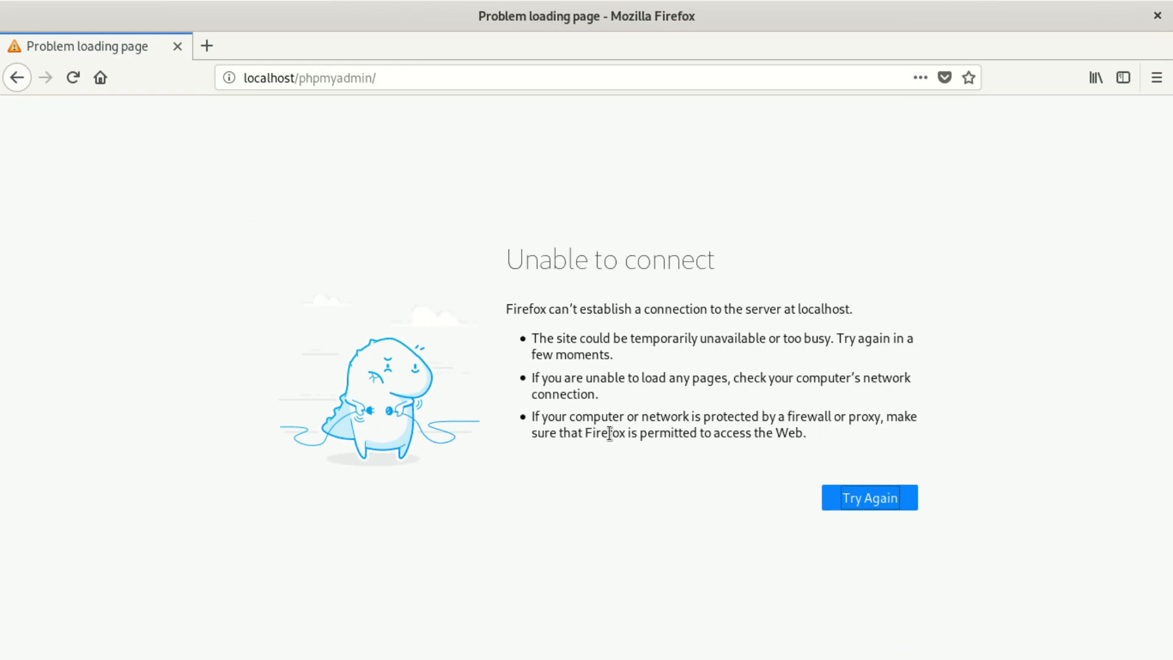
mouse_move(684, 435)
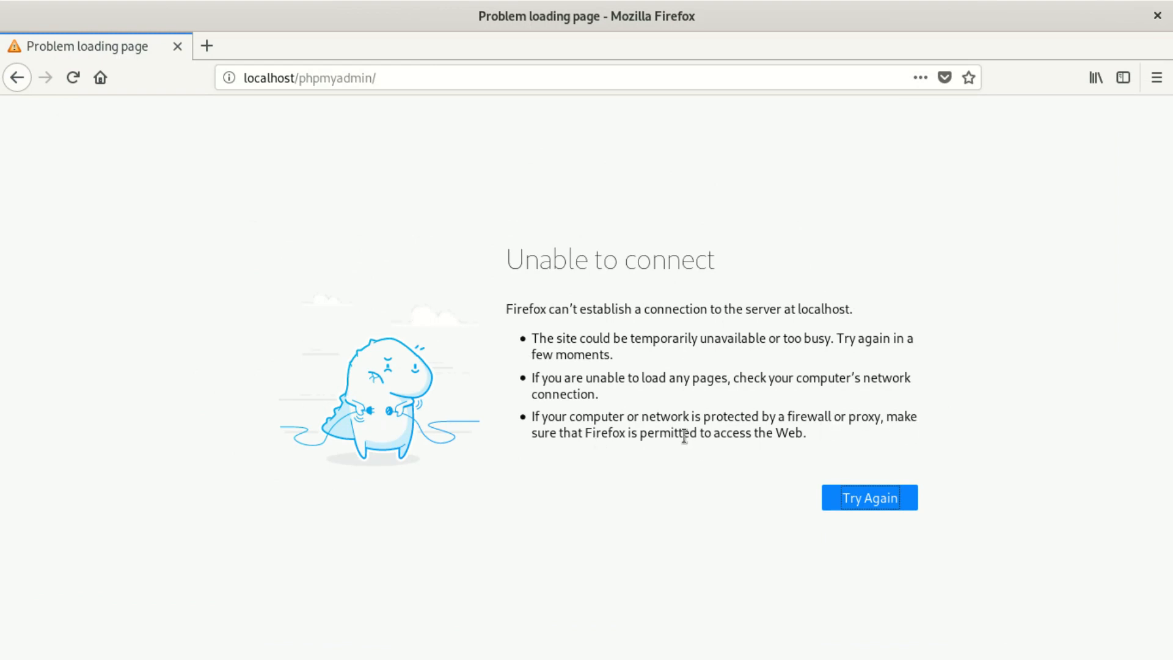
mouse_move(764, 450)
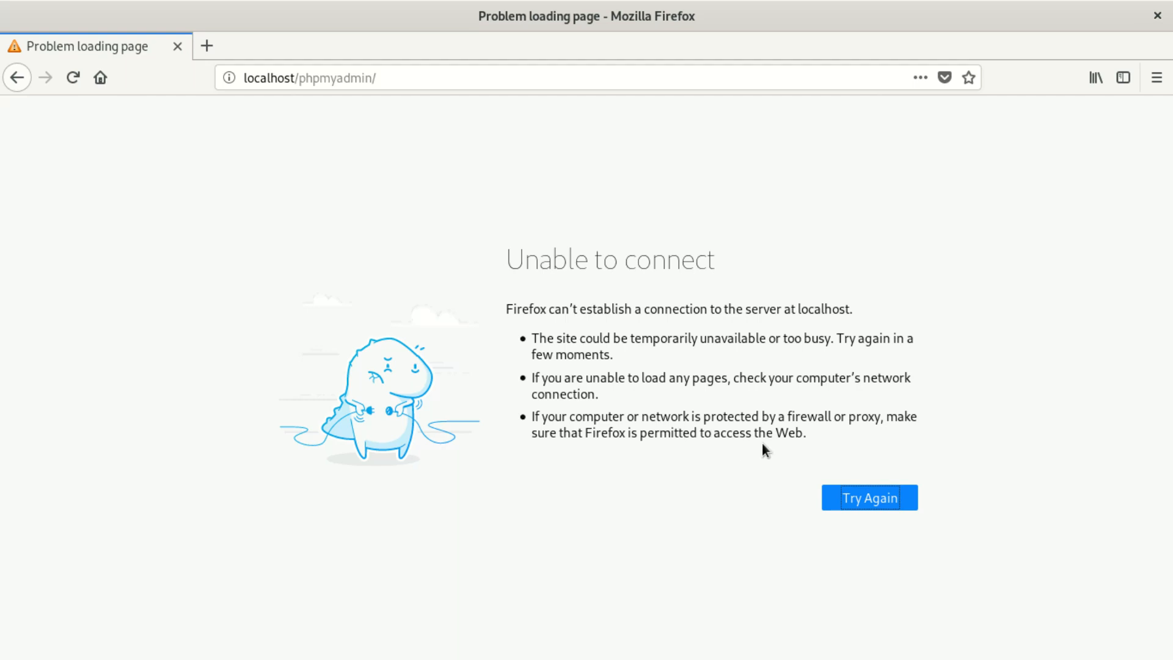
mouse_move(857, 373)
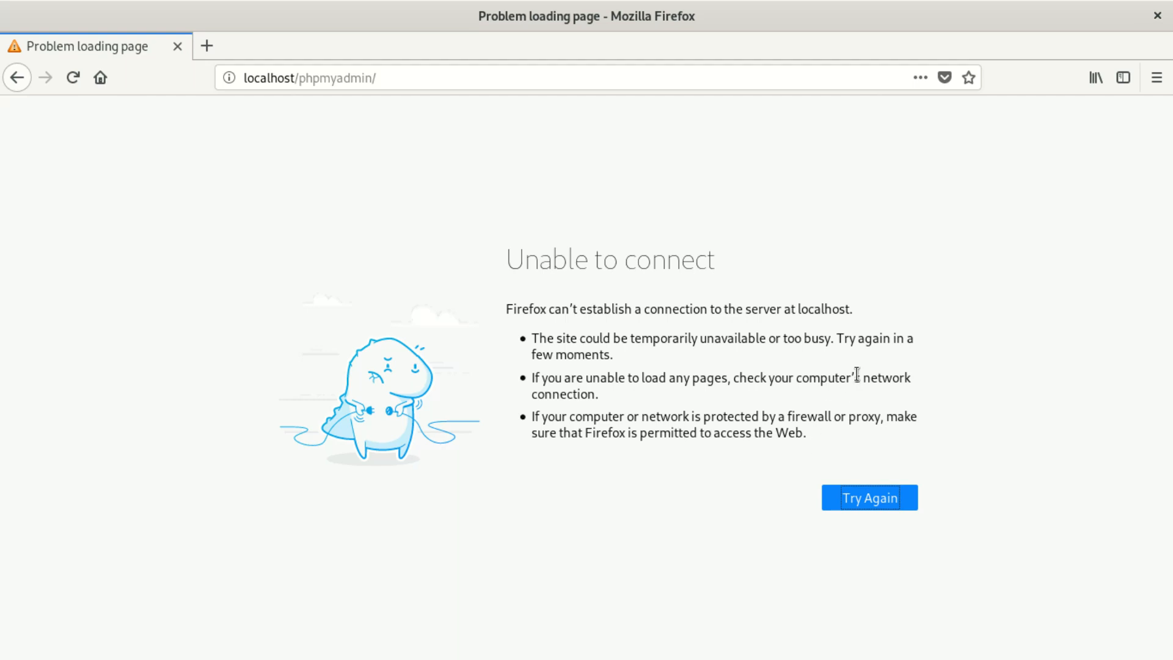
mouse_move(504, 305)
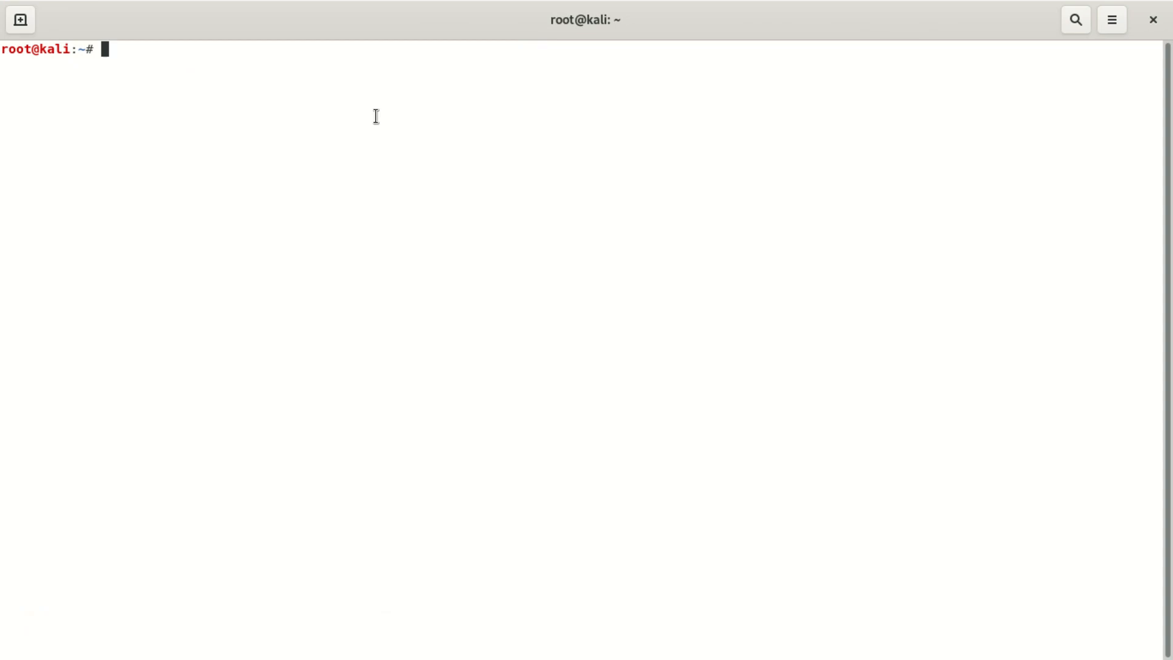
Run mysql at the root prompt and reproduce ERROR 2002 on the mysqld socket.
text(service mysql stop)
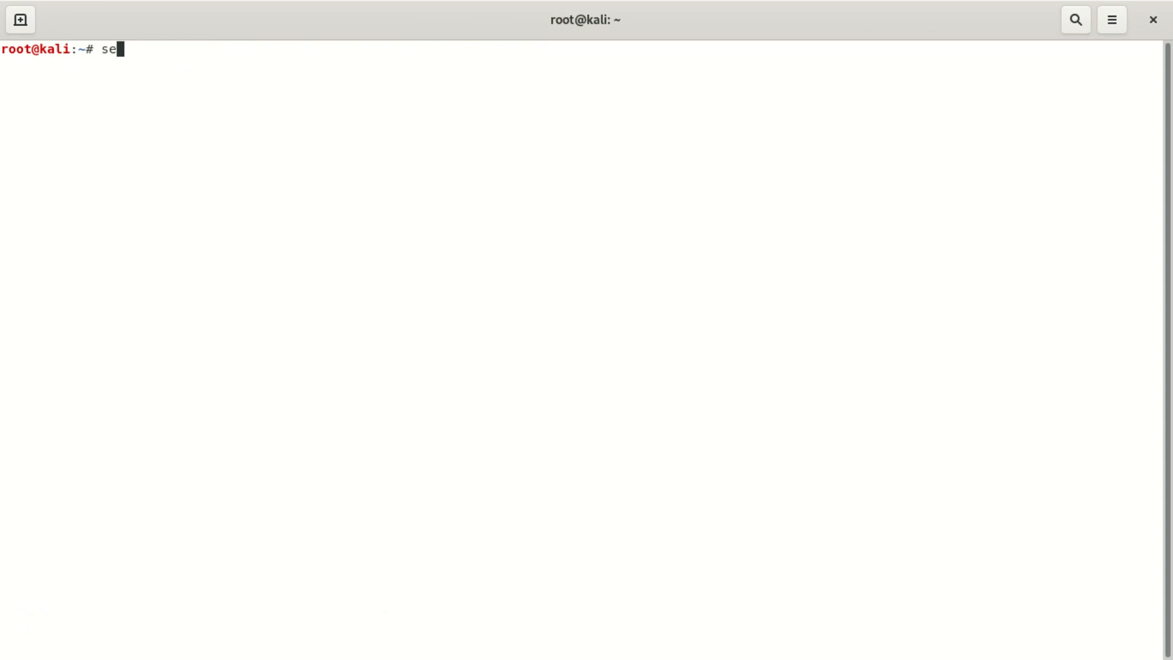
text(rvice mysql)
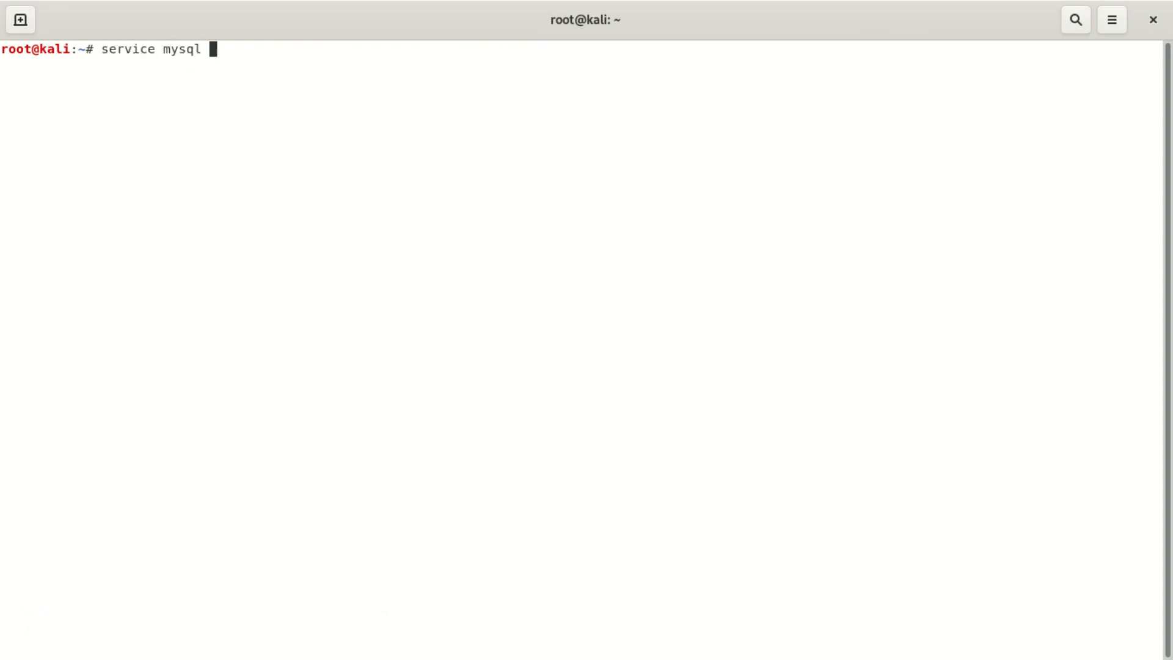
text(st)
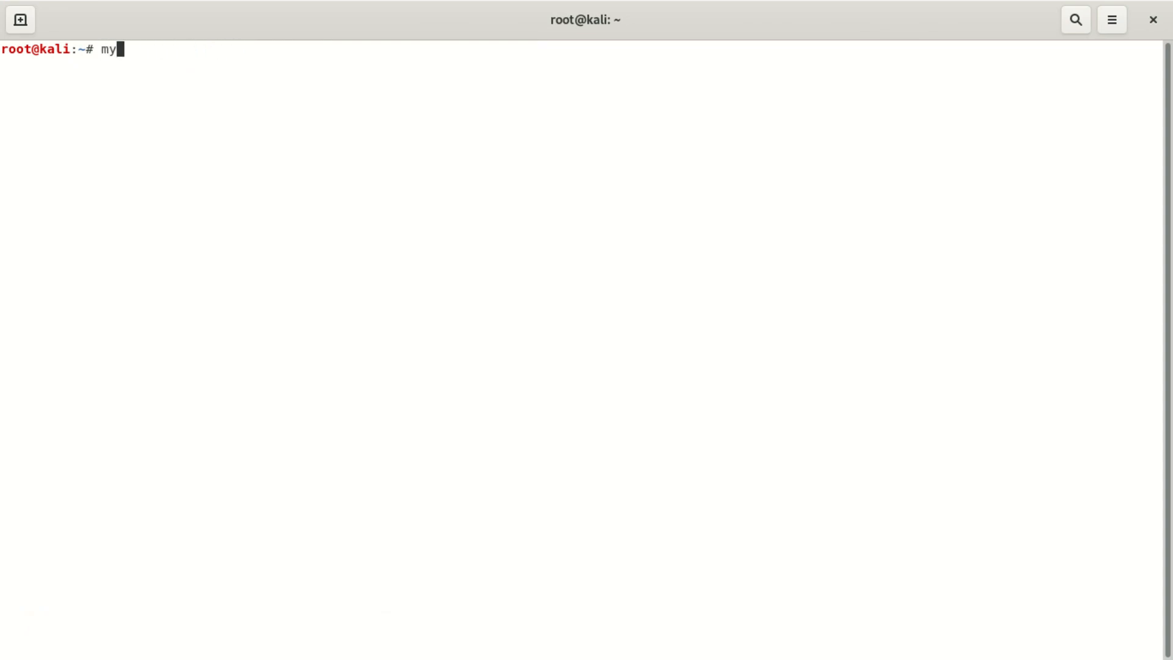
key(Return)
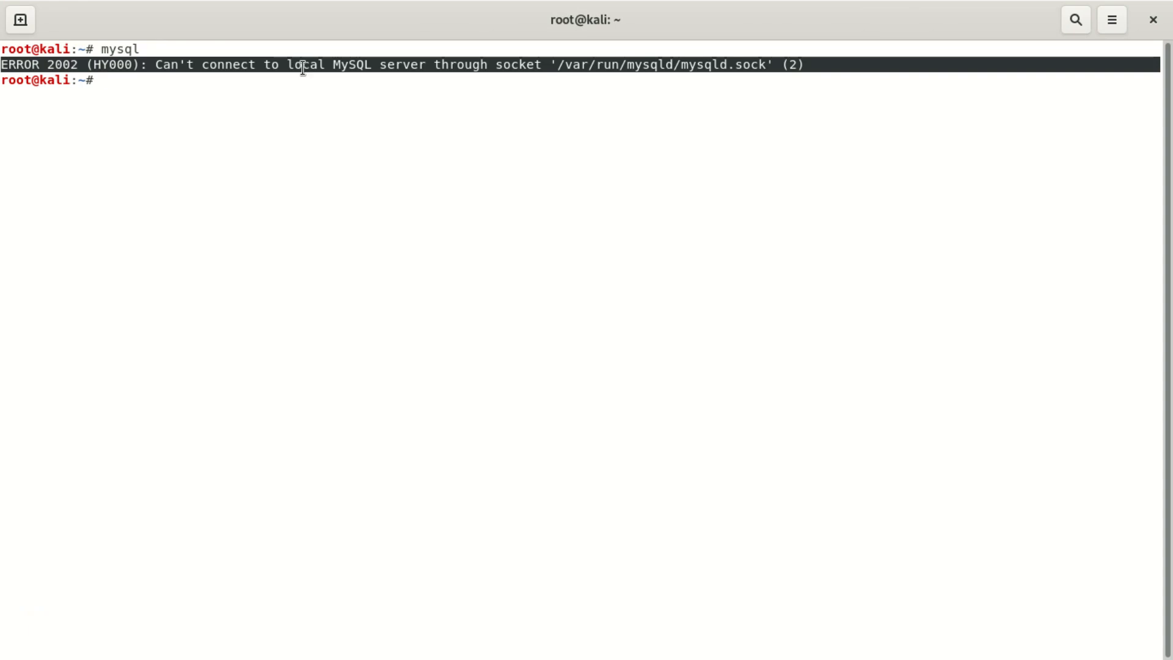
mouse_move(411, 104)
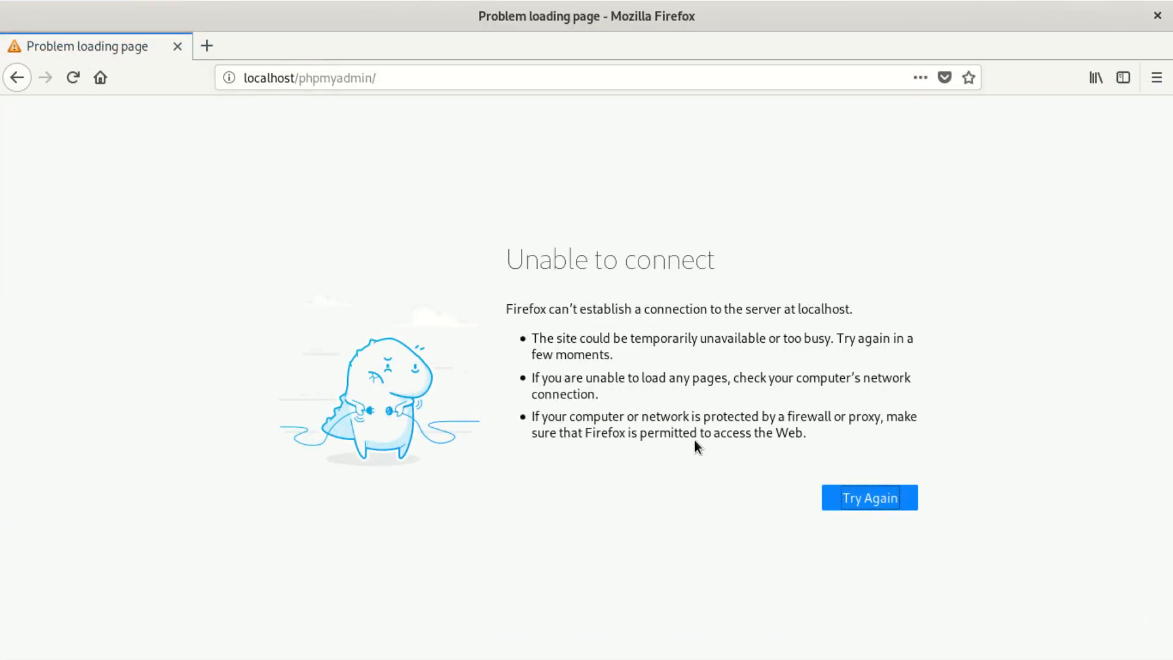
mouse_move(833, 426)
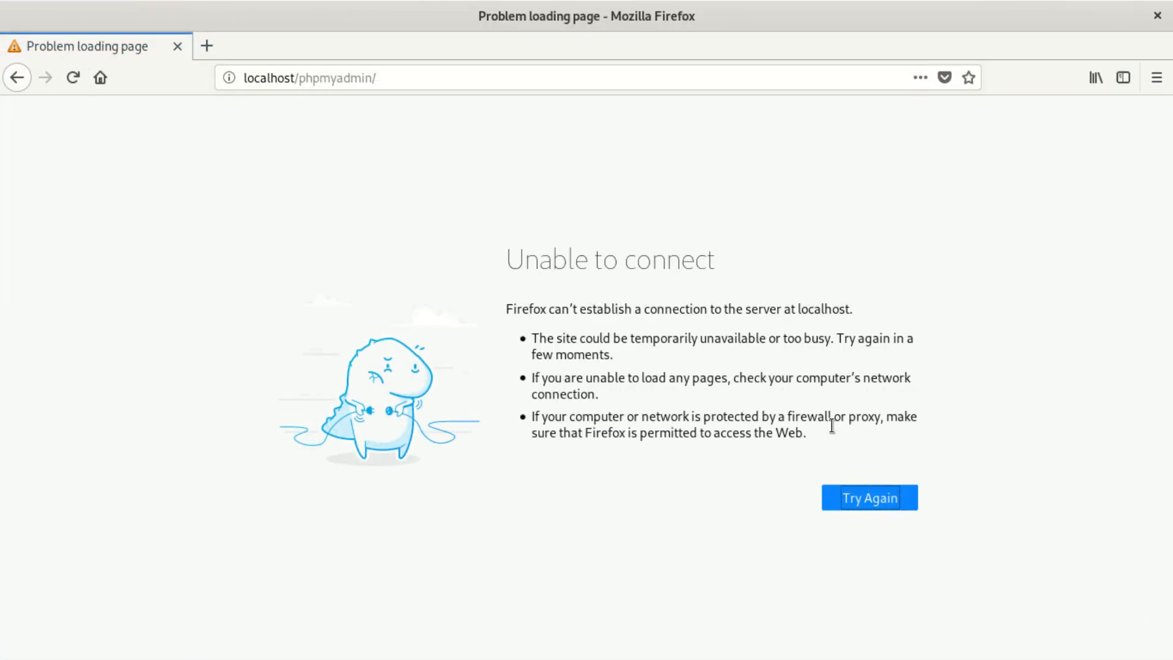
mouse_move(716, 393)
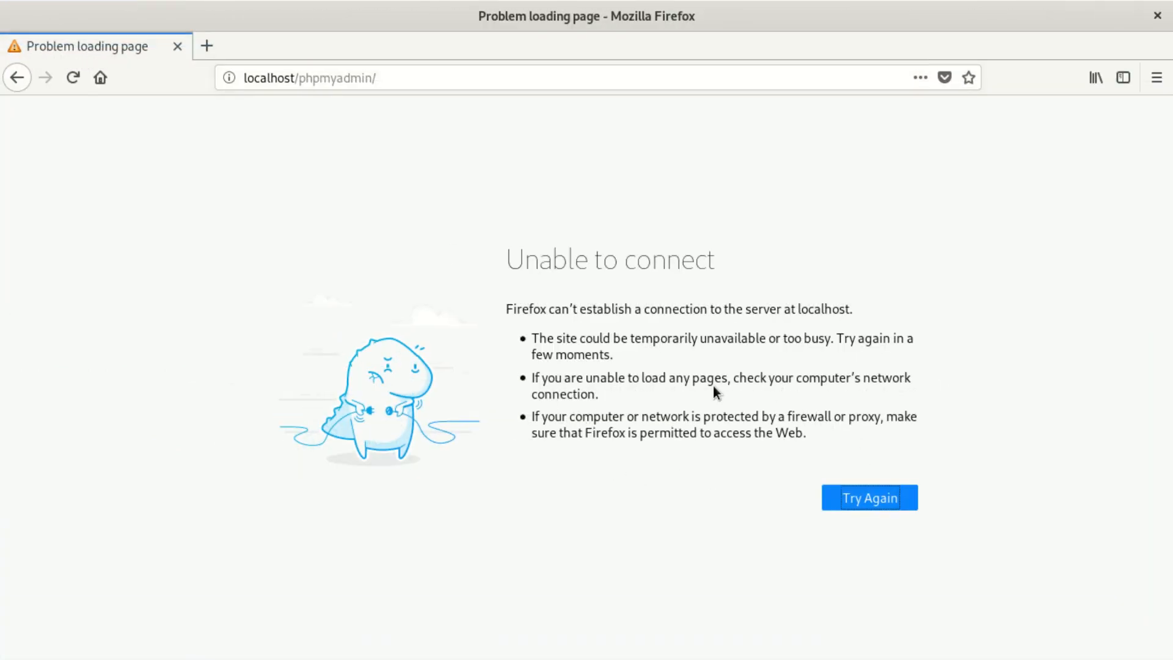
mouse_move(401, 38)
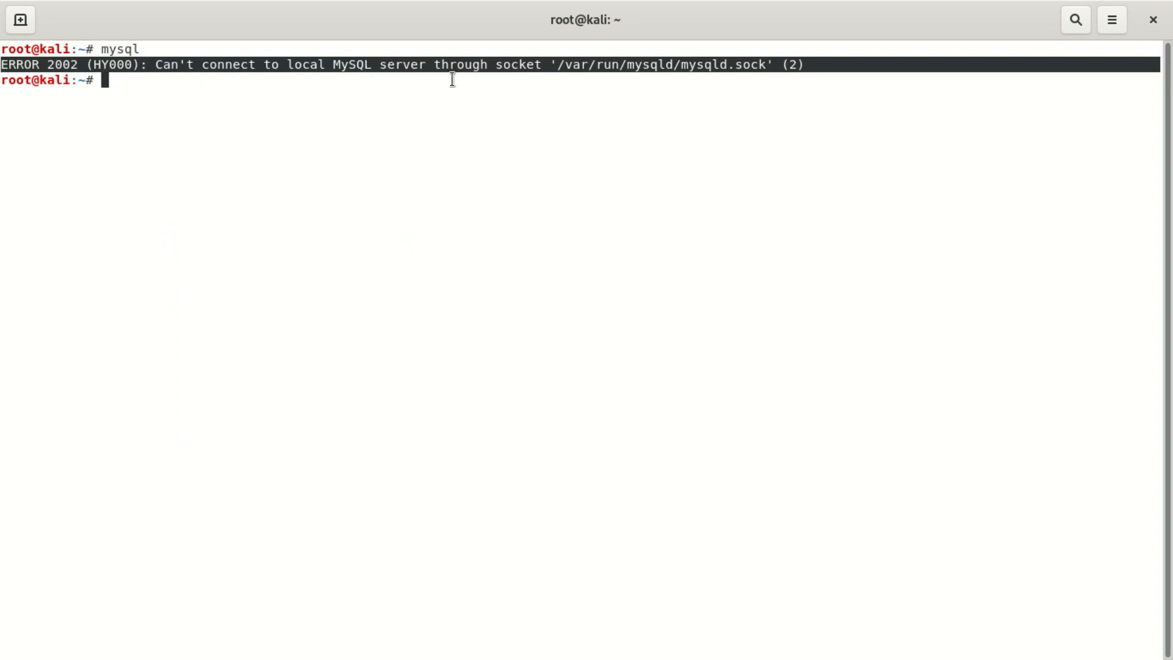
mouse_move(308, 78)
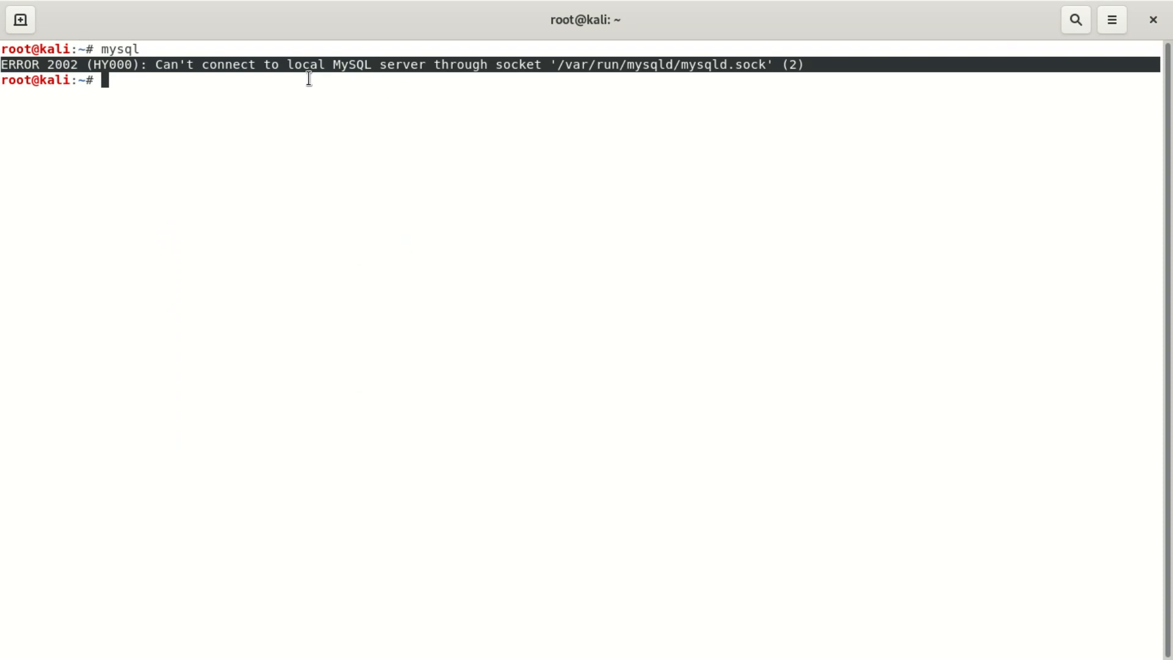
mouse_move(275, 75)
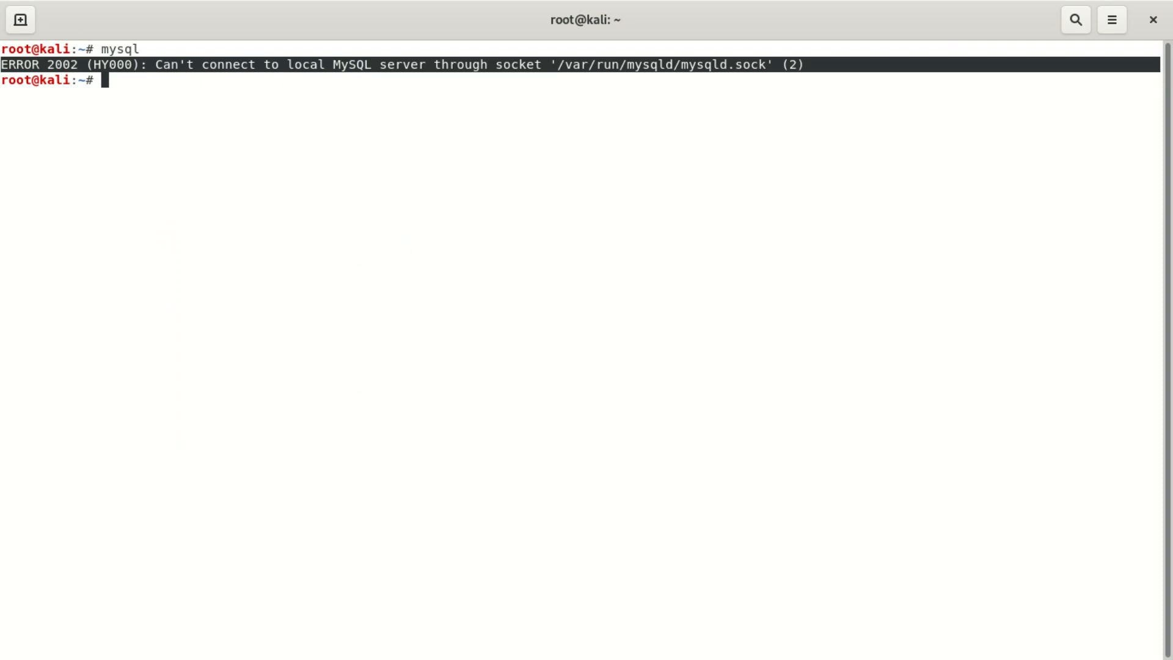
mouse_move(485, 126)
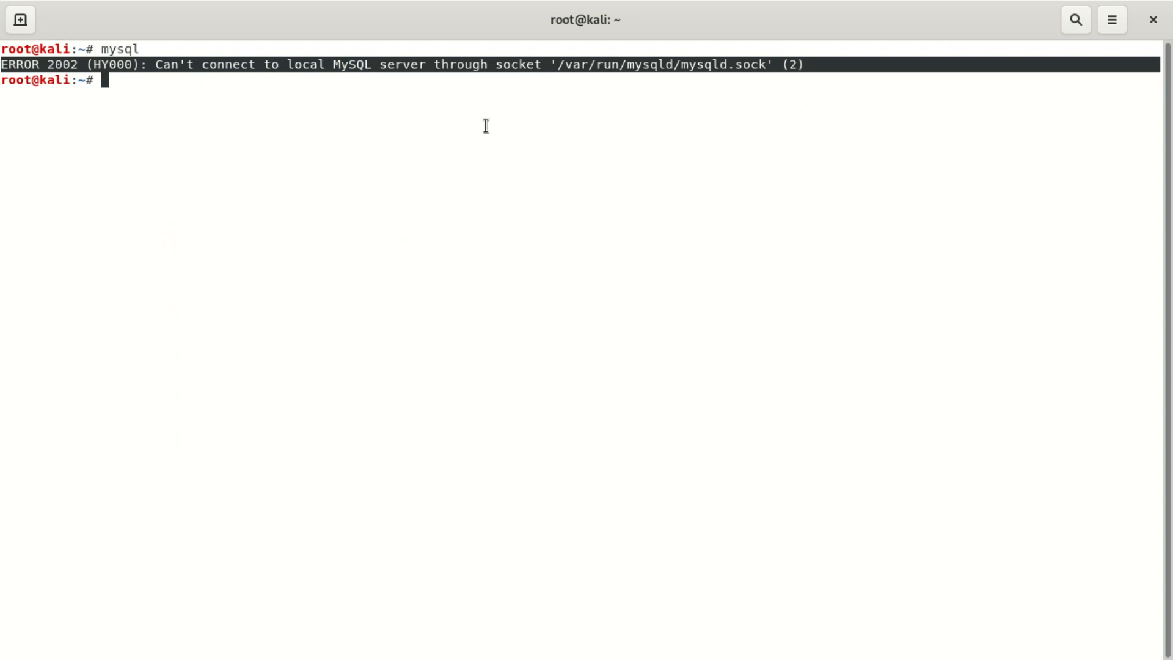
mouse_move(115, 140)
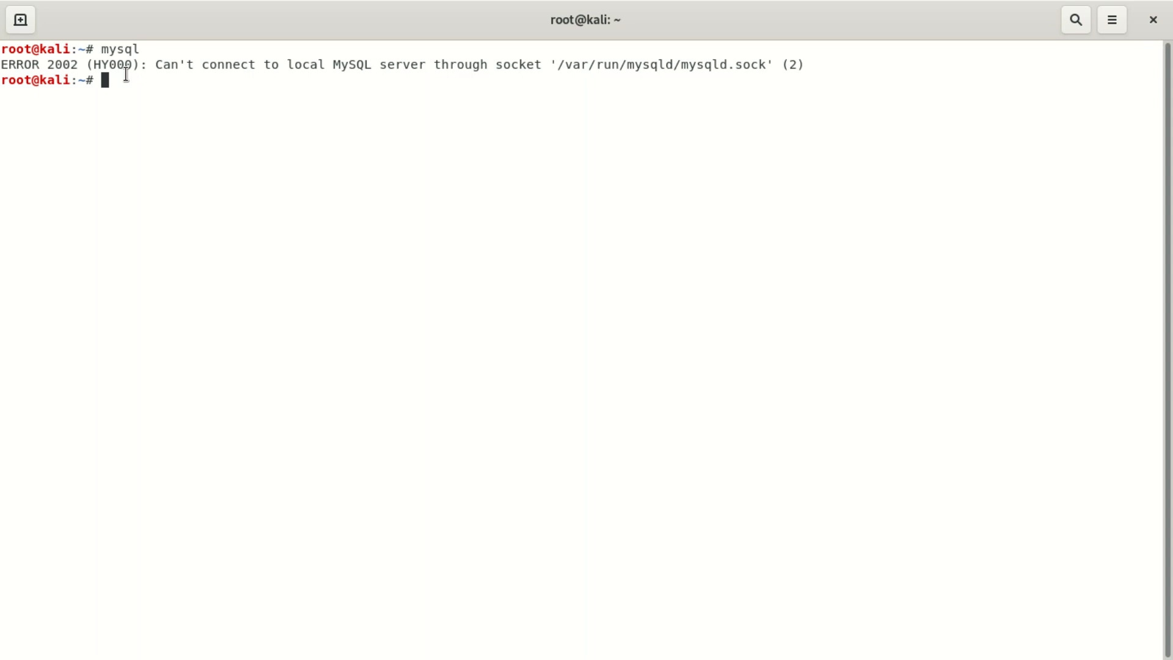
Run 'service mysql start' to bring the MySQL database server up.
text(s)
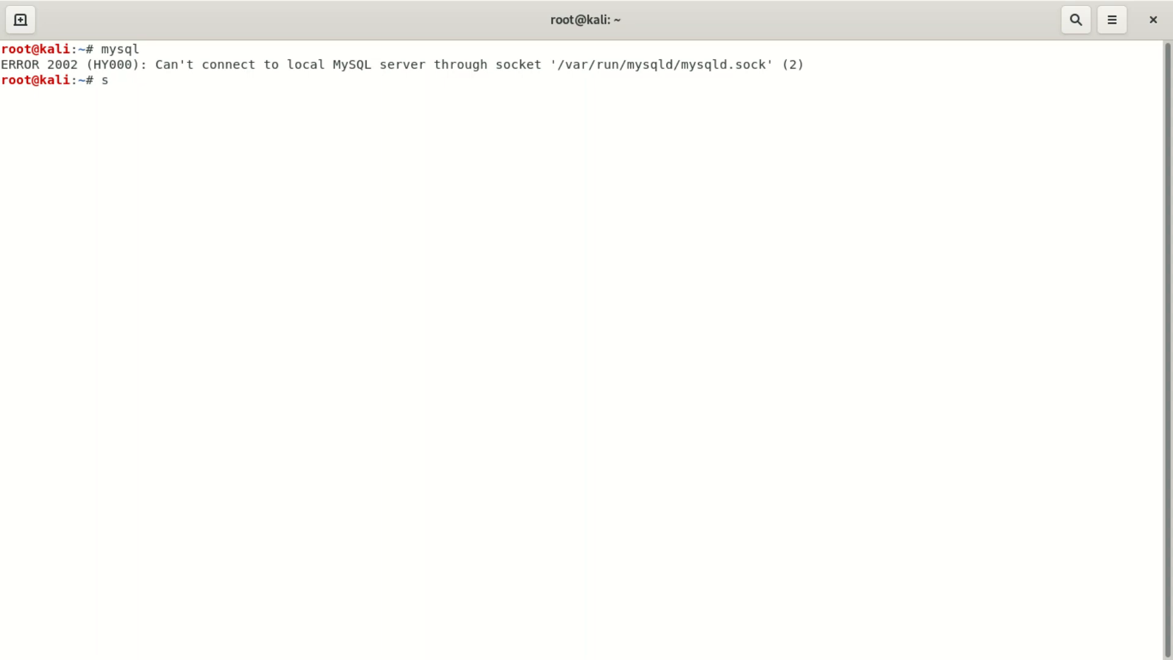
text(ervice)
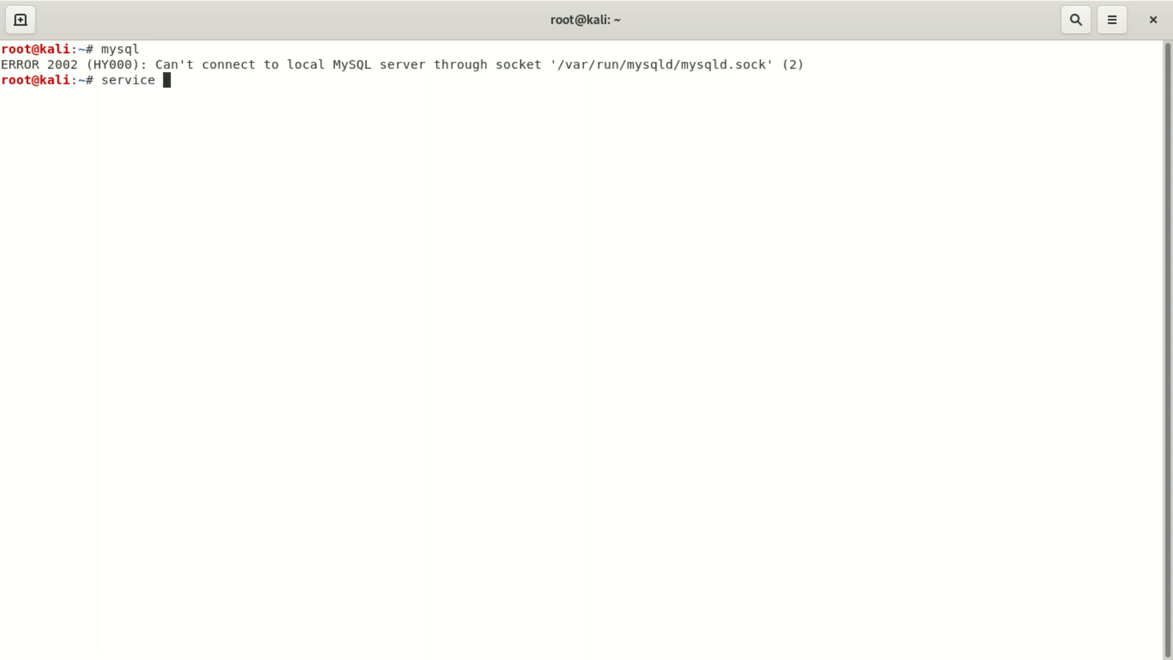
text(m)
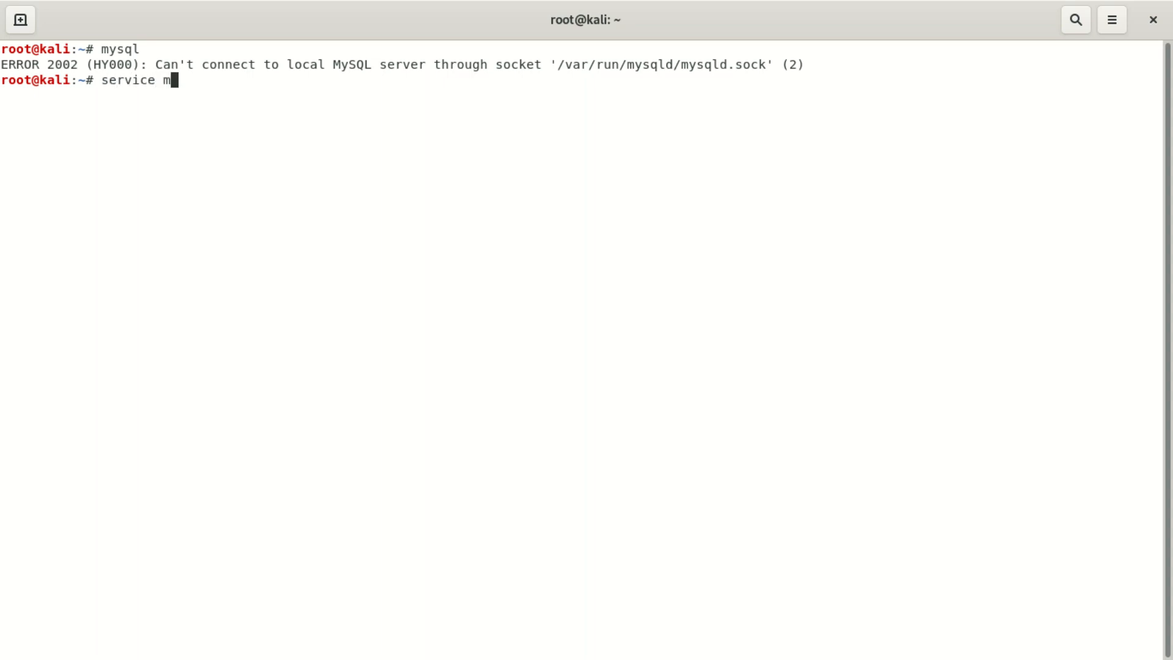
text(ysql)
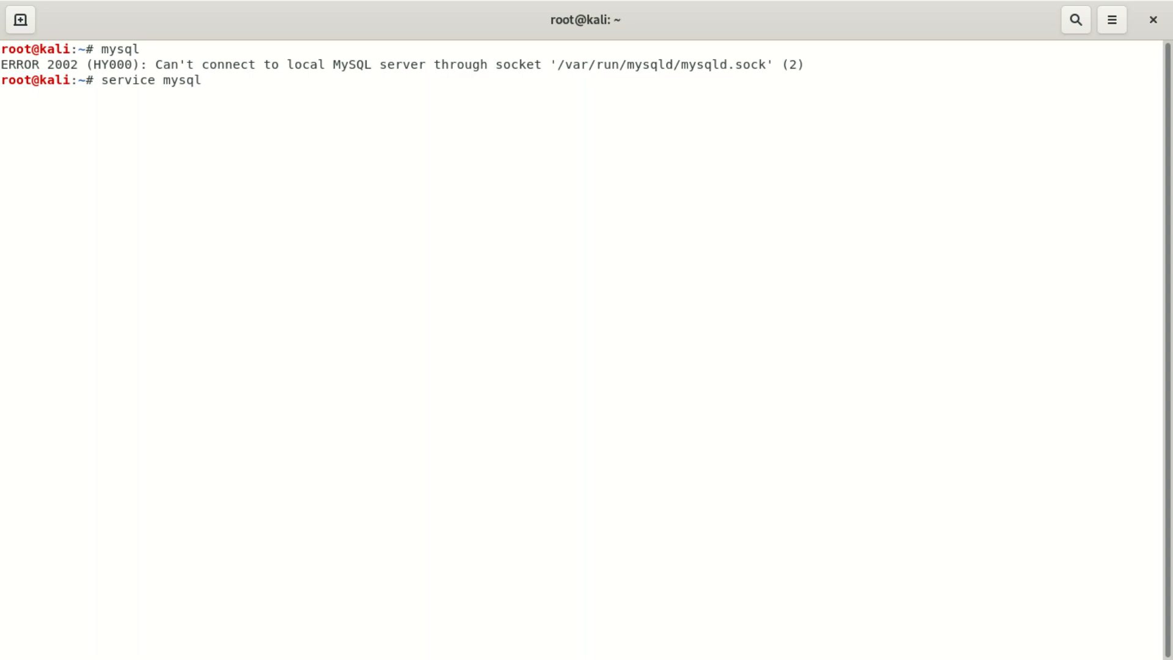
text(star)
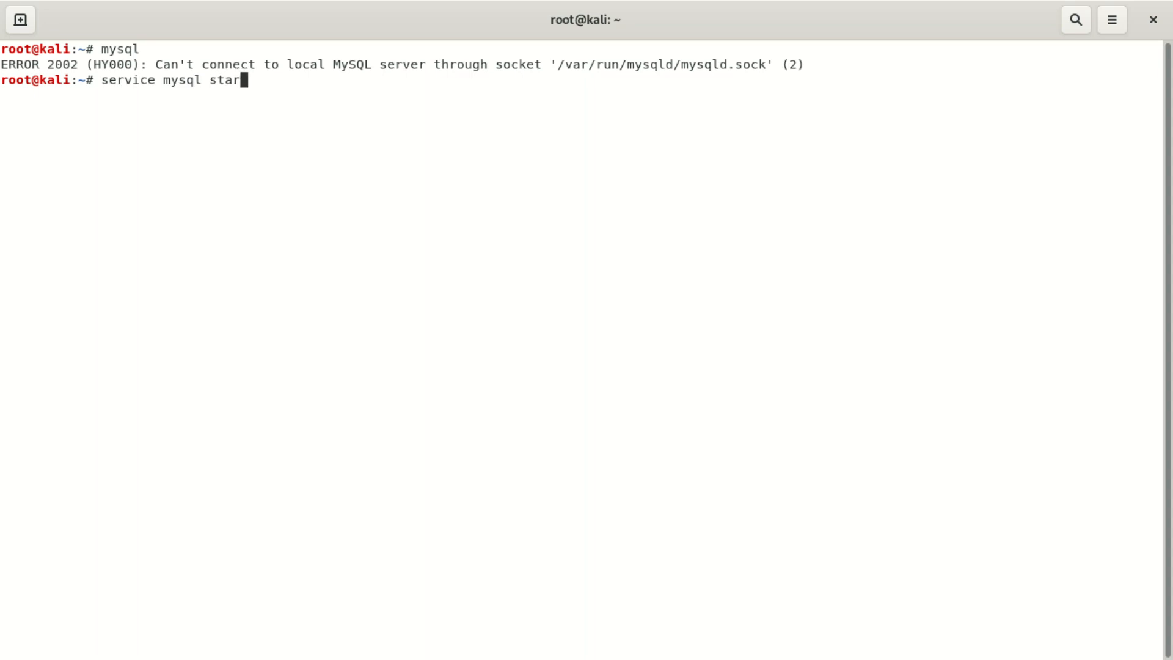
text(t)
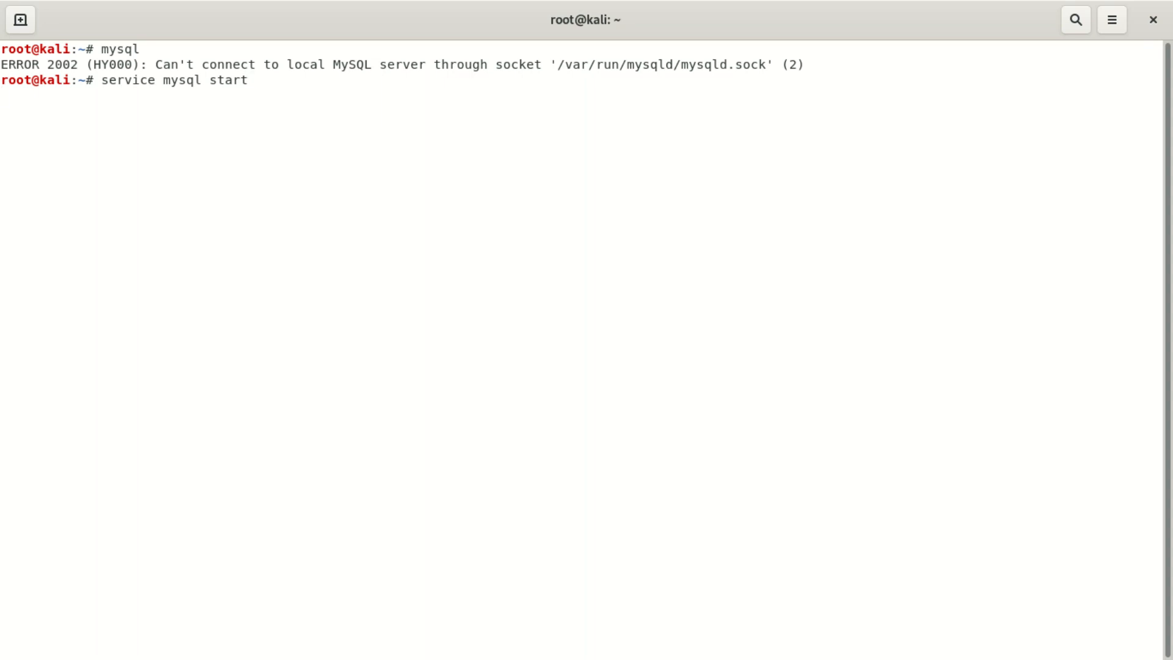
key(Return)
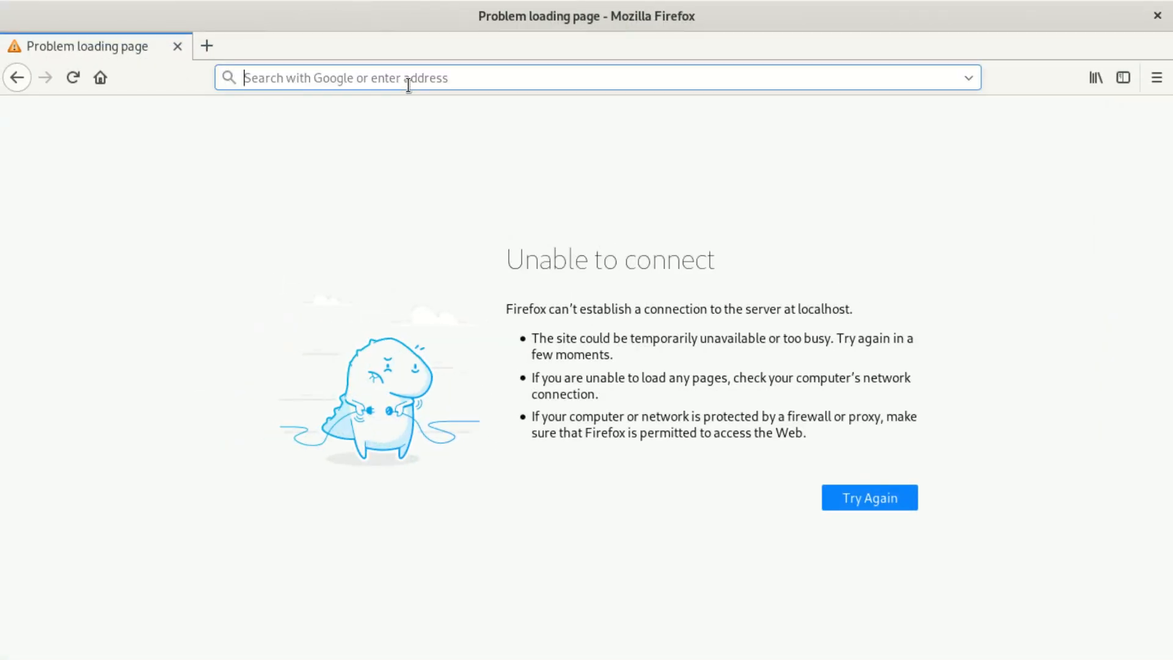
Load localhost/phpmyadmin/ in Firefox, which still reports Unable to connect.
text(localhio)
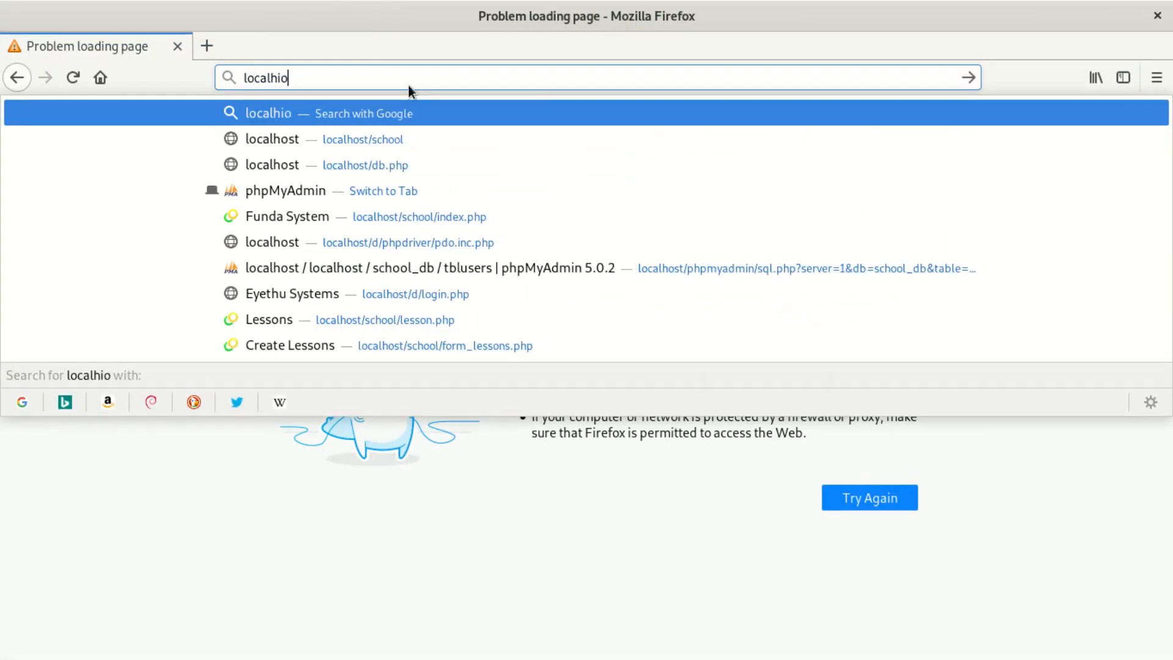
key(BackSpace)
text(ost/phpmyadmin)
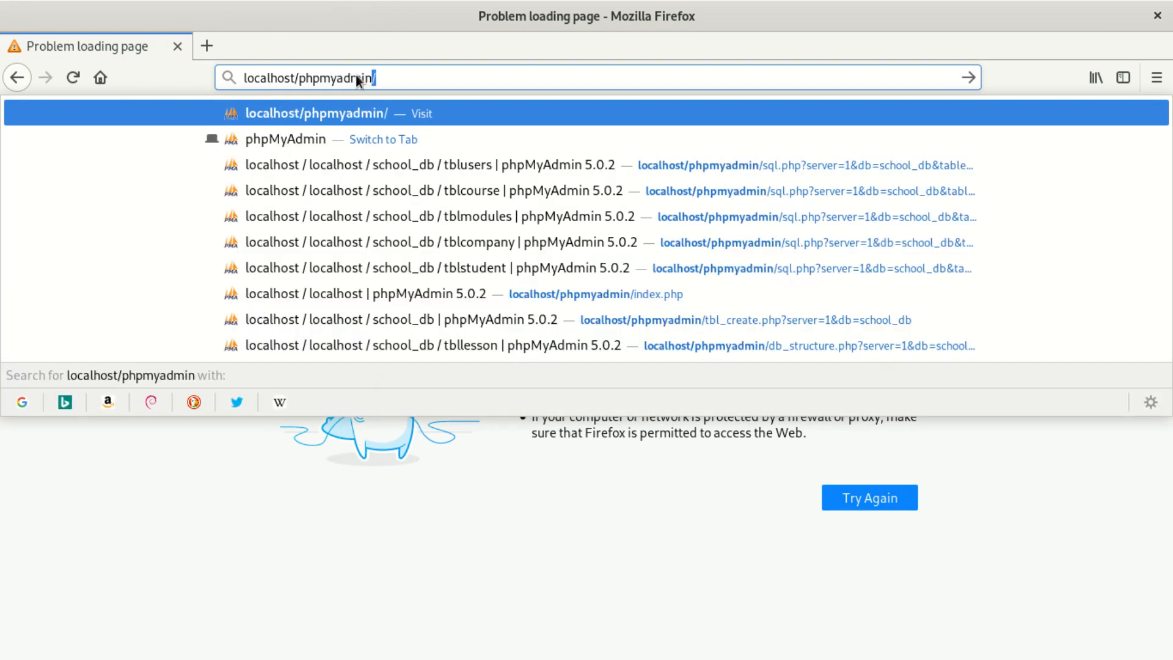
key(Return)
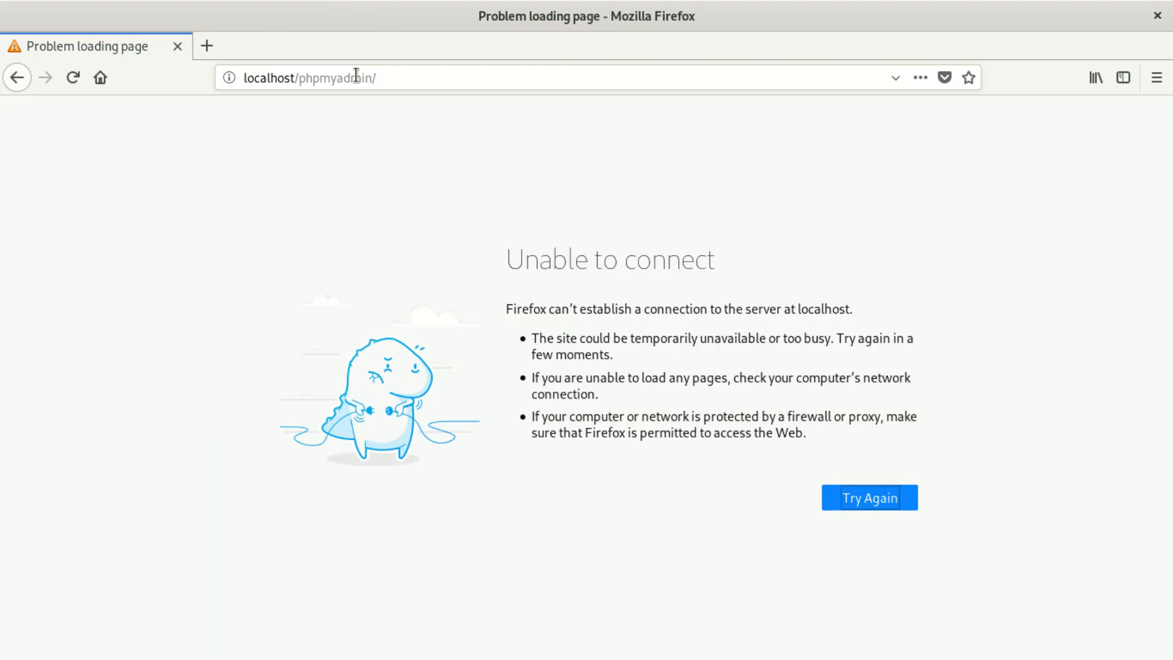
mouse_move(394, 86)
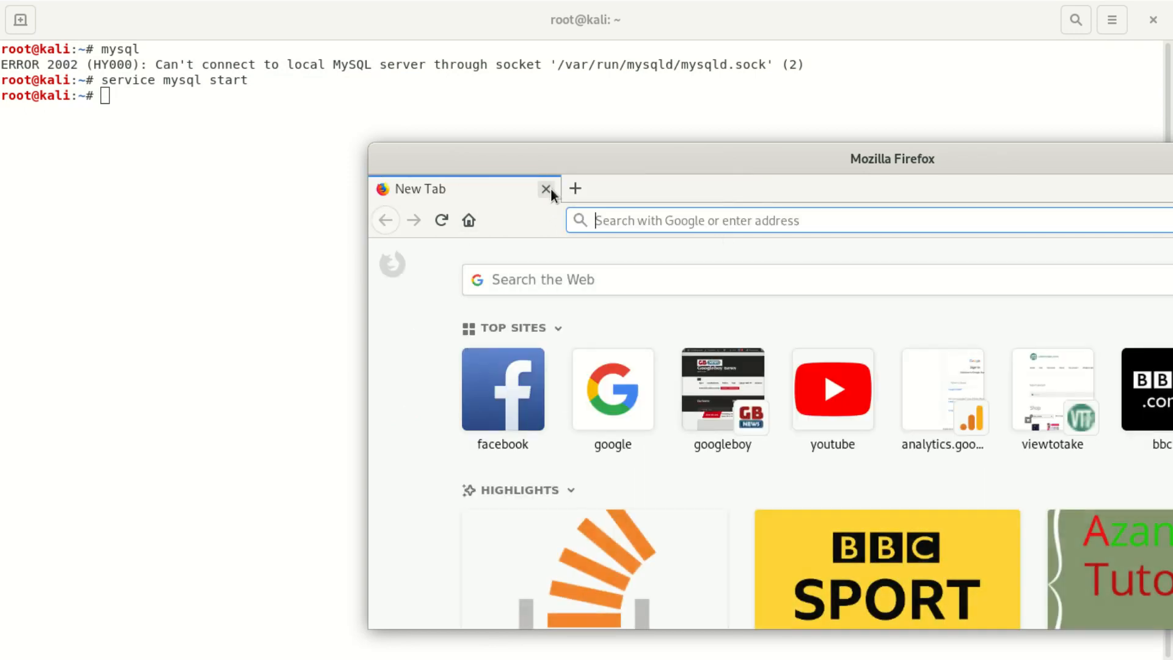
mouse_move(613, 220)
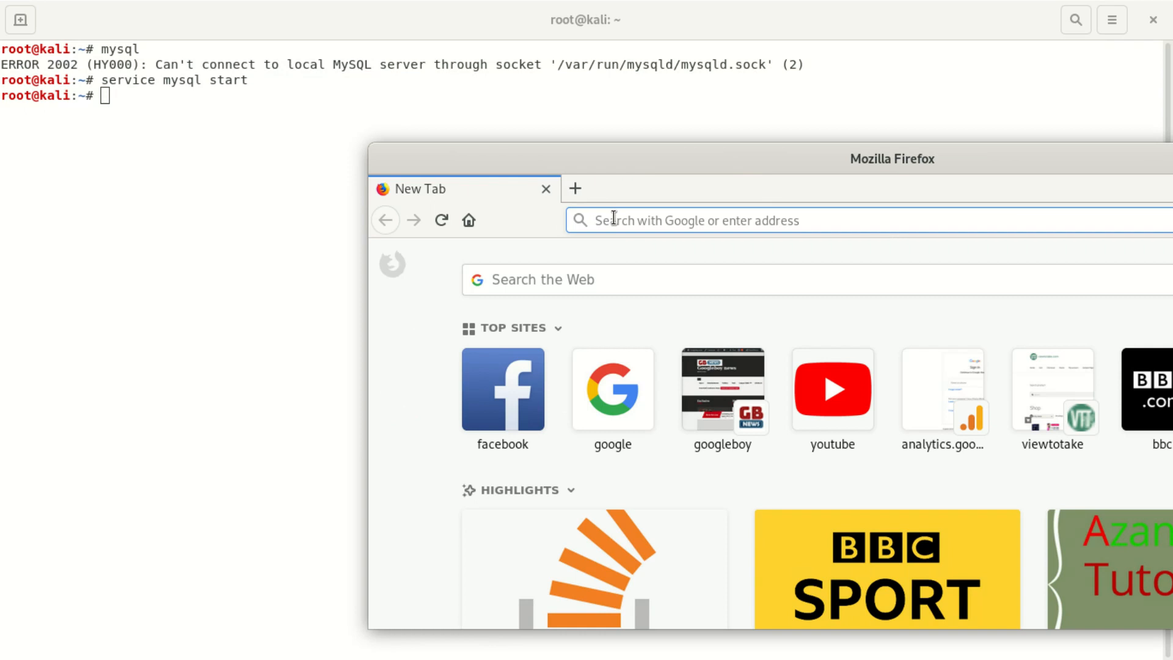
Enter localhost/ in the fresh Firefox window's address bar to retry phpMyAdmin.
text(;)
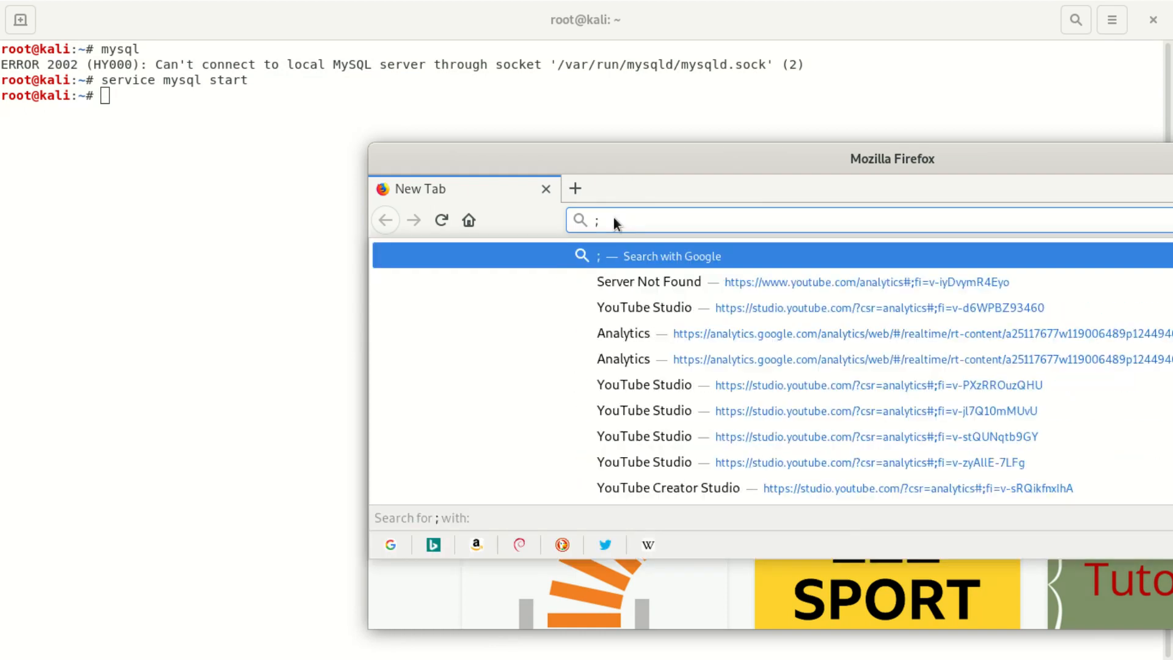
text(localhost/phpmyadmin/)
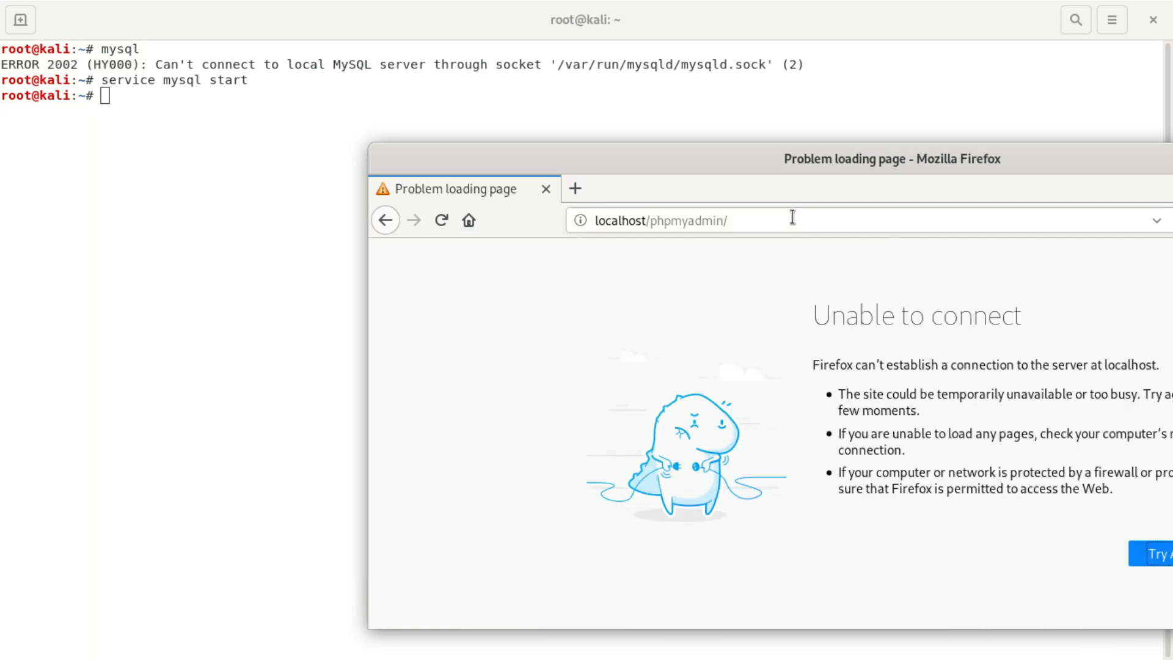
mouse_move(269, 136)
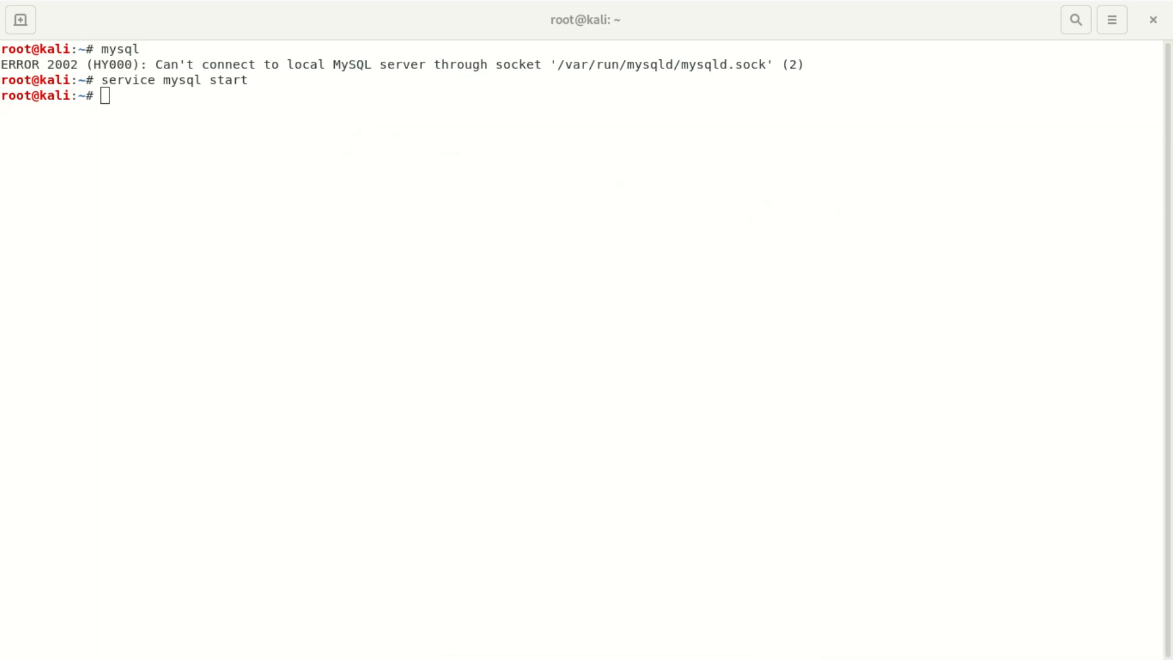
mouse_move(390, 337)
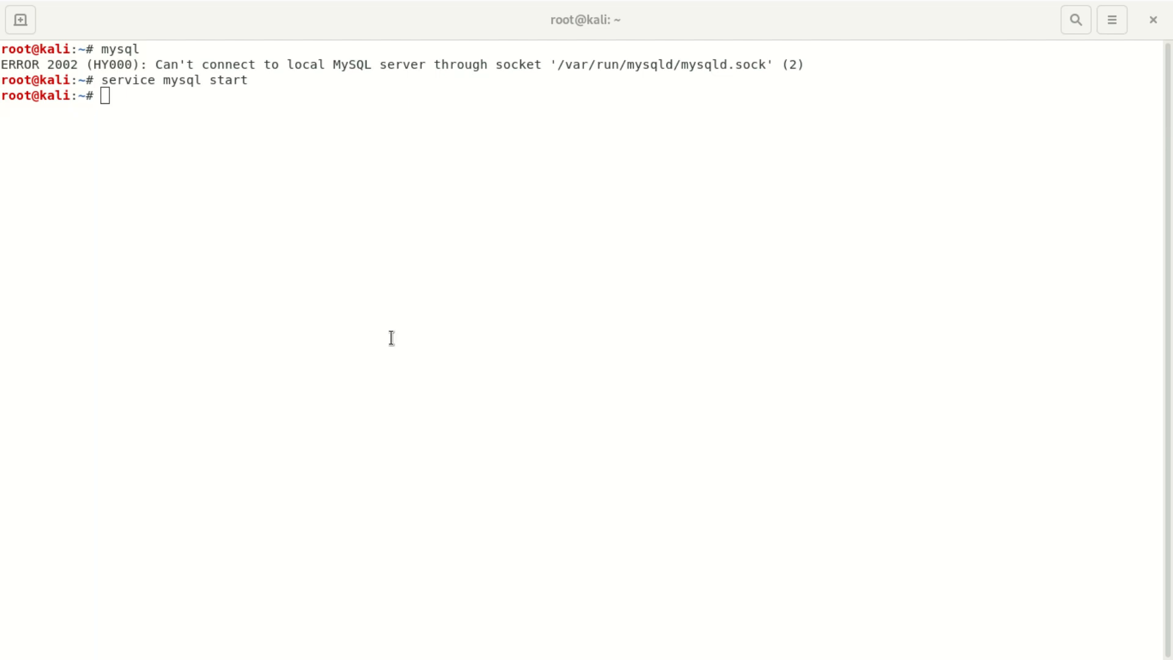
mouse_move(155, 86)
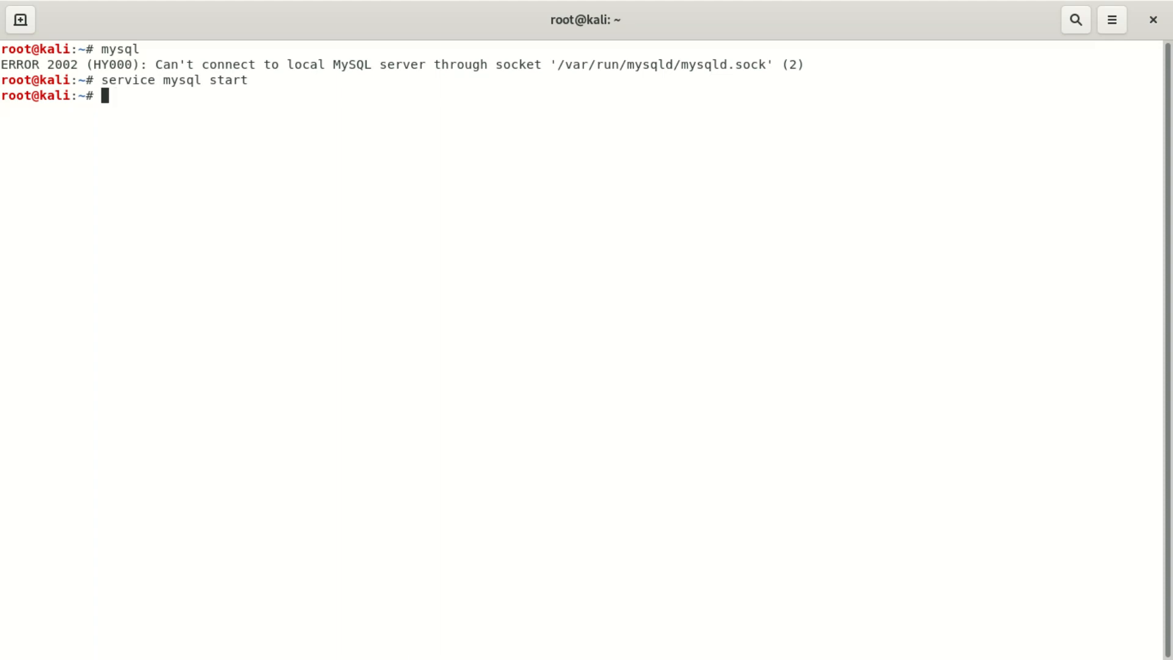
Run mysql and reach the MariaDB monitor welcome prompt instead of ERROR 2002.
text(my)
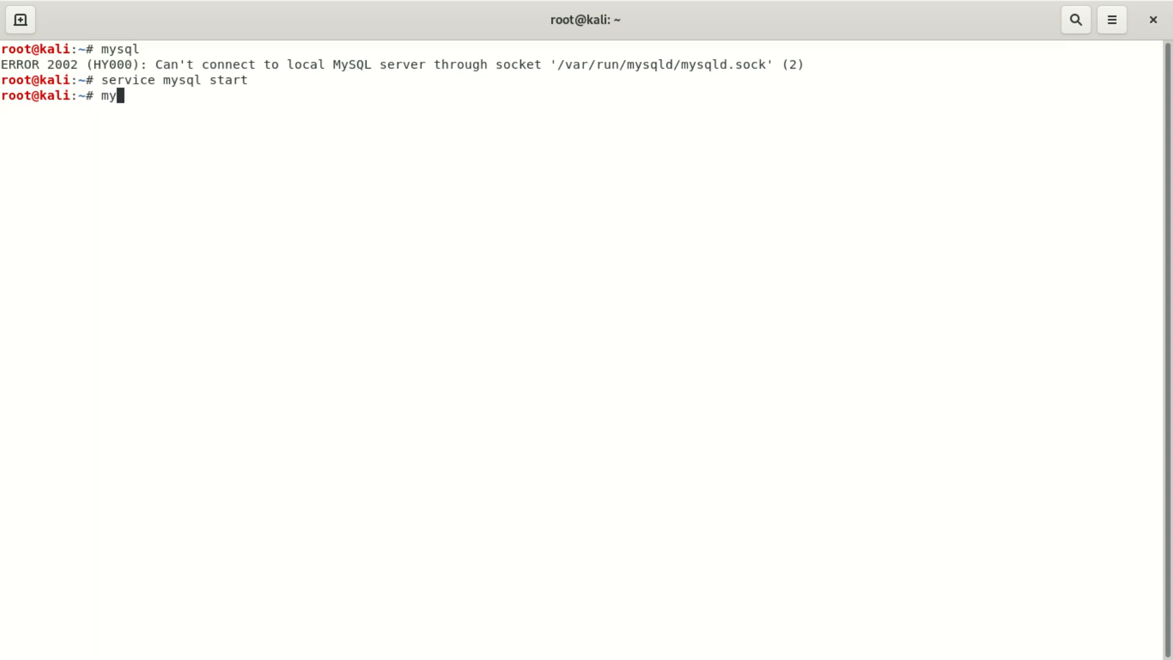
text(sql)
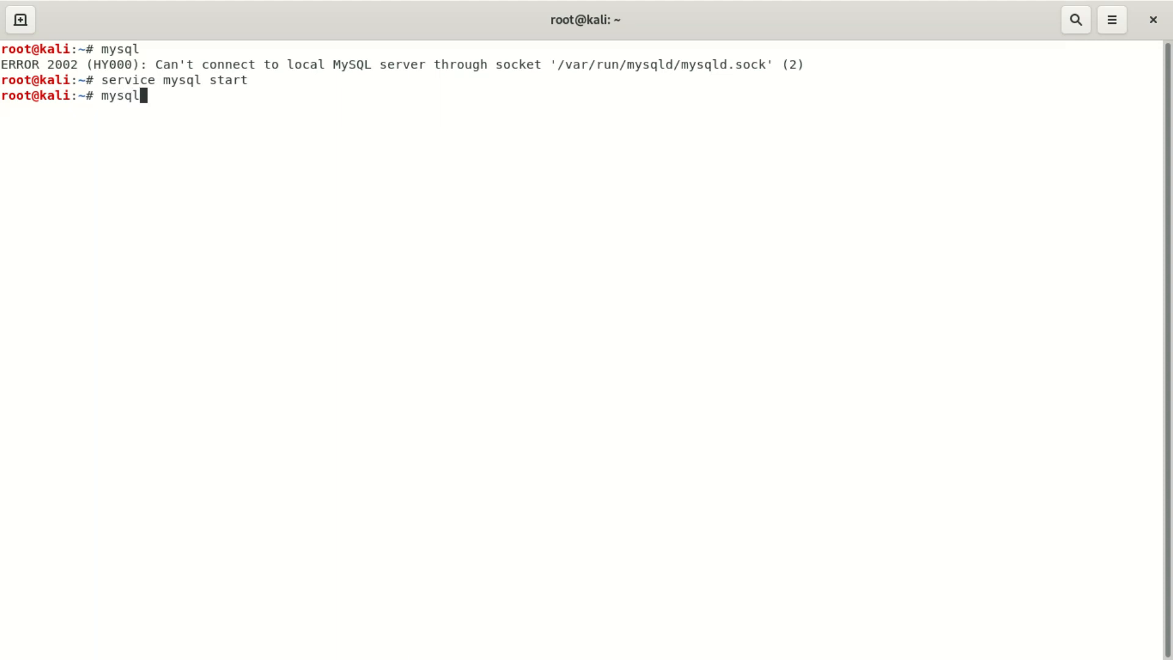
key(Return)
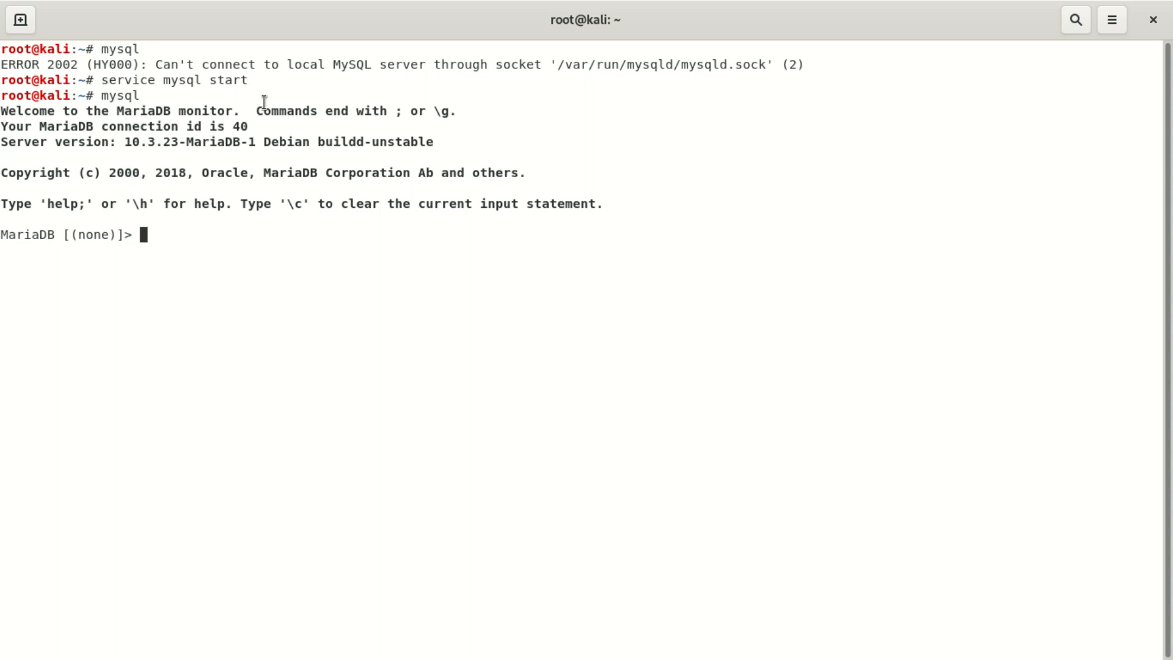
mouse_move(160, 158)
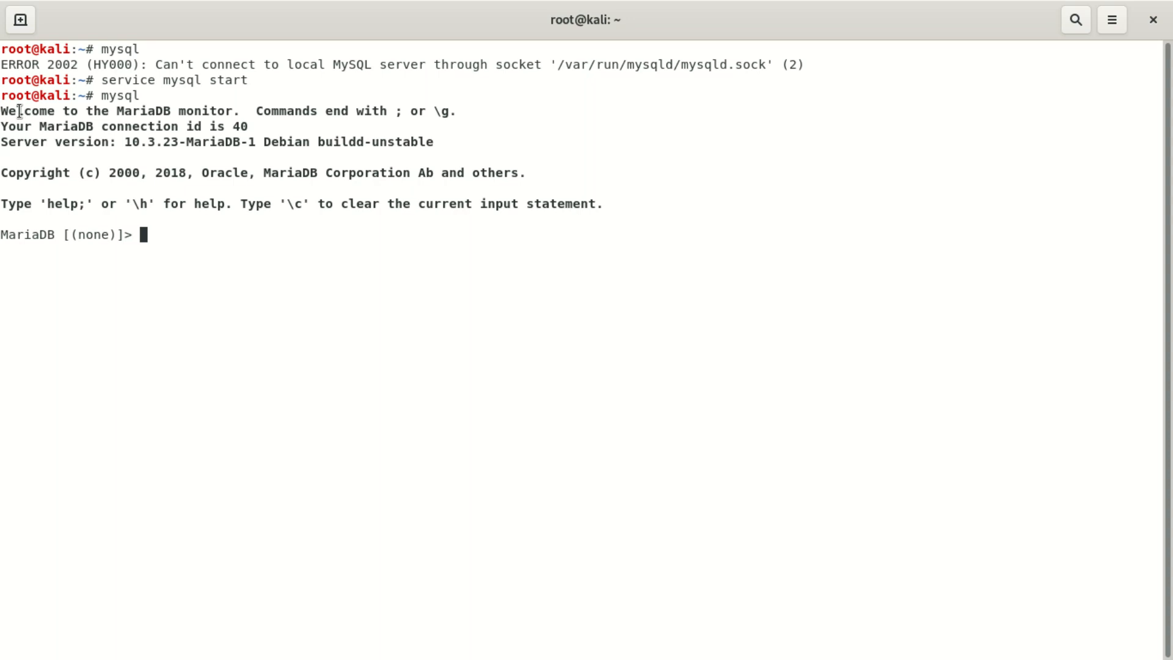
mouse_move(308, 128)
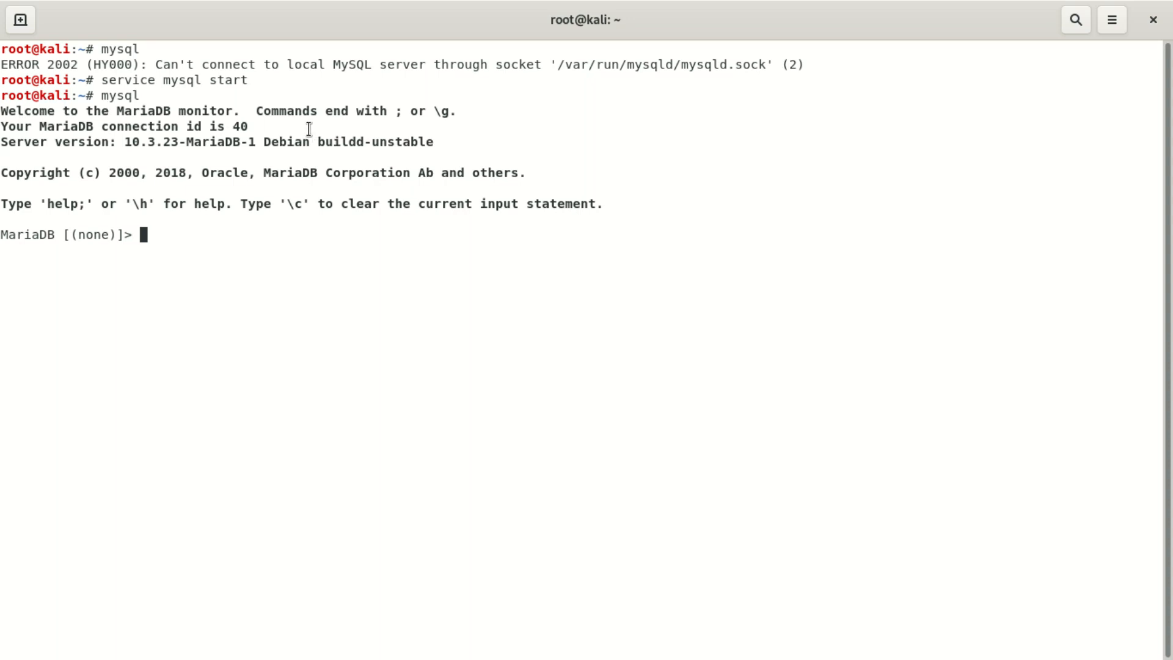
mouse_move(217, 191)
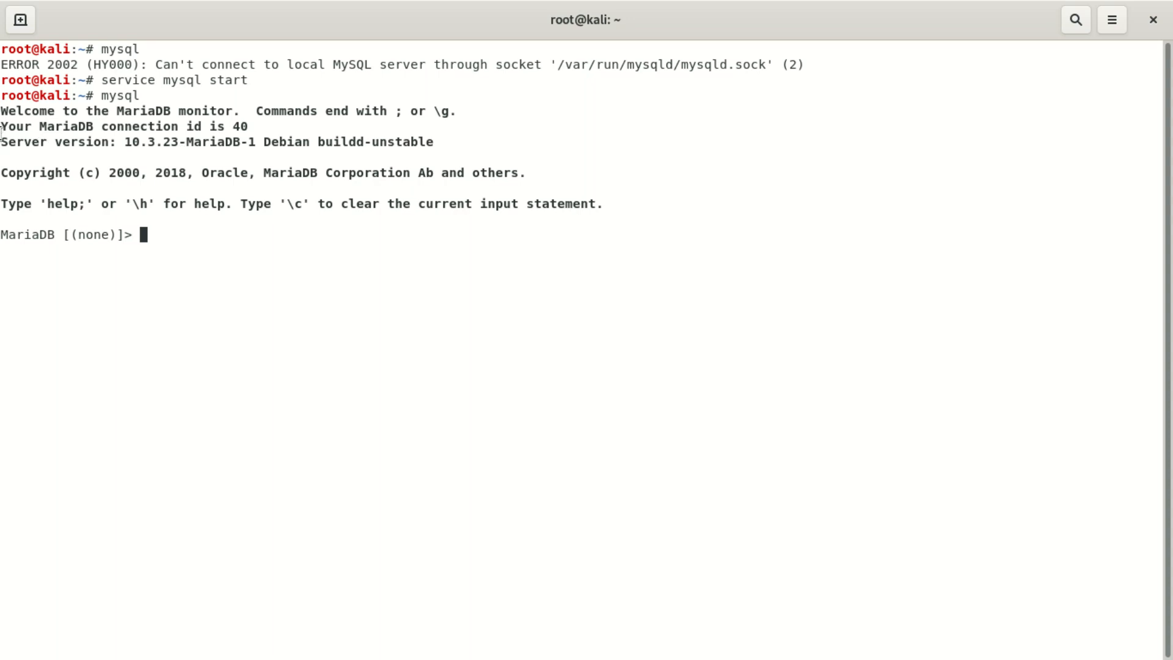
mouse_move(345, 102)
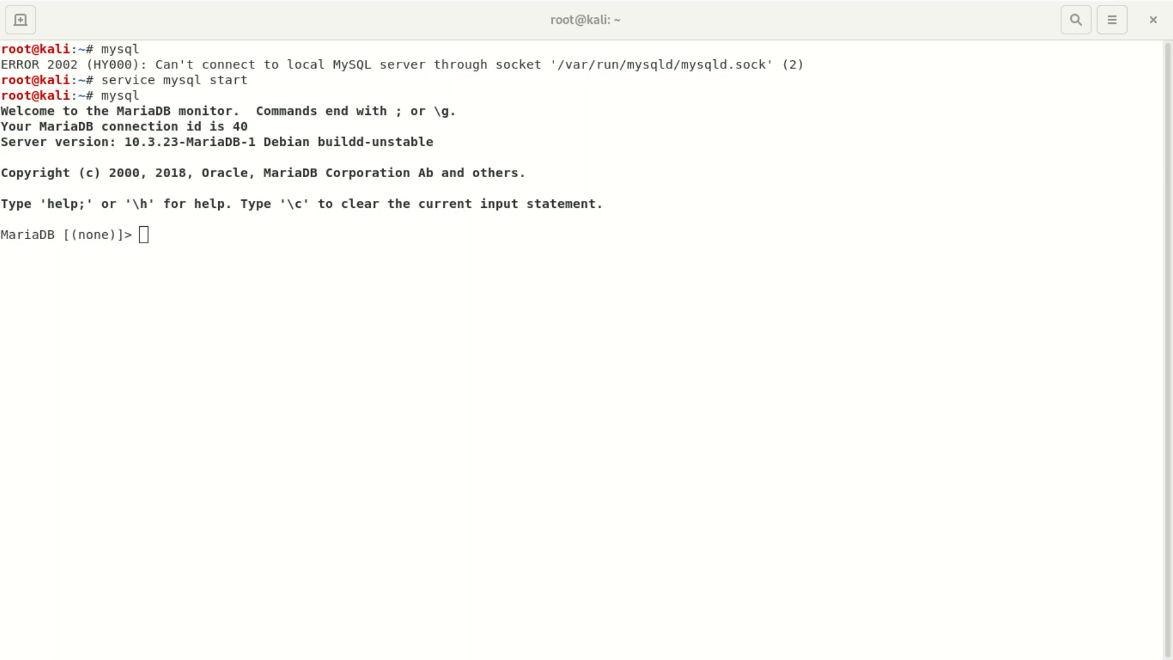
mouse_move(177, 20)
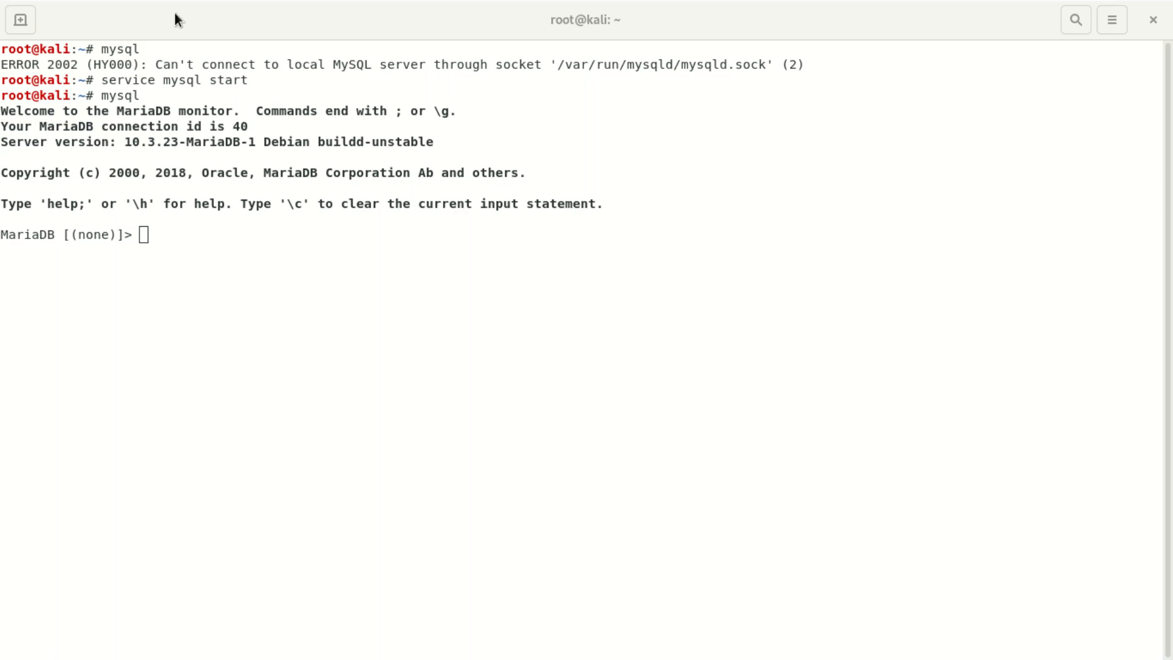
click(21, 21)
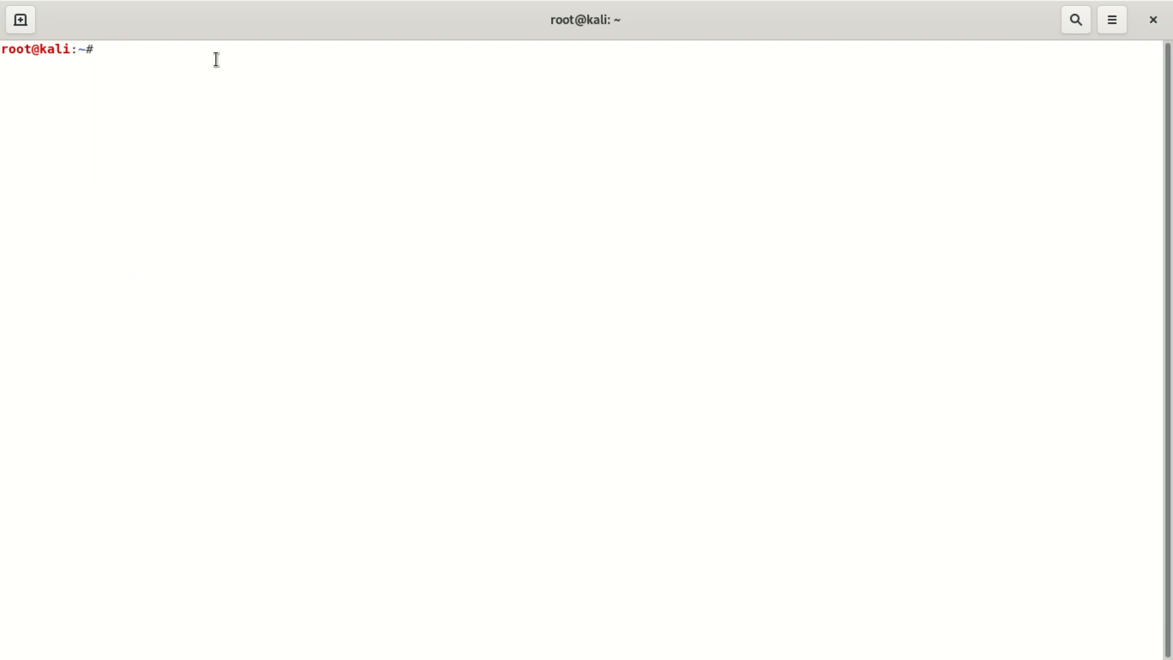
mouse_move(186, 61)
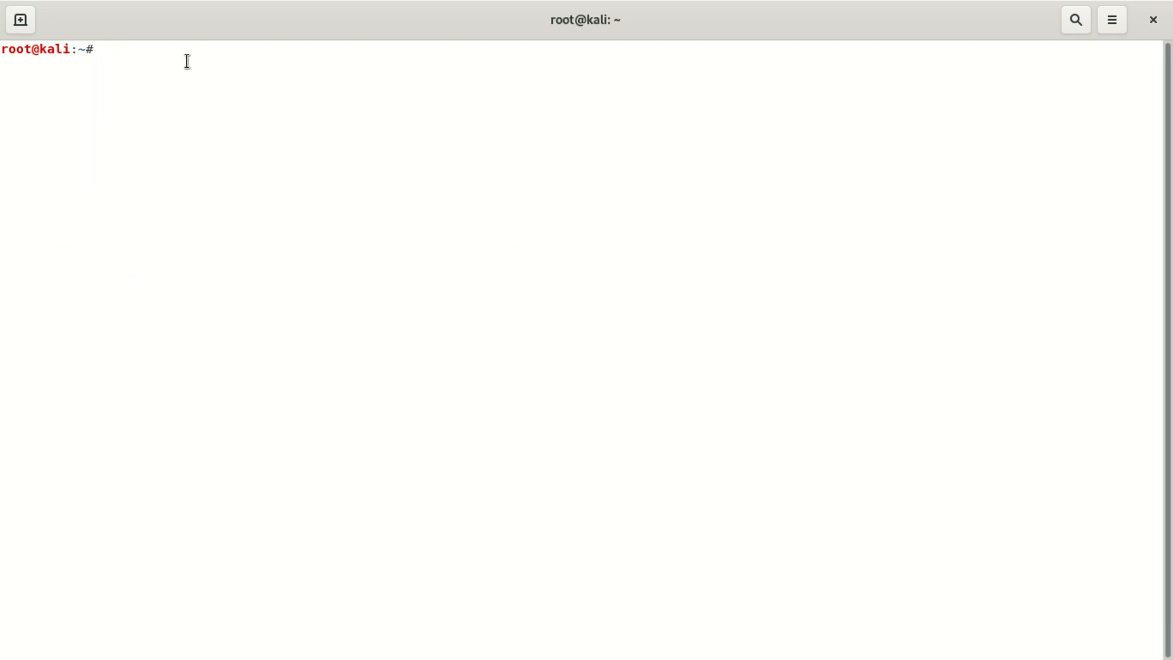
Run 'service apache2 start' to bring up the Apache web server.
text(serv)
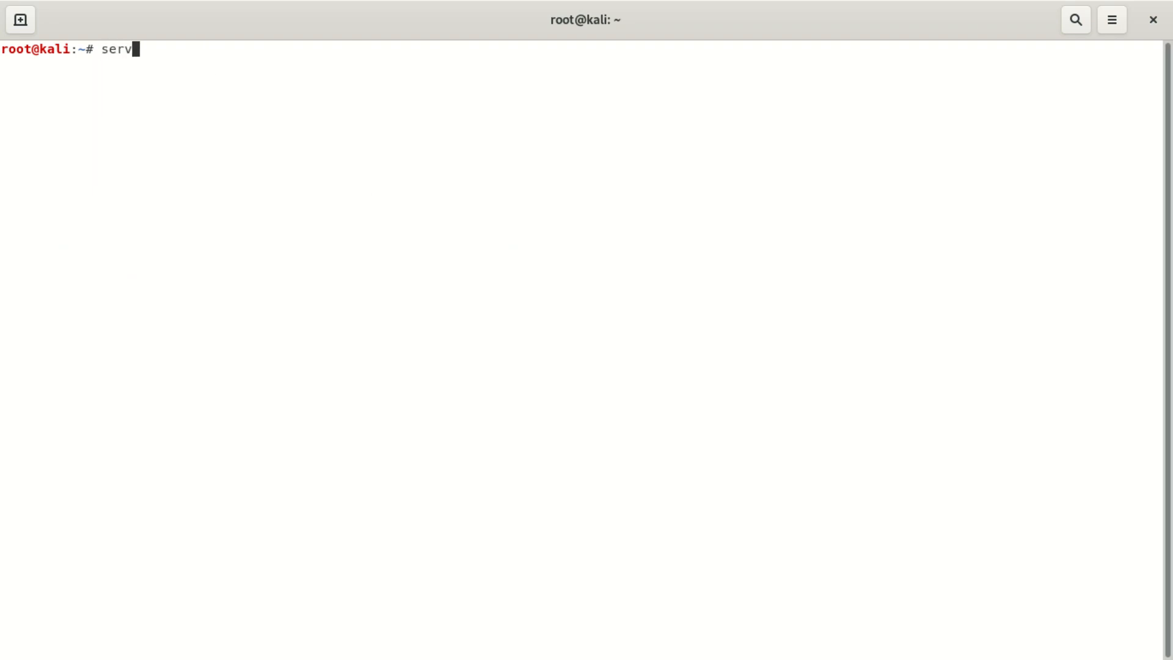
text(ice)
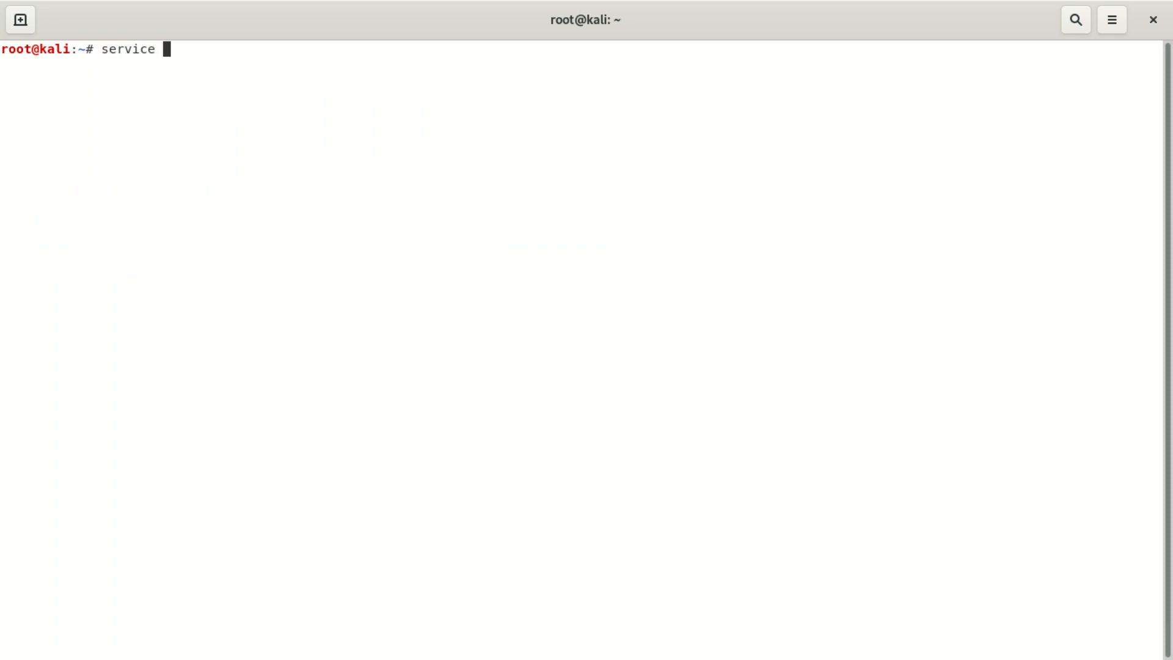
text(apa)
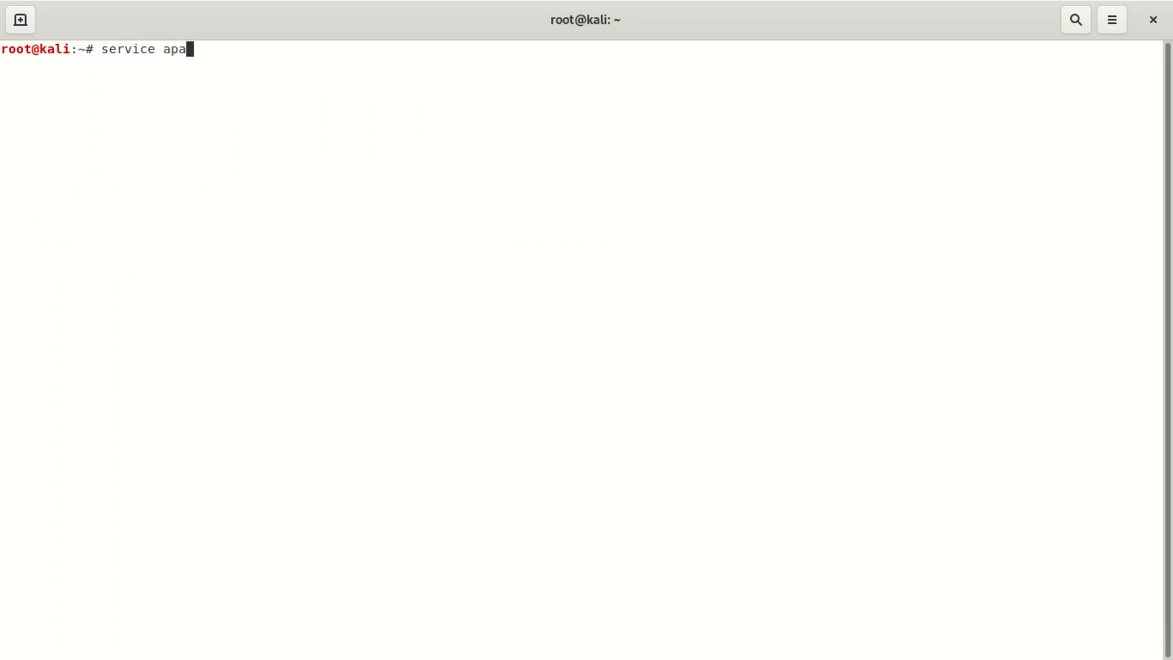
text(che2)
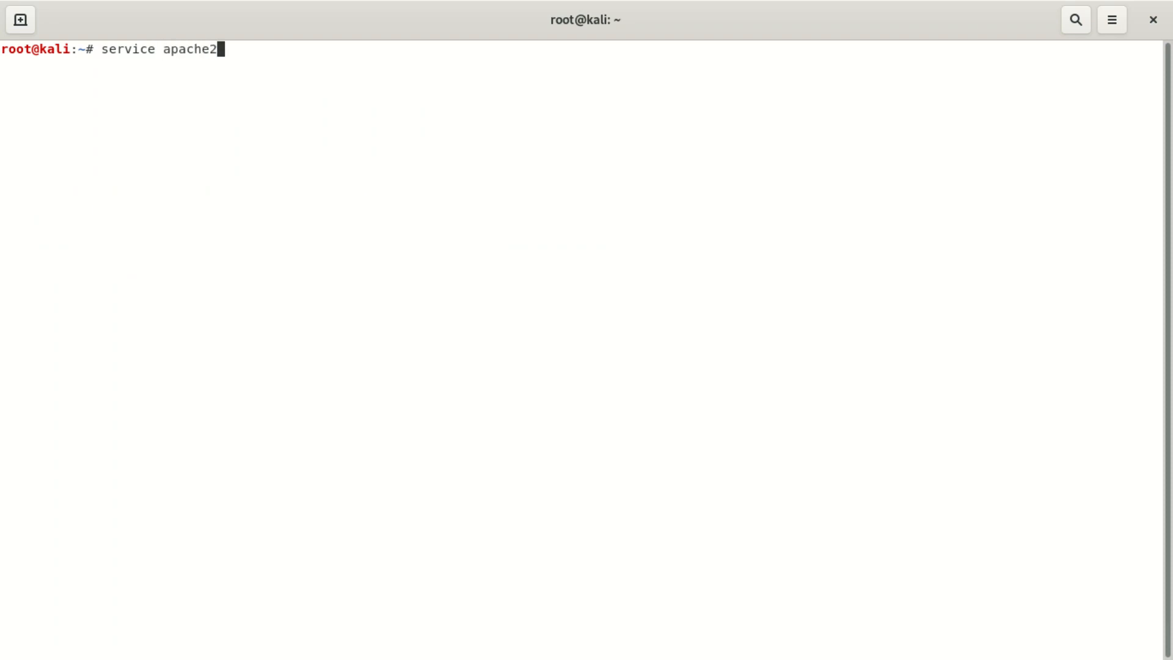
text(start)
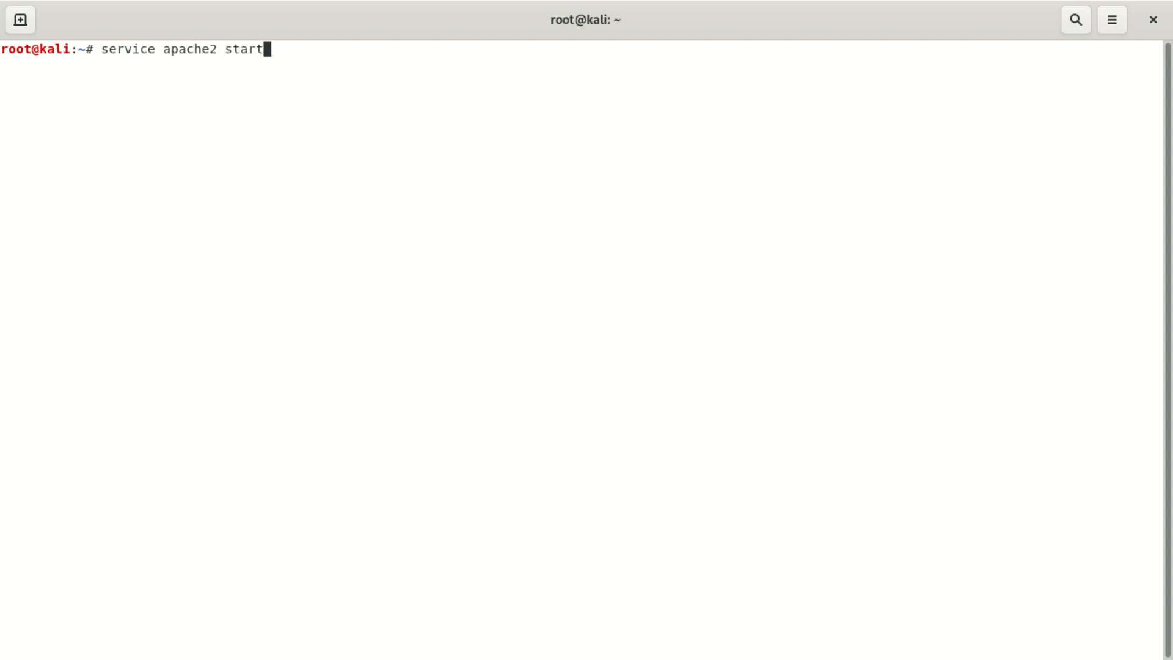
key(Return)
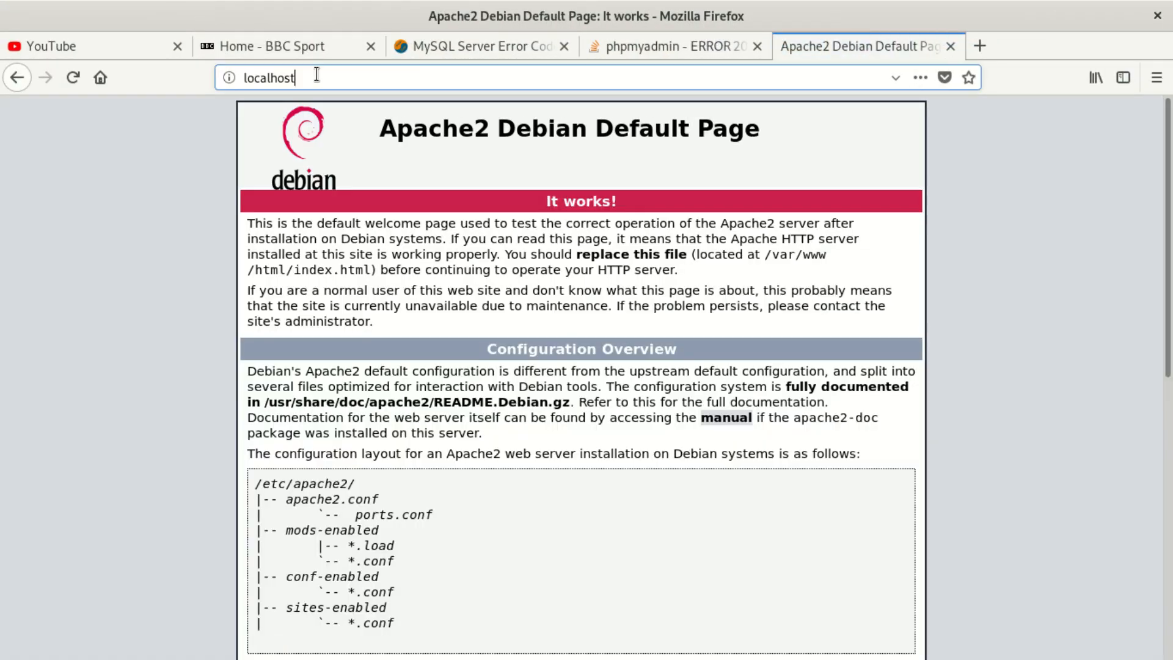
Enter the login name on the phpMyAdmin welcome page and sign in with Go.
text(/)
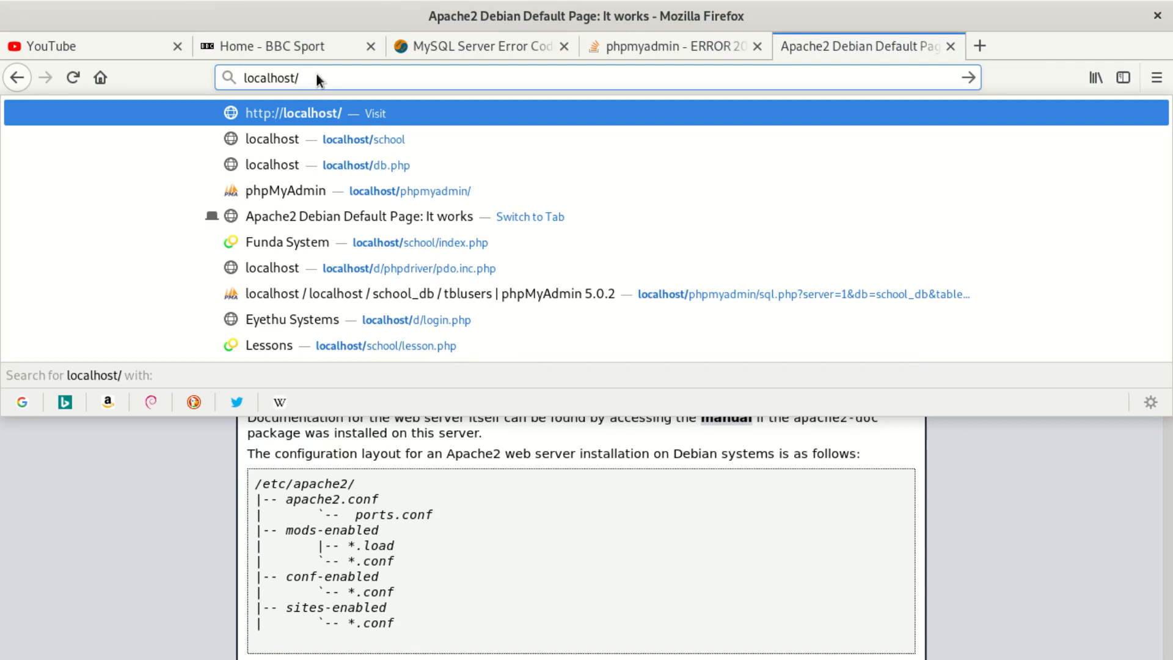
mouse_move(358, 165)
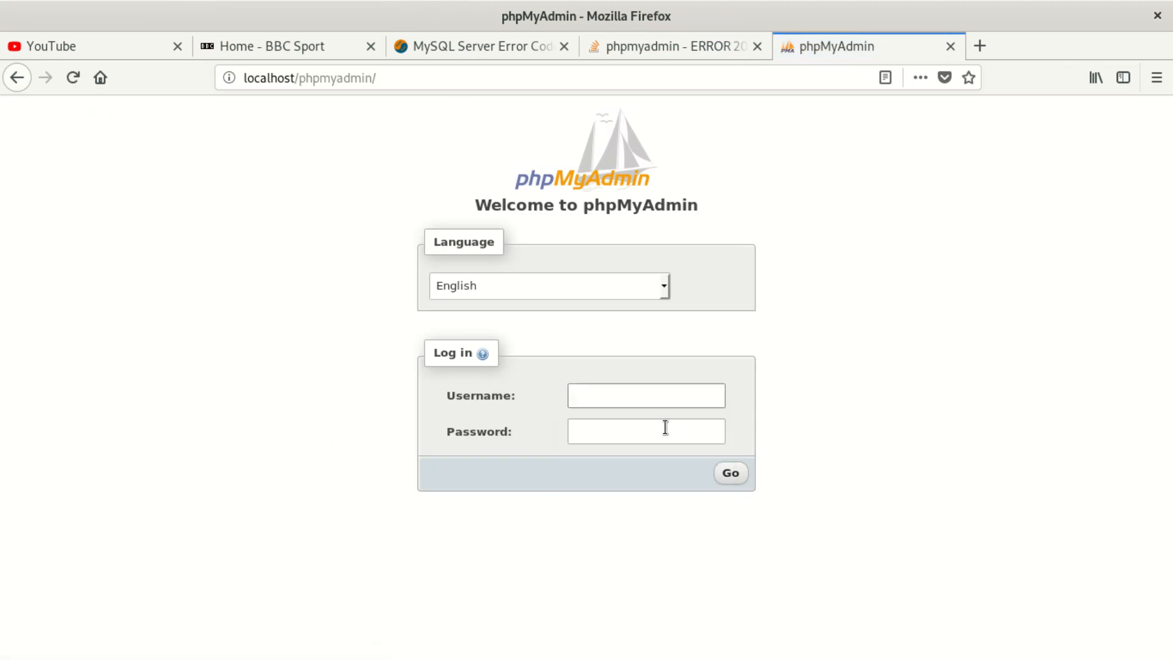
click(645, 395)
text(musa)
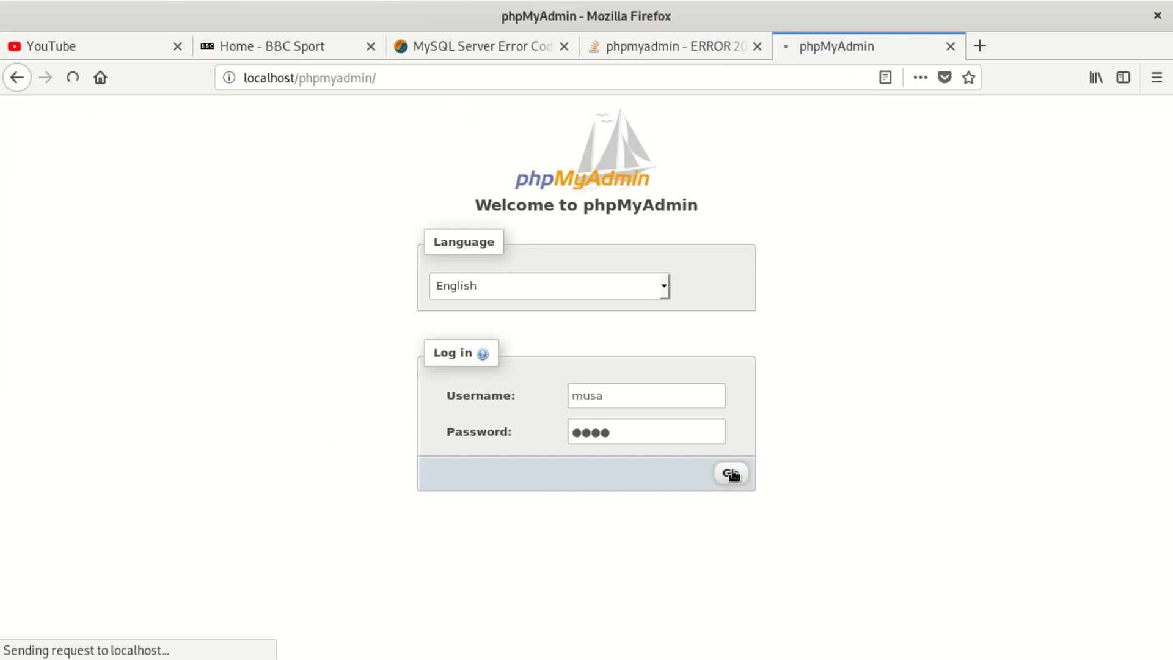
click(731, 474)
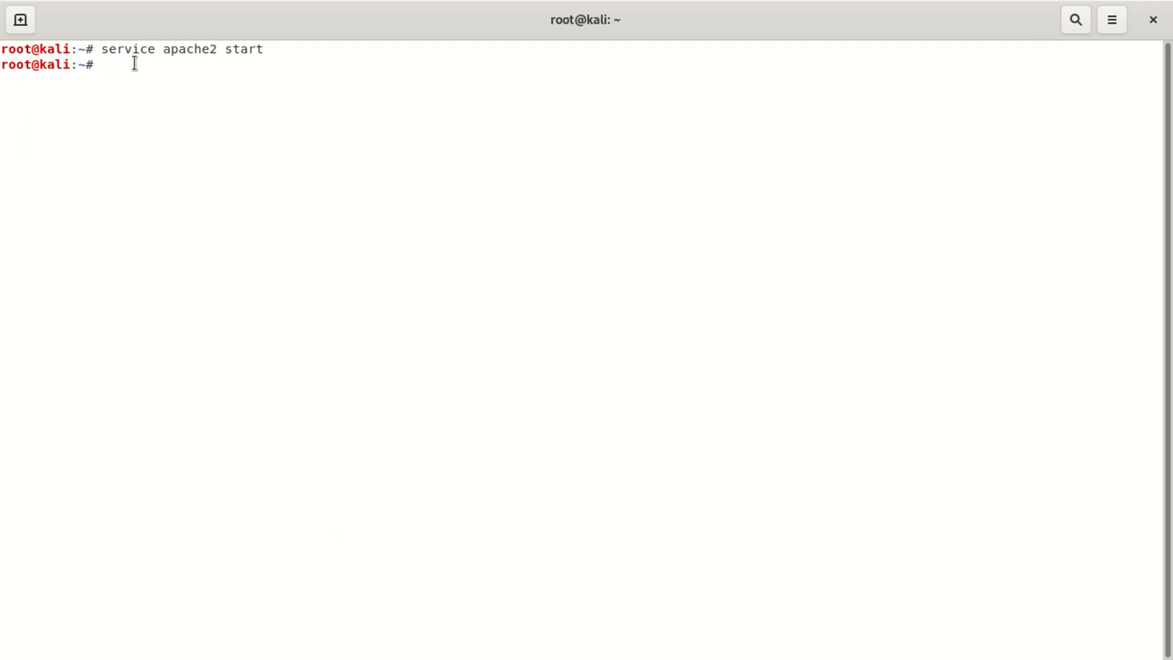
Stop both the mysql and apache2 services with 'service ... stop'.
text(serv)
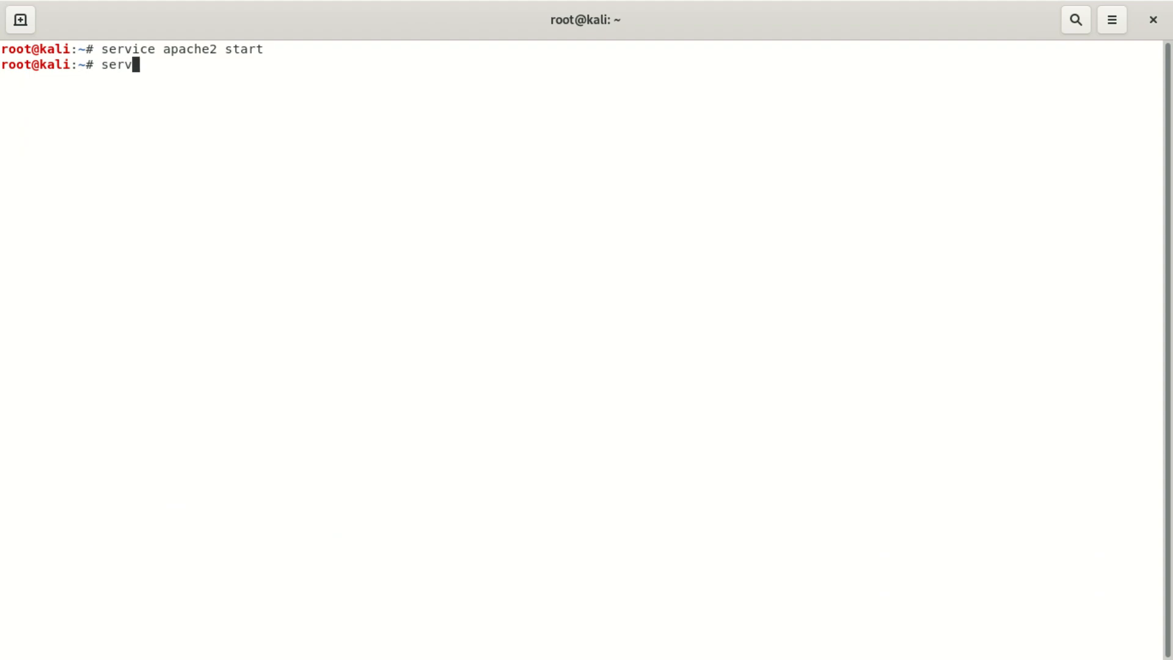
text(ice my)
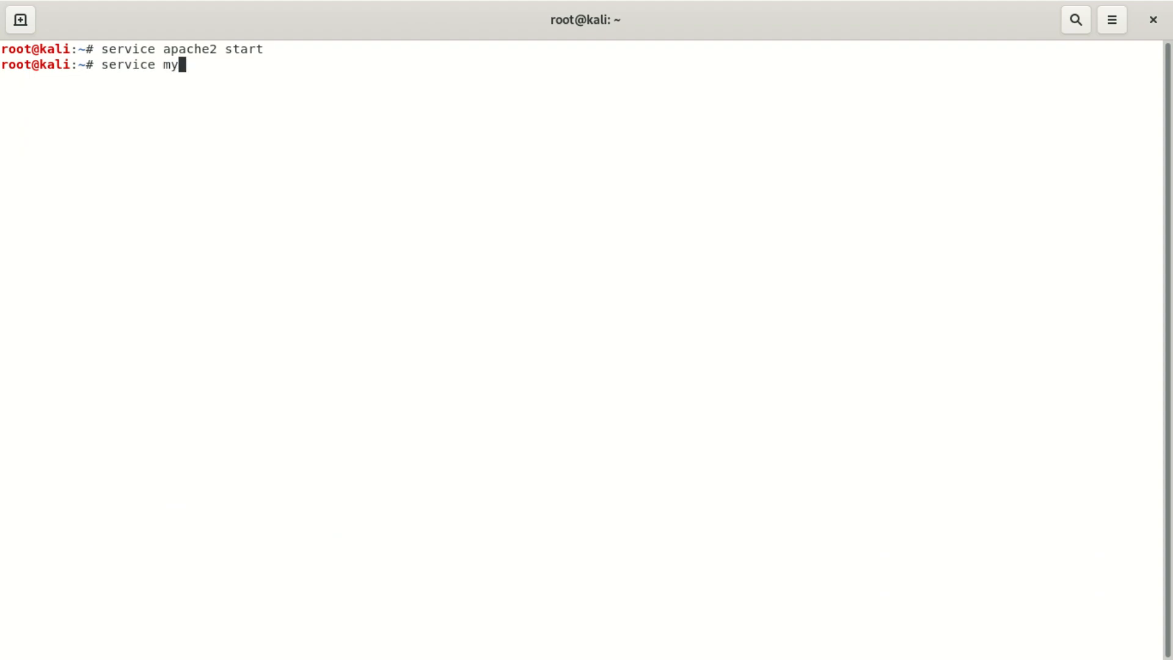
text(sql stop)
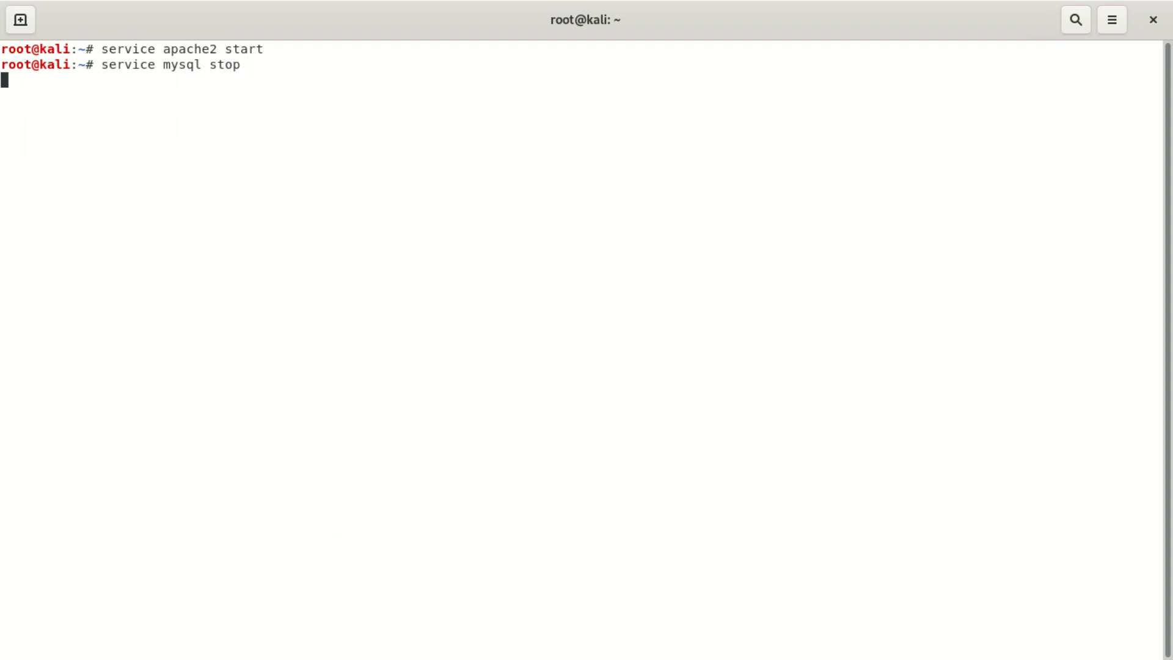
key(Return)
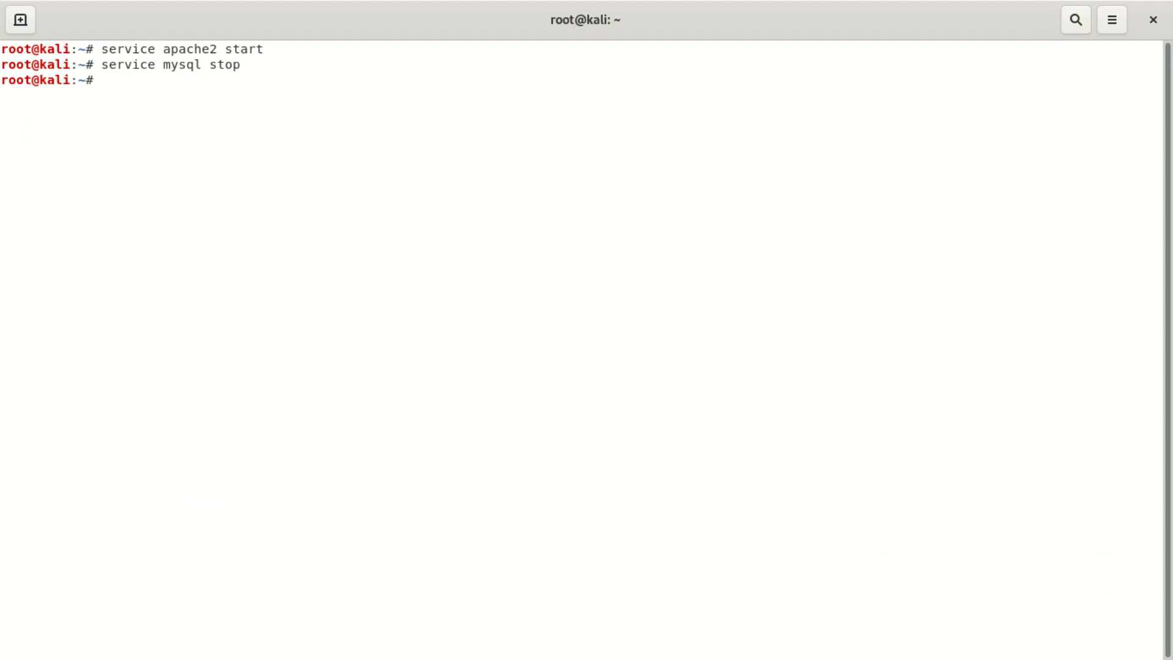
text(service apa)
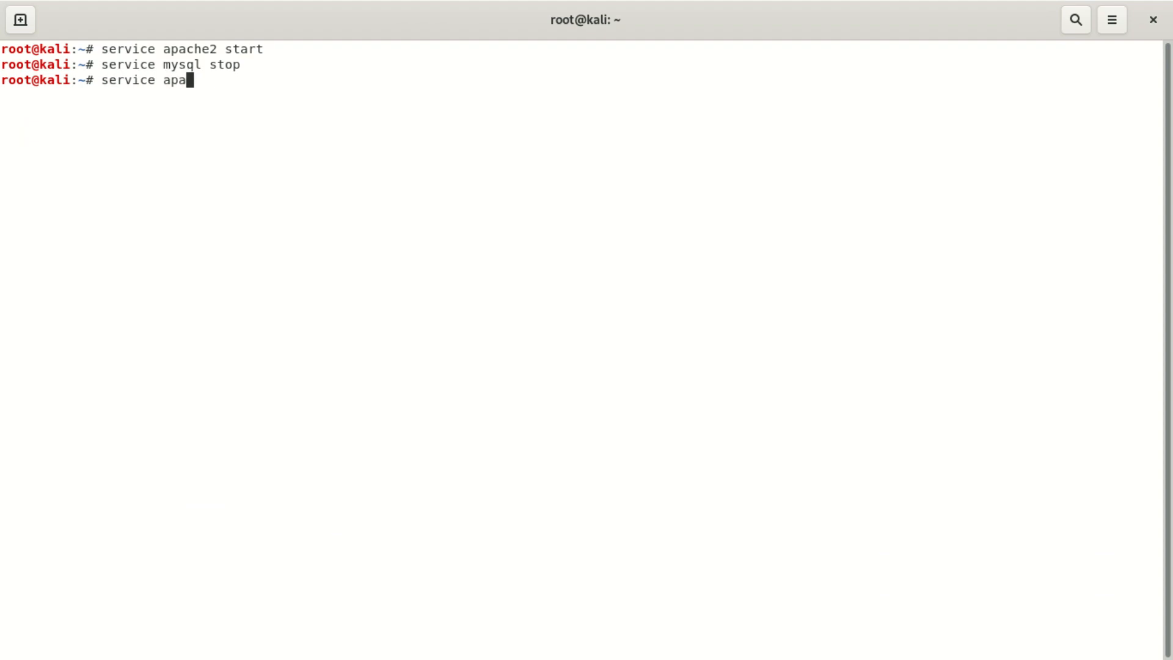
text(che)
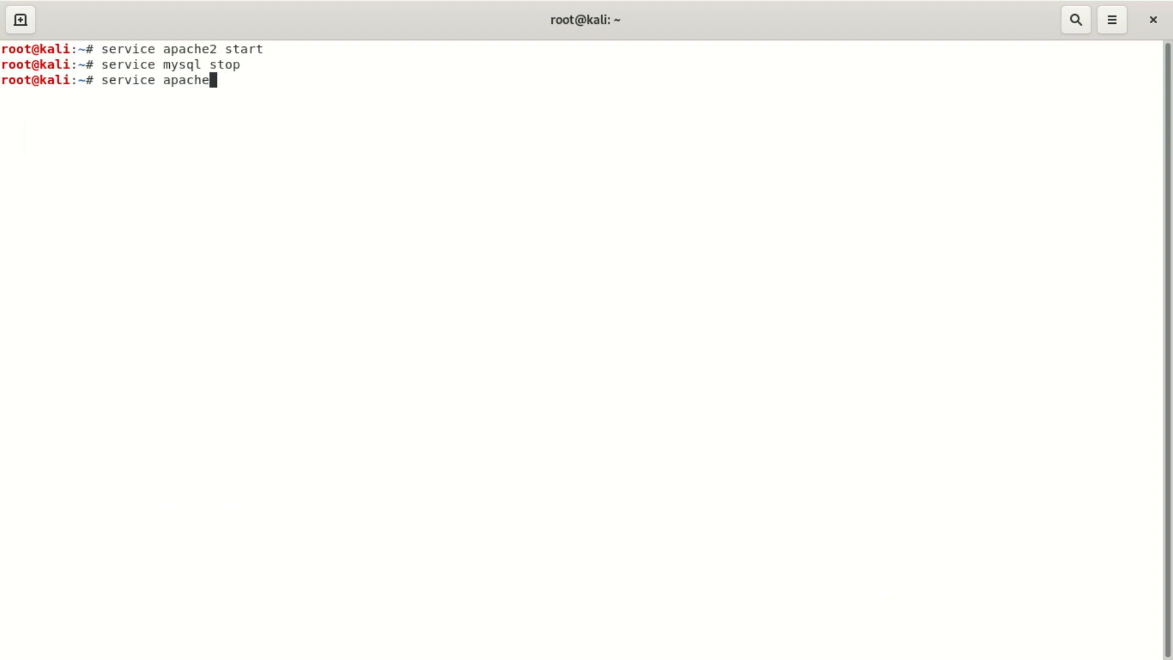
text(2 s)
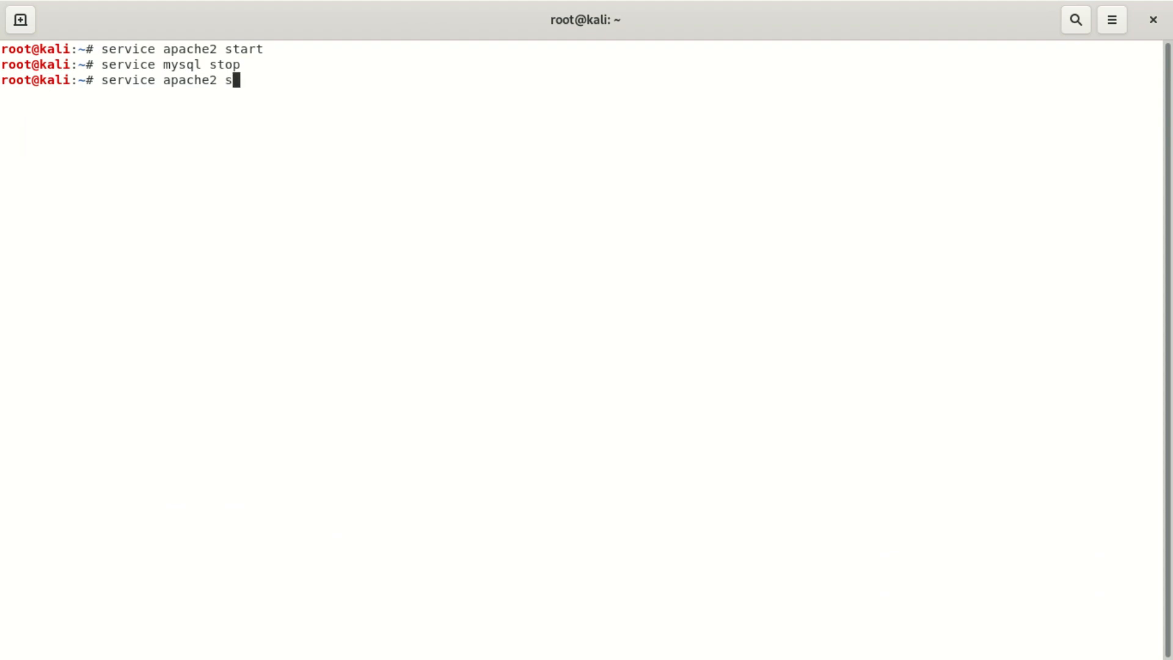
text(top)
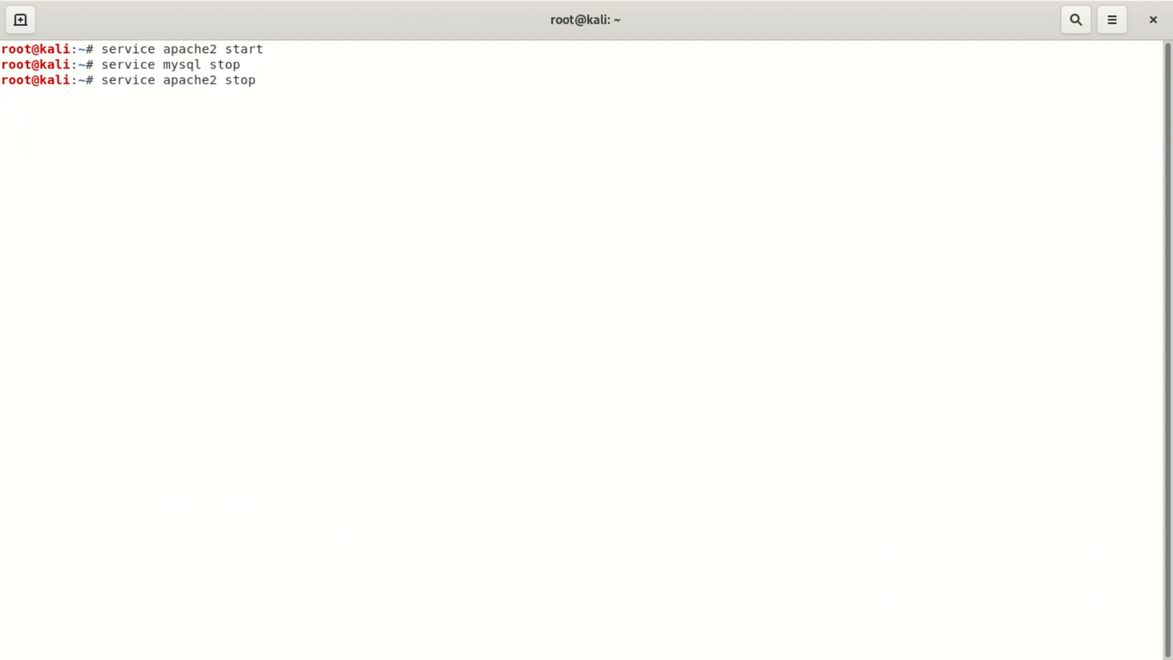
key(Return)
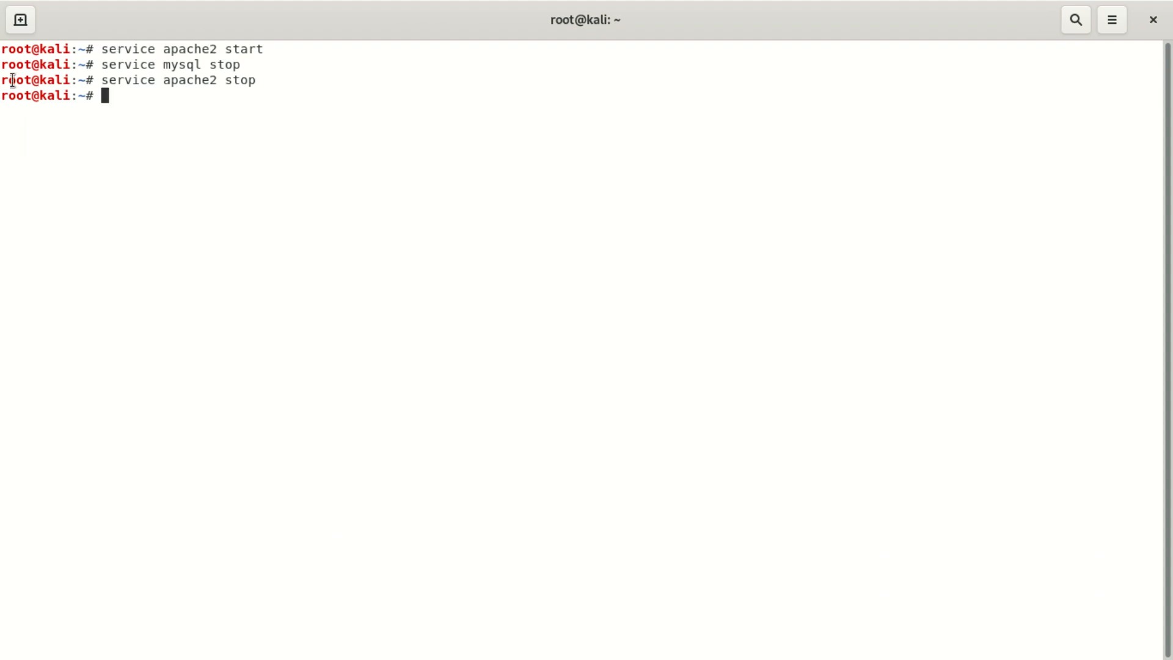
mouse_move(549, 195)
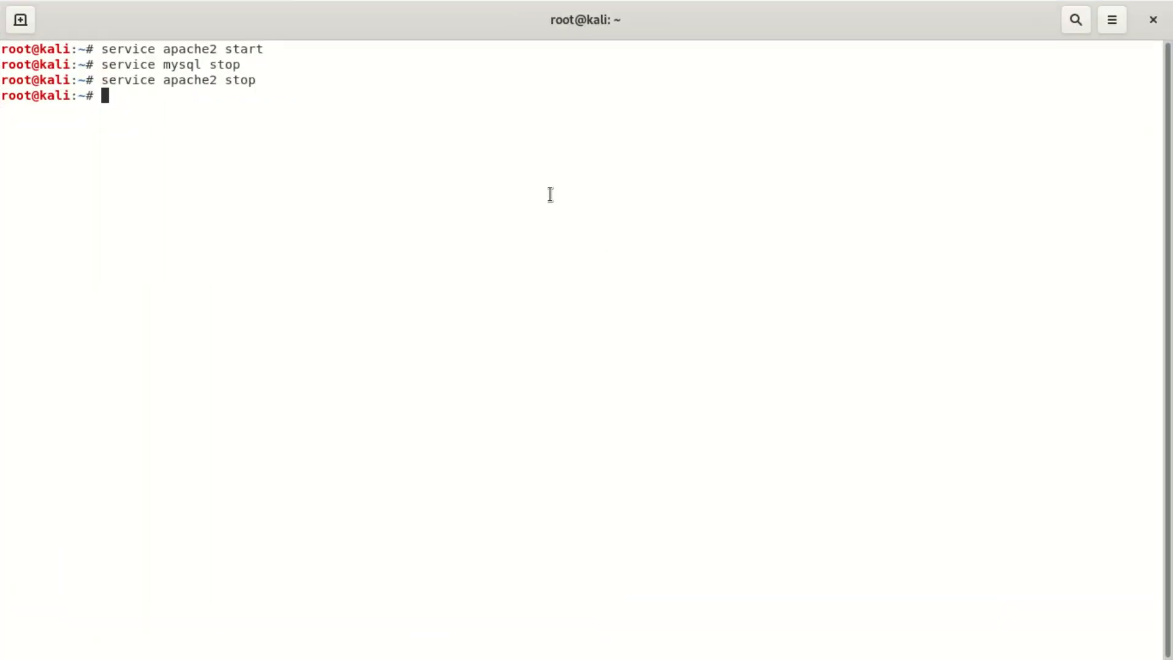
Run mysql again to reproduce ERROR 2002, then retype 'service apache2 stop'.
text(m)
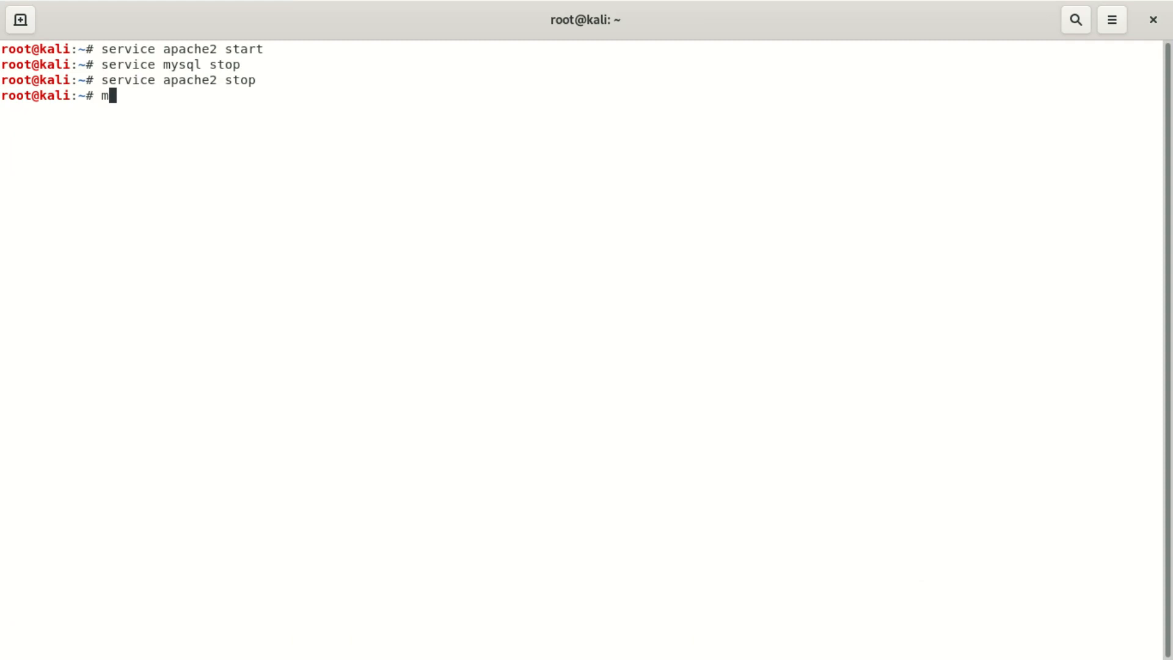
key(Return)
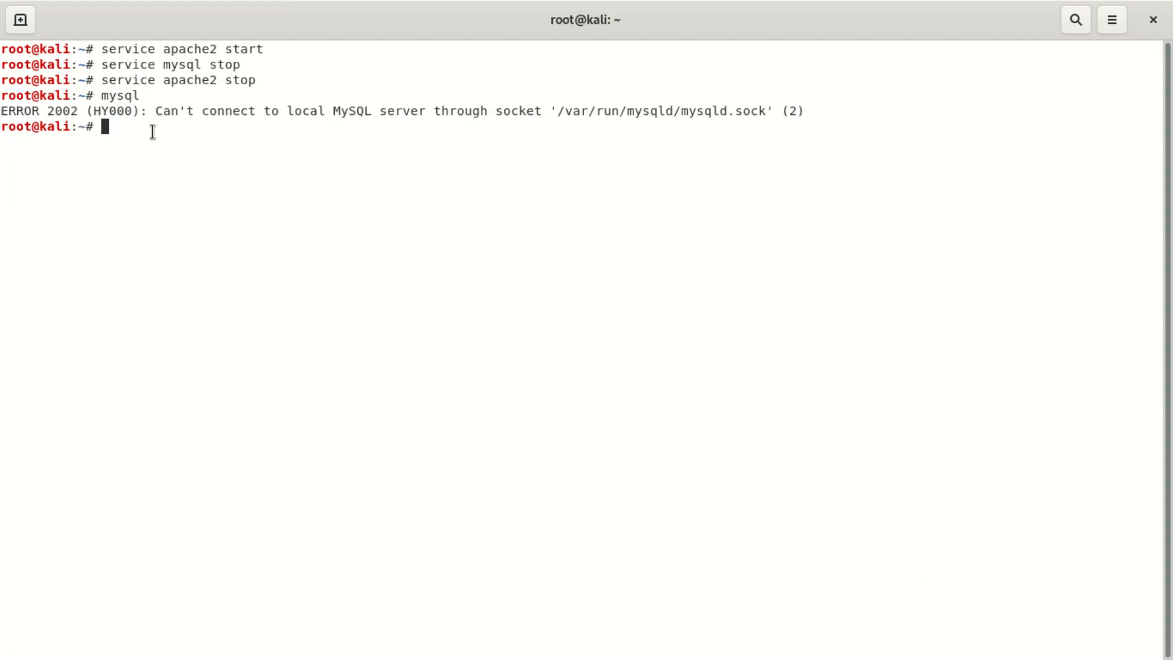
text(service apache2 stop)
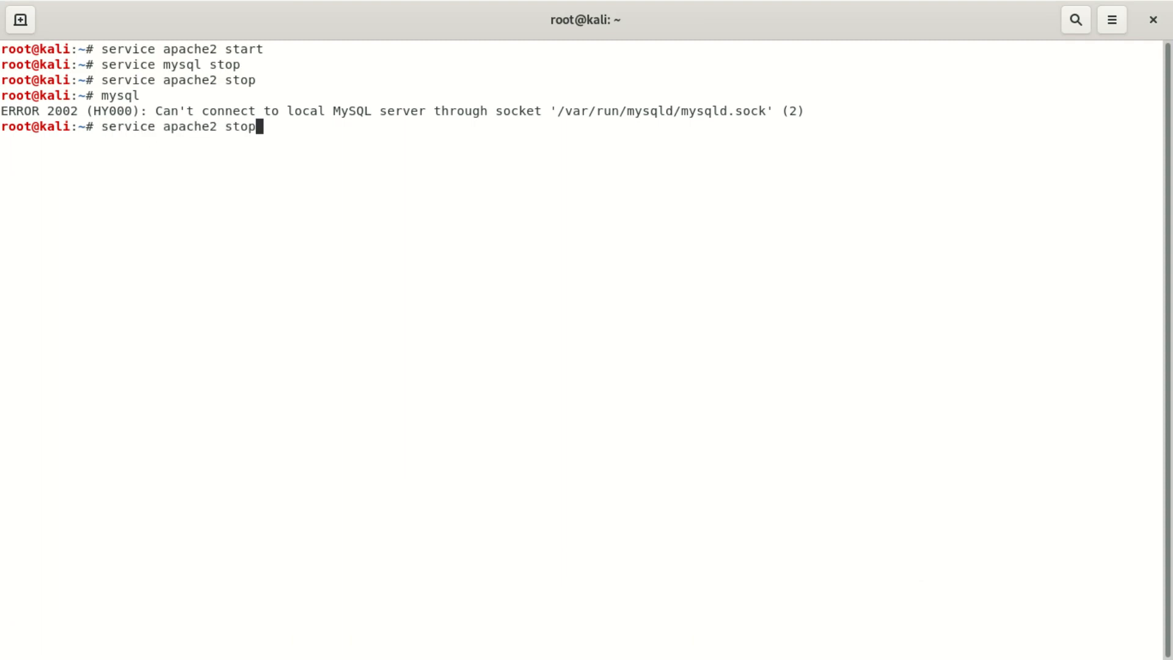
Run 'service apache2 start' by editing the recalled stop command.
key(BackSpace)
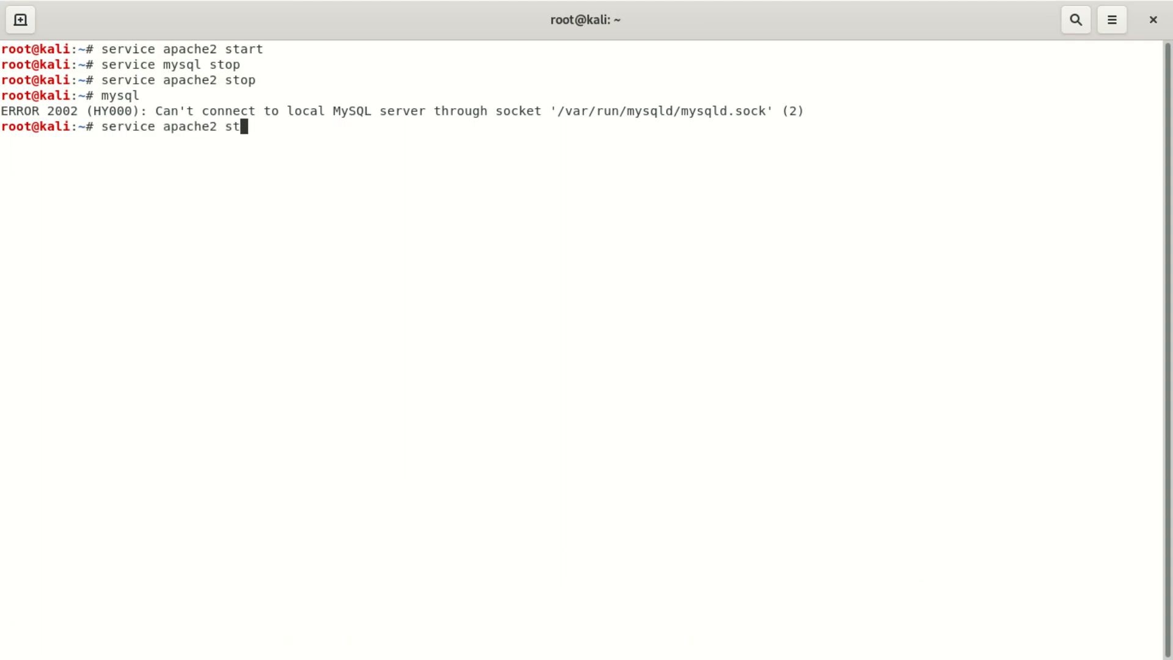
text(ar)
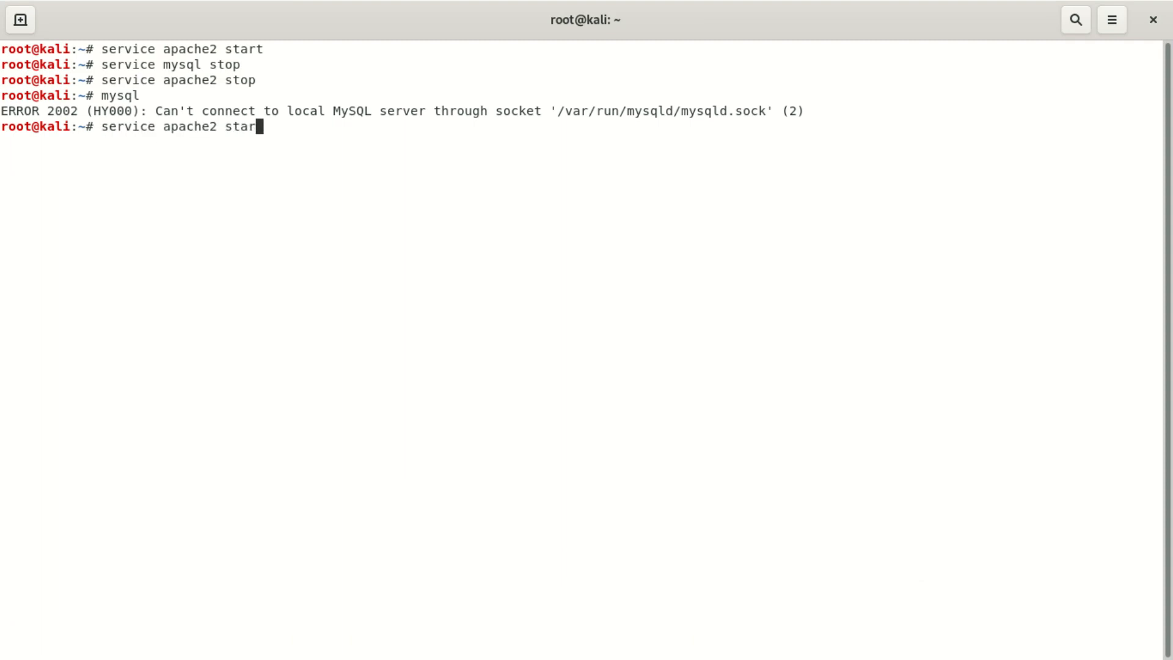
key(Return)
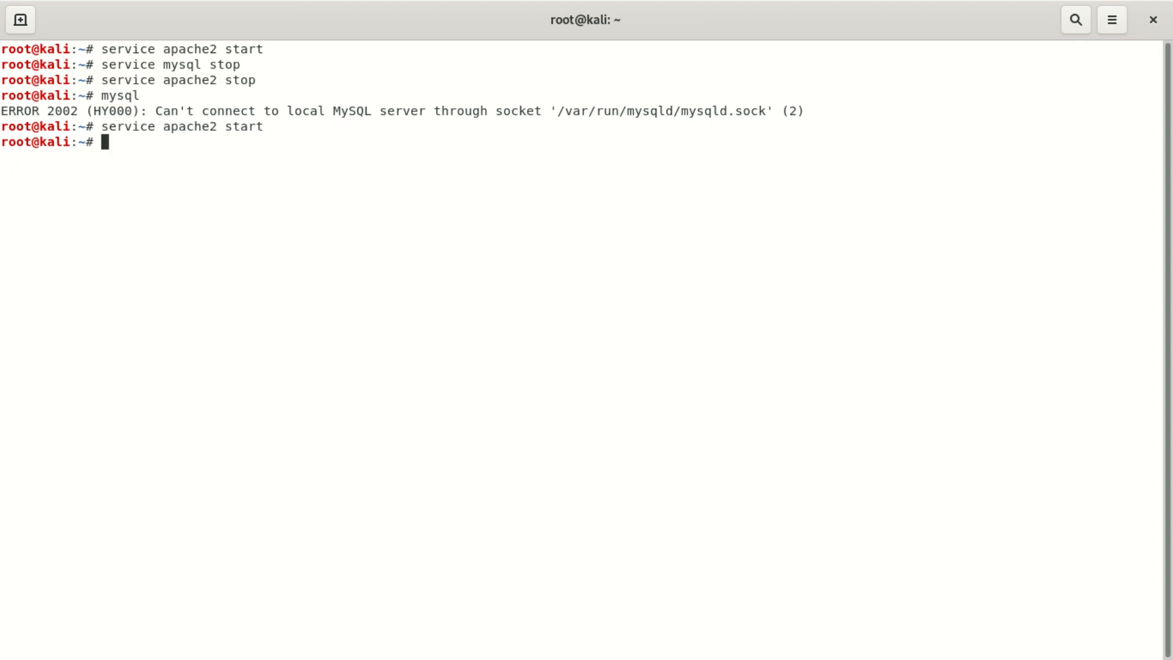
Retry the MariaDB connection by running 'mysql'.
text(mys)
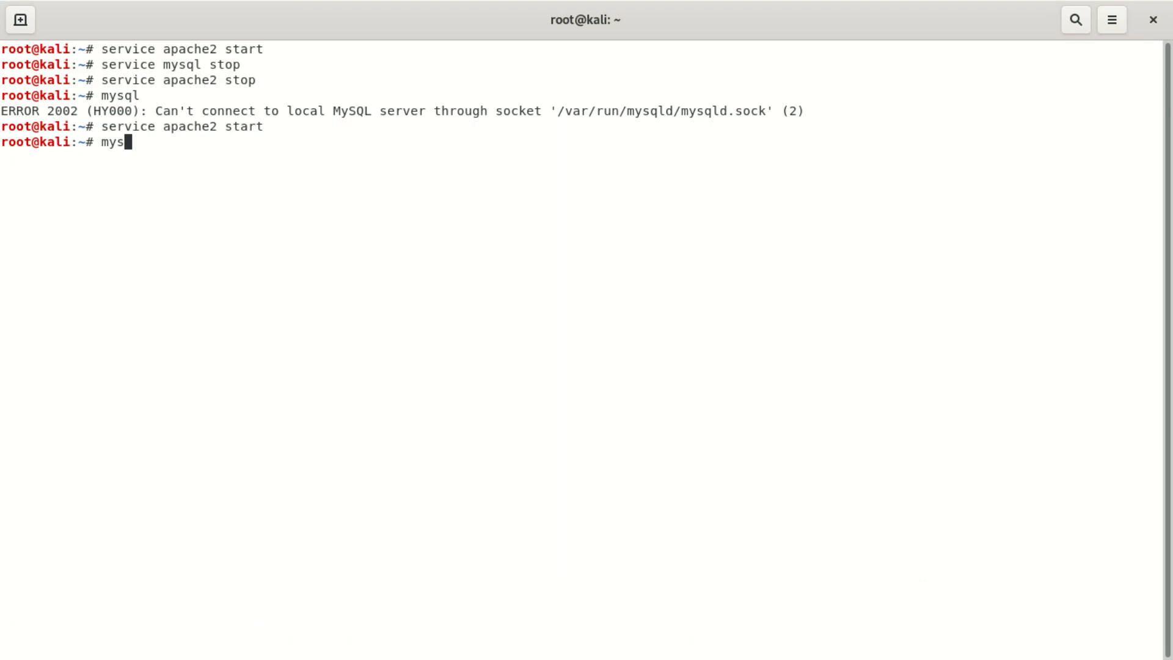
text(ql)
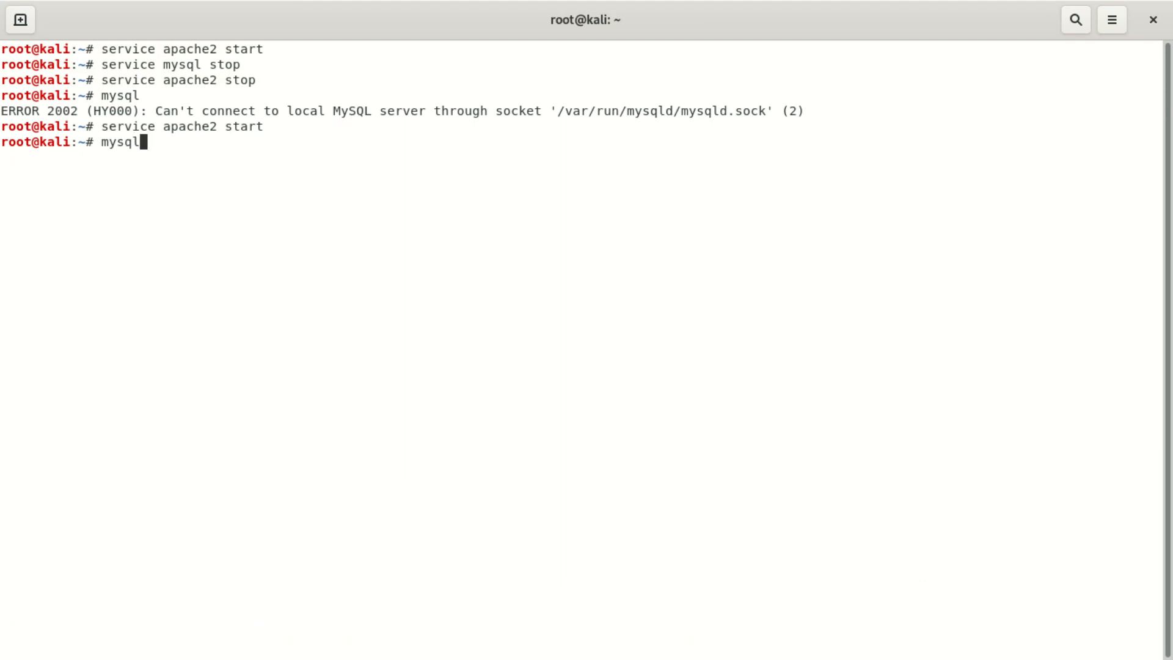
key(Return)
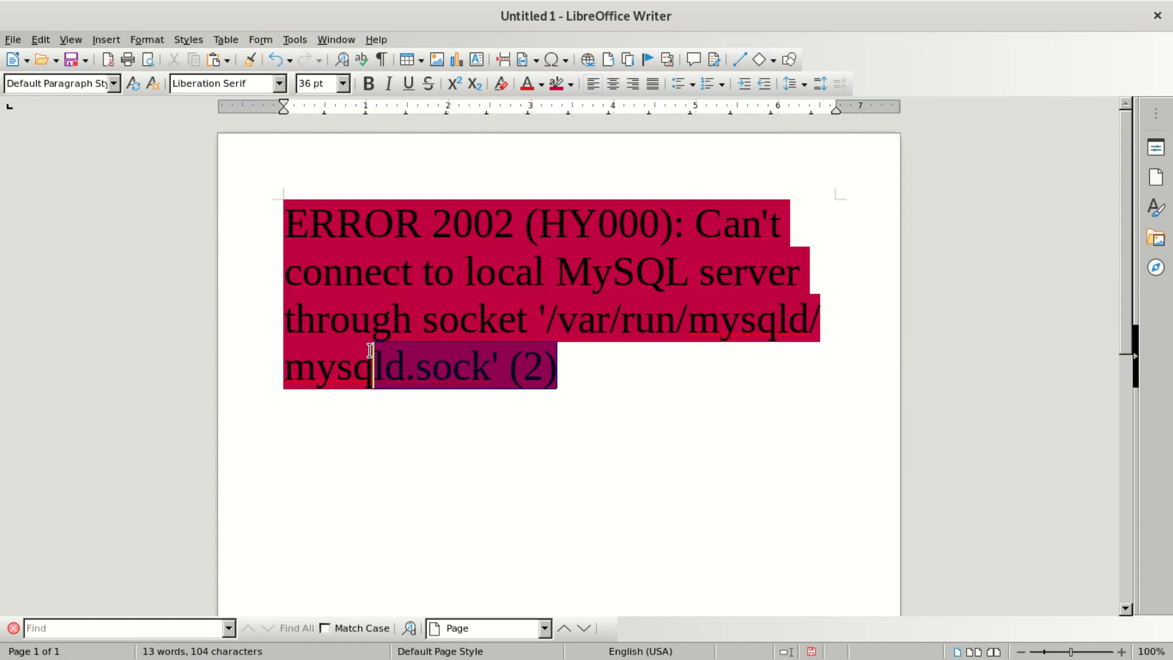
Copy the selected ERROR 2002 message via the context menu.
right_click(367, 352)
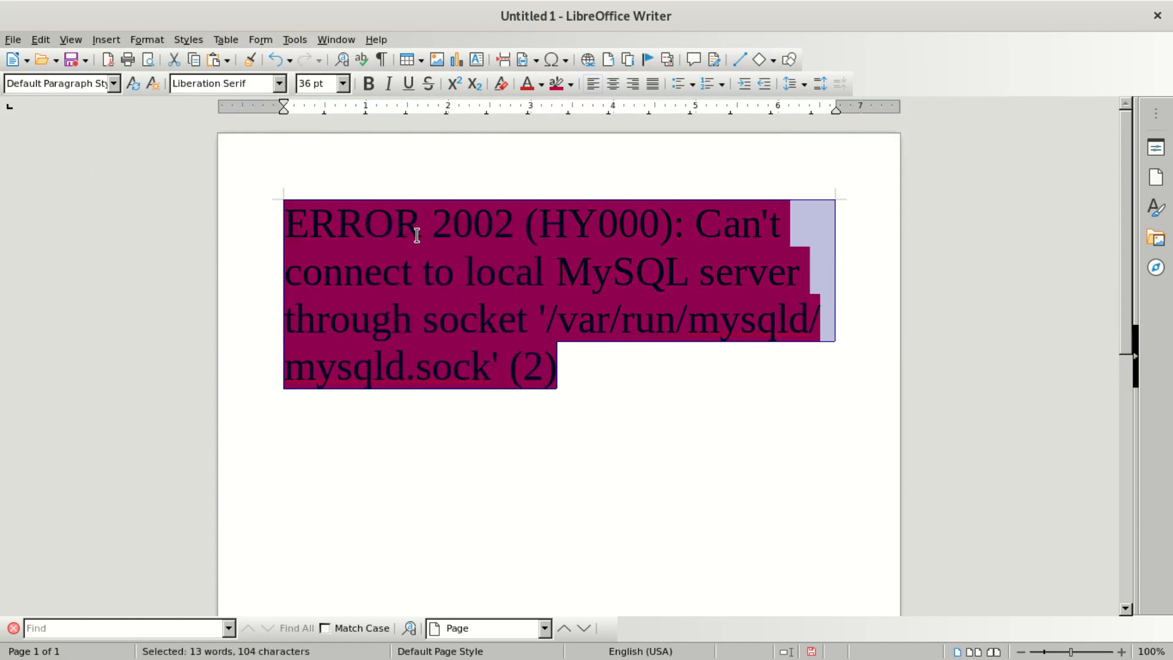
mouse_move(521, 253)
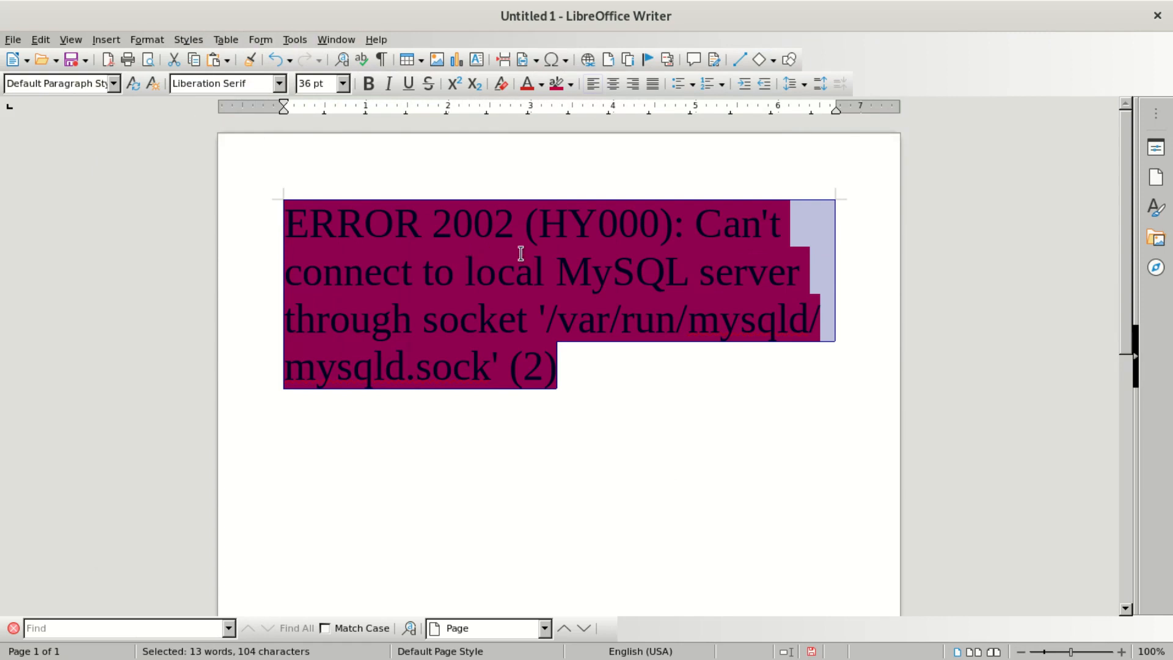
right_click(521, 272)
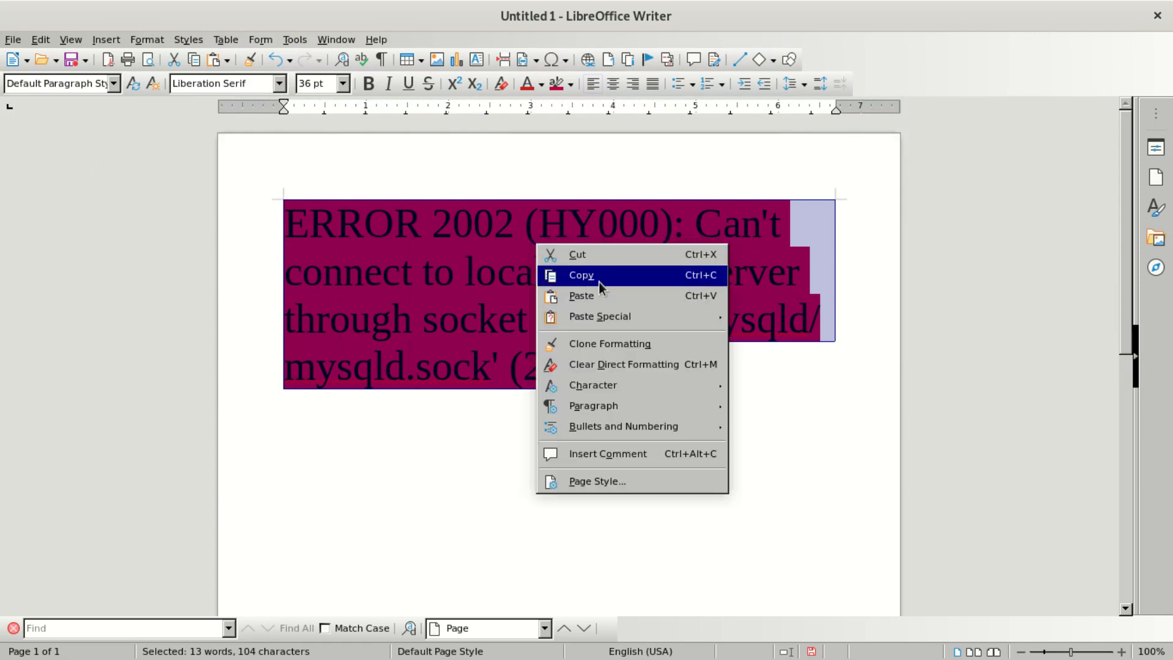
click(582, 275)
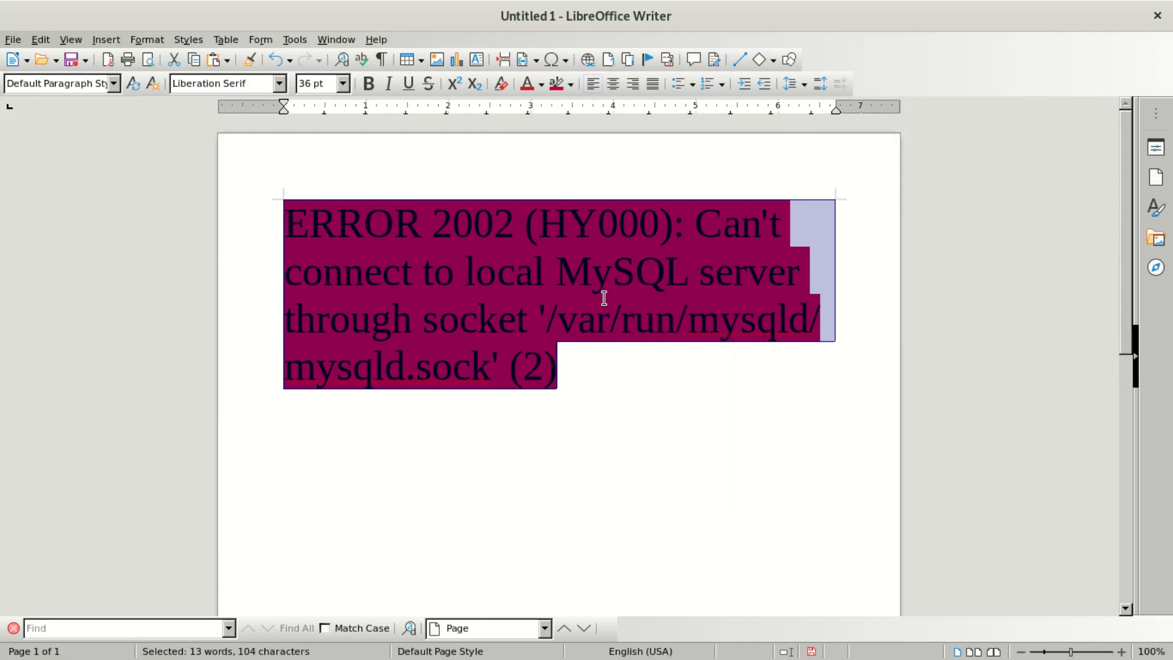
mouse_move(581, 264)
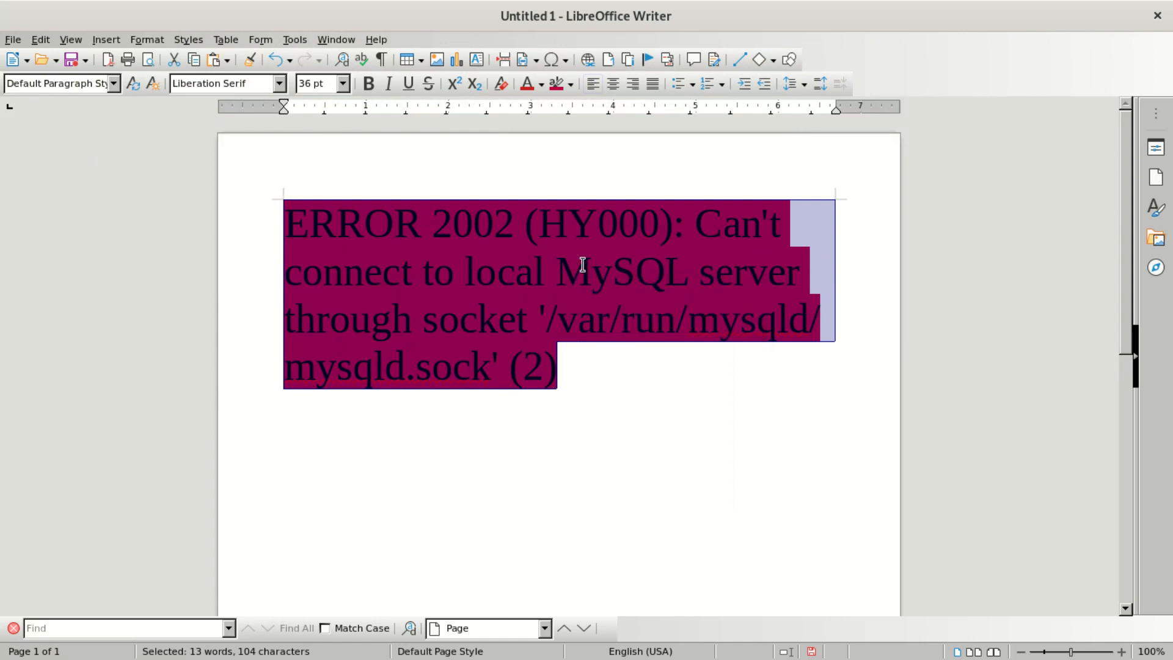
mouse_move(568, 269)
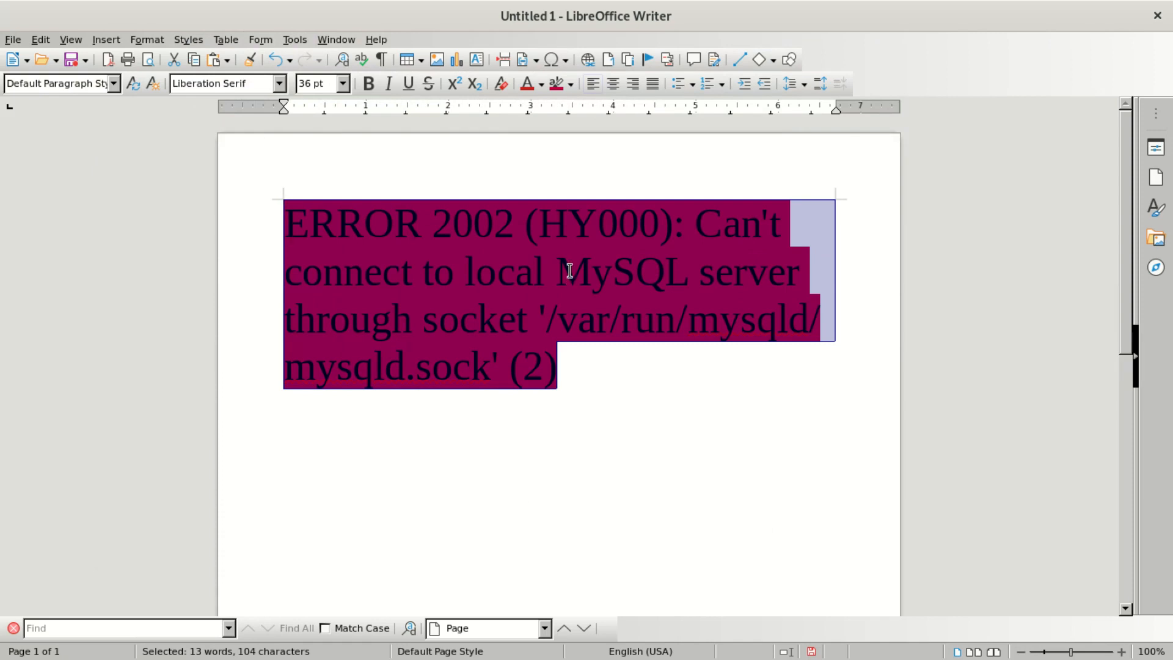
mouse_move(560, 275)
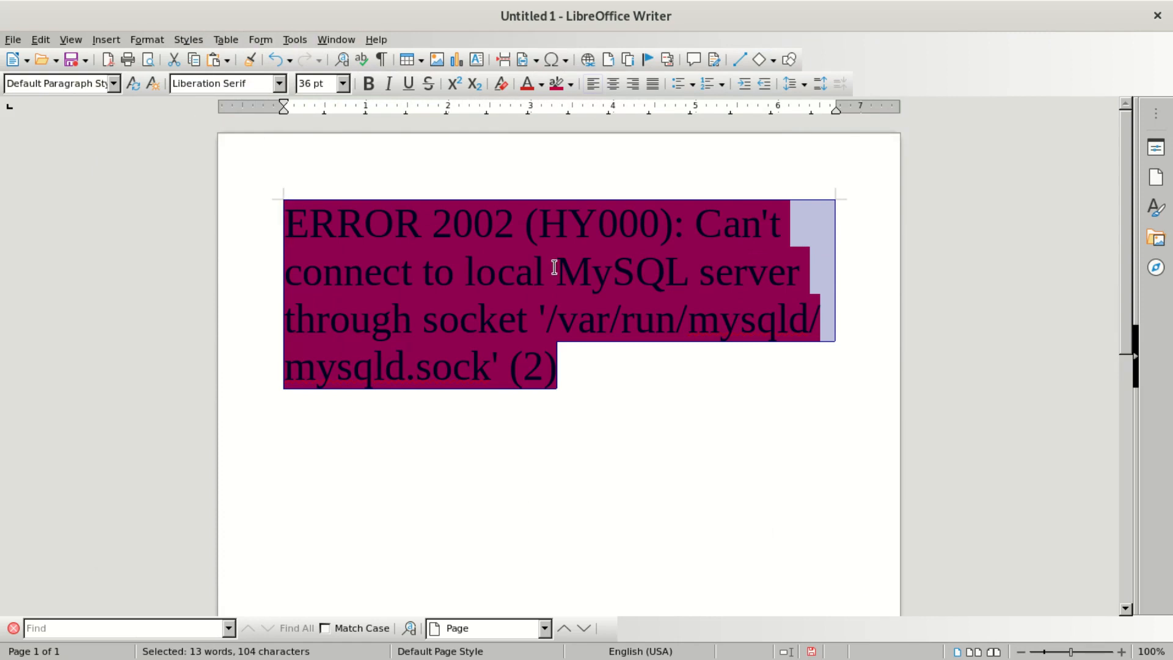
mouse_move(549, 269)
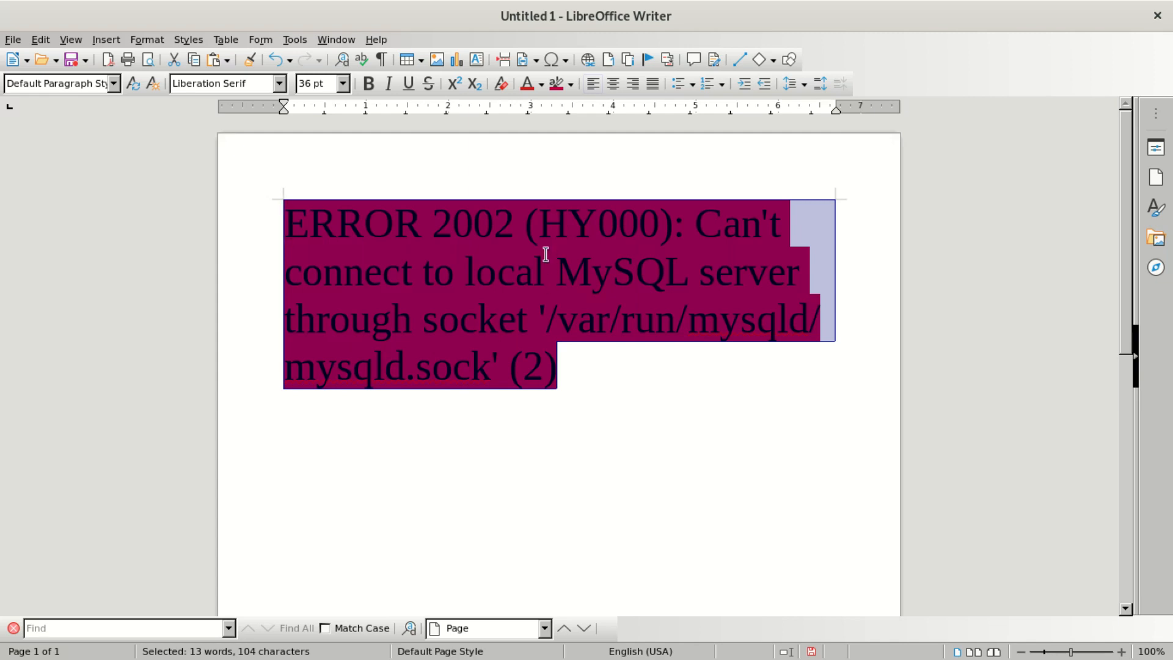
mouse_move(545, 252)
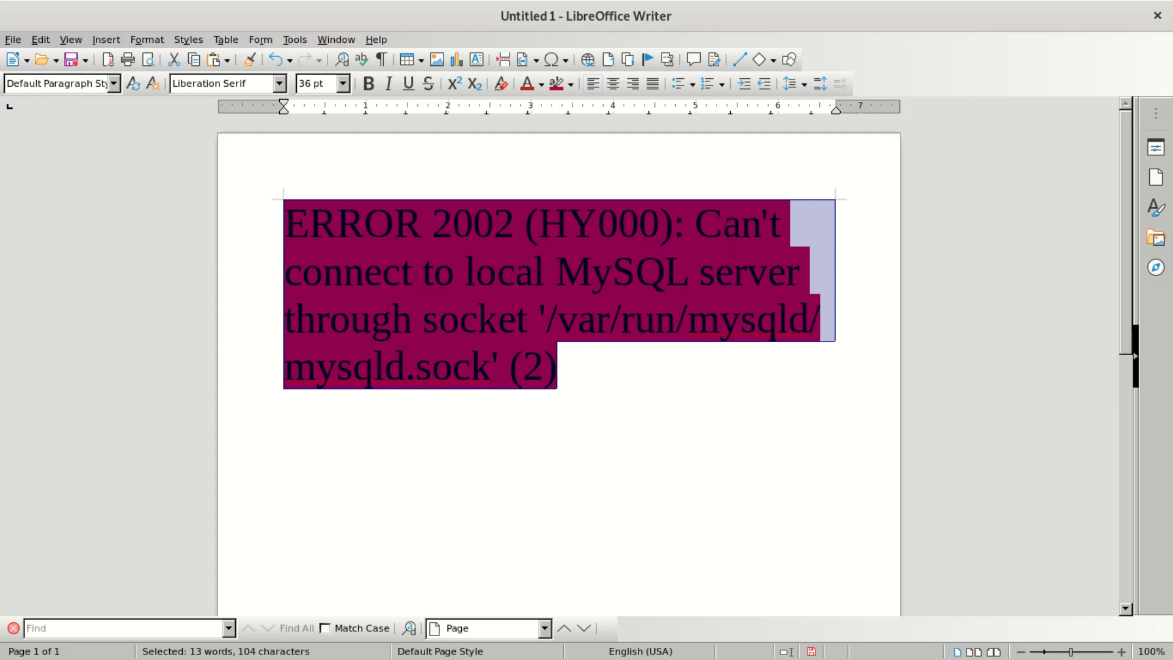